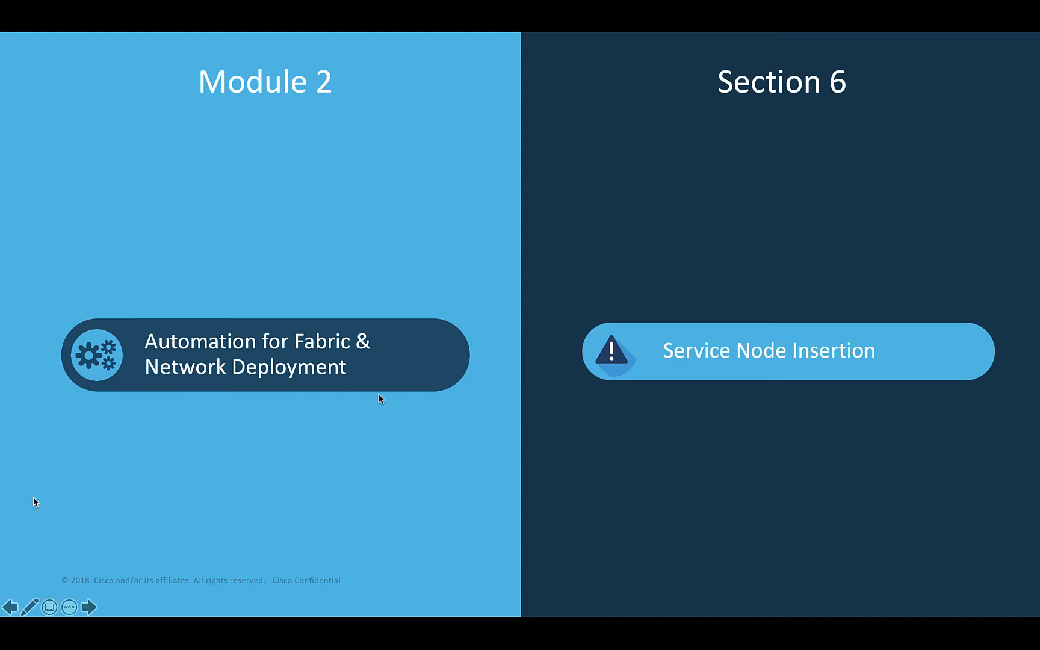
Step: Stay on the DCNM dashboard showing the Let's get started tiles for licensing, fabrics and networks
left_click(86, 607)
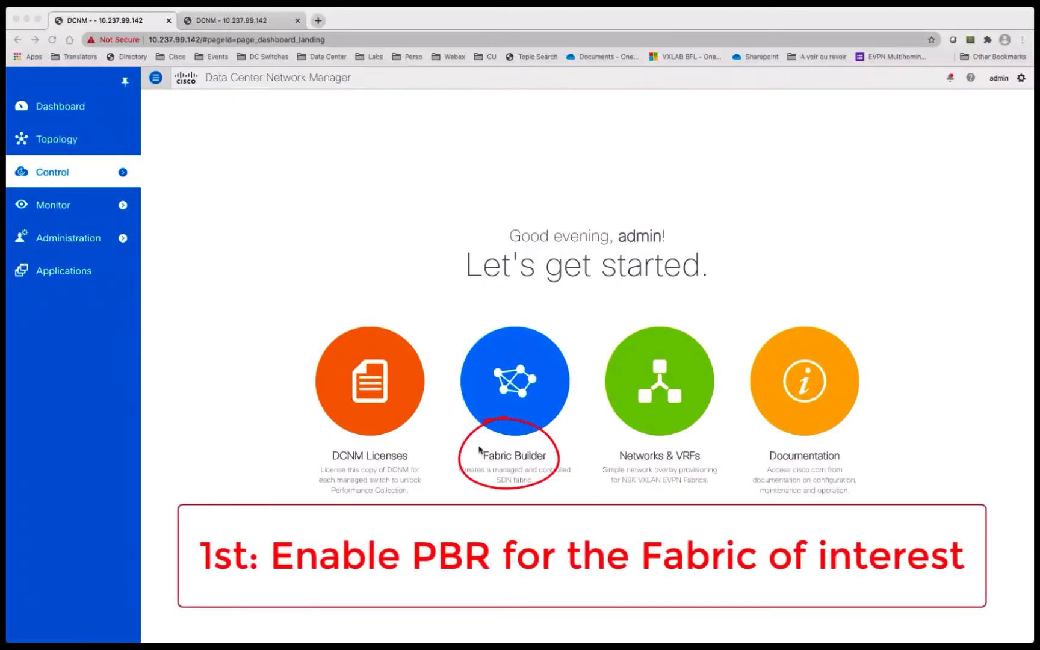
mouse_move(521, 393)
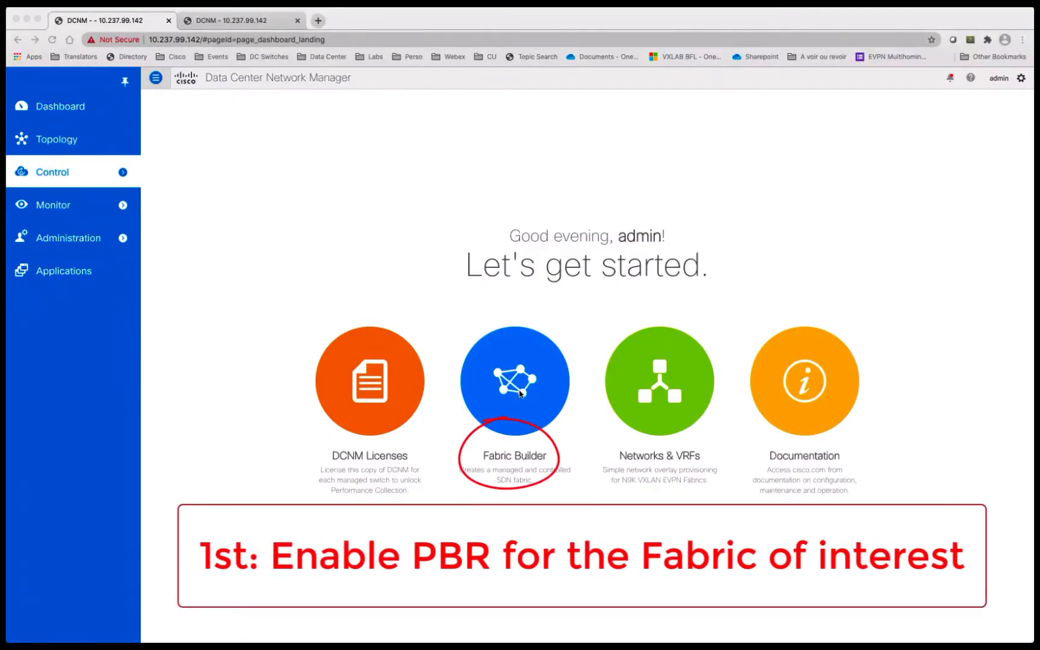
Step: Turn on Enable Policy-Based Routing (PBR) in Fabric-2's Advanced settings and save
left_click(514, 380)
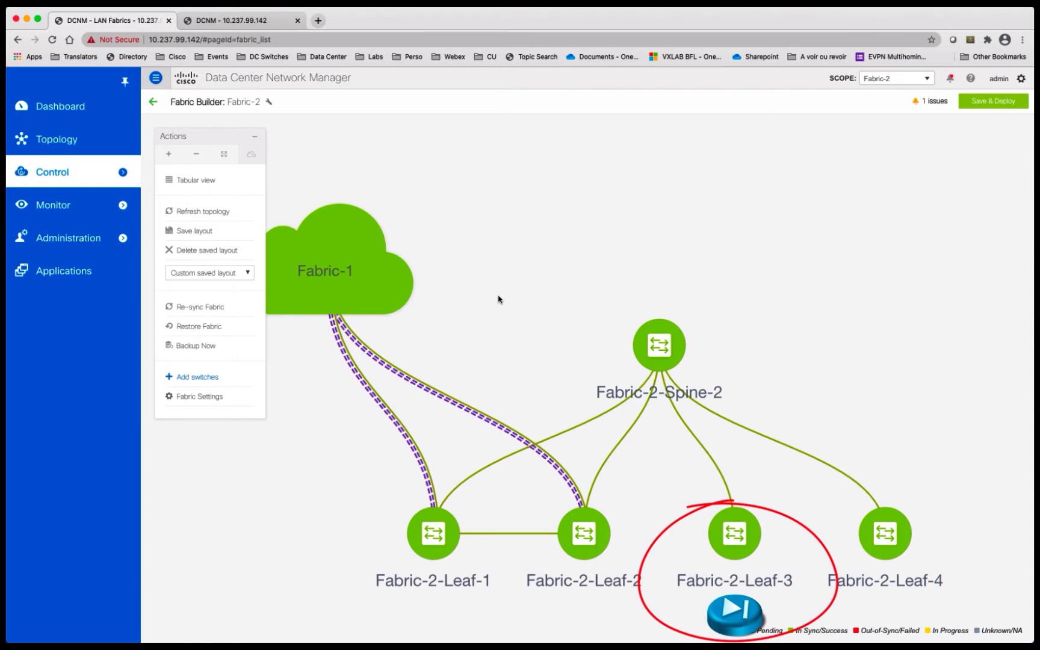
mouse_move(223, 356)
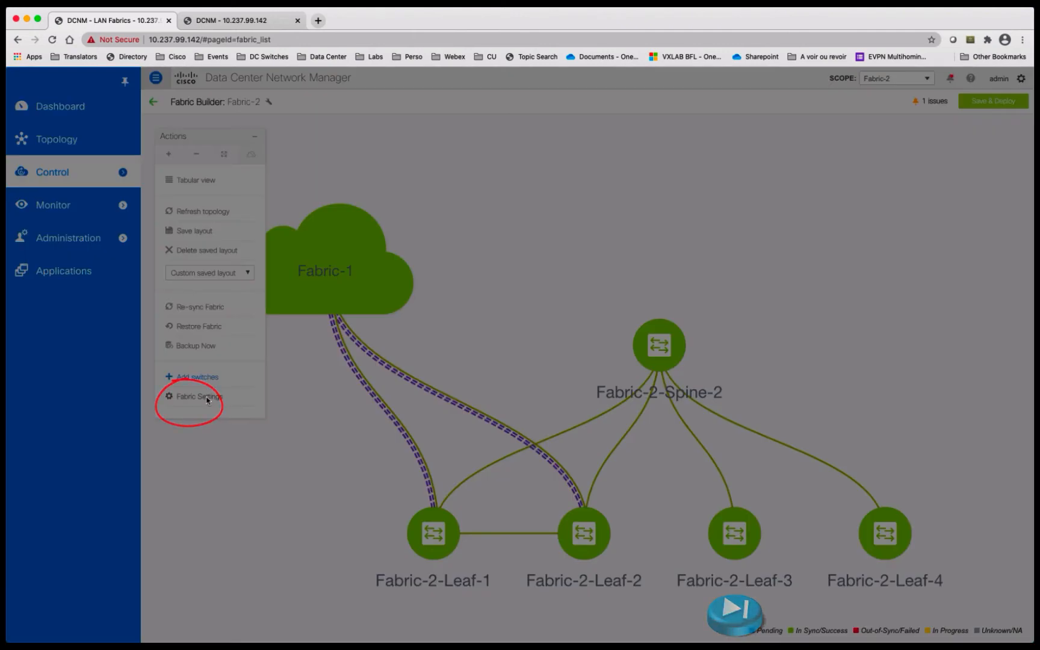
left_click(196, 396)
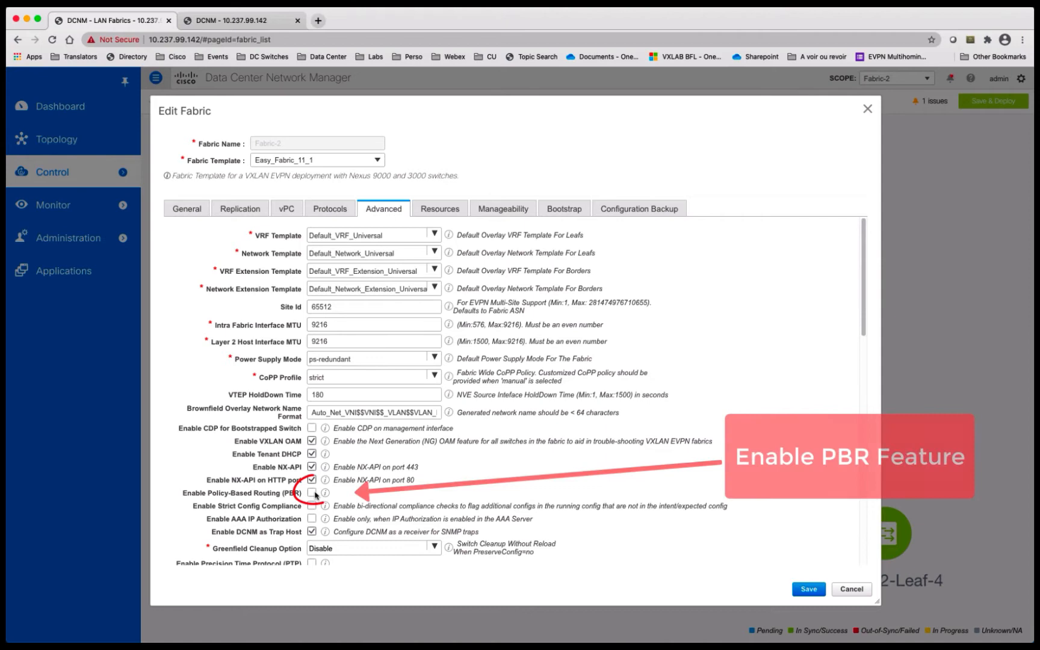
left_click(312, 493)
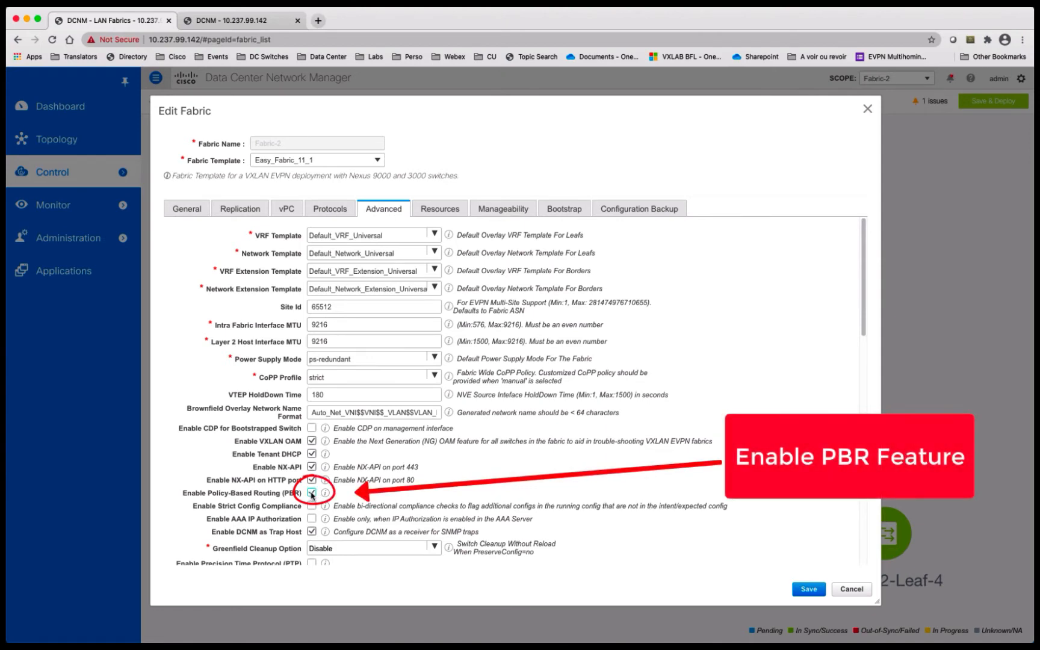
left_click(439, 209)
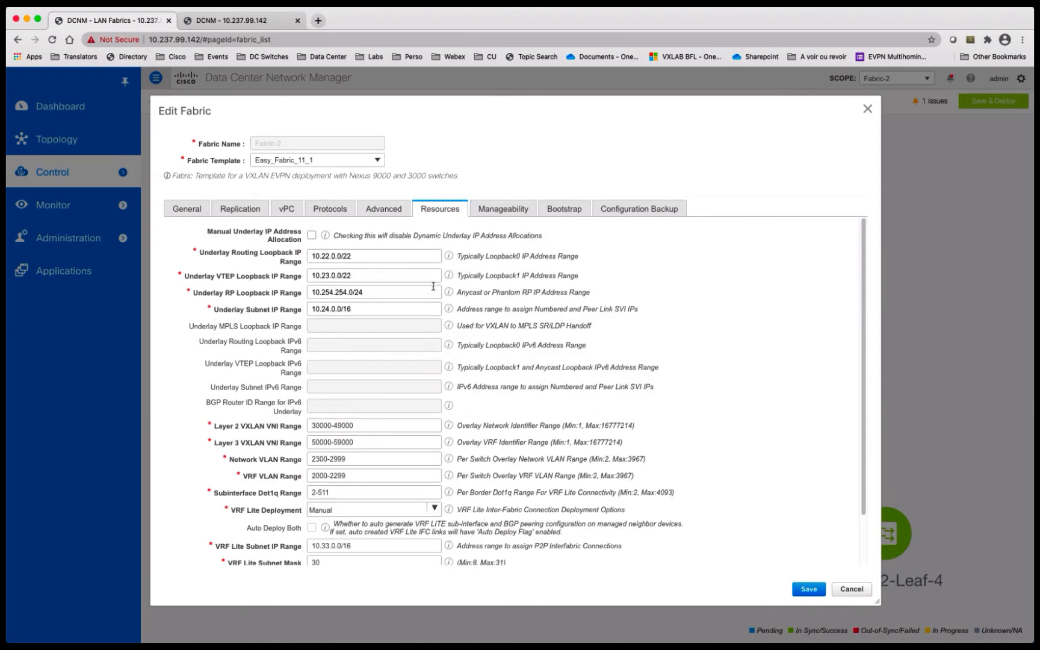
scroll("down", 3)
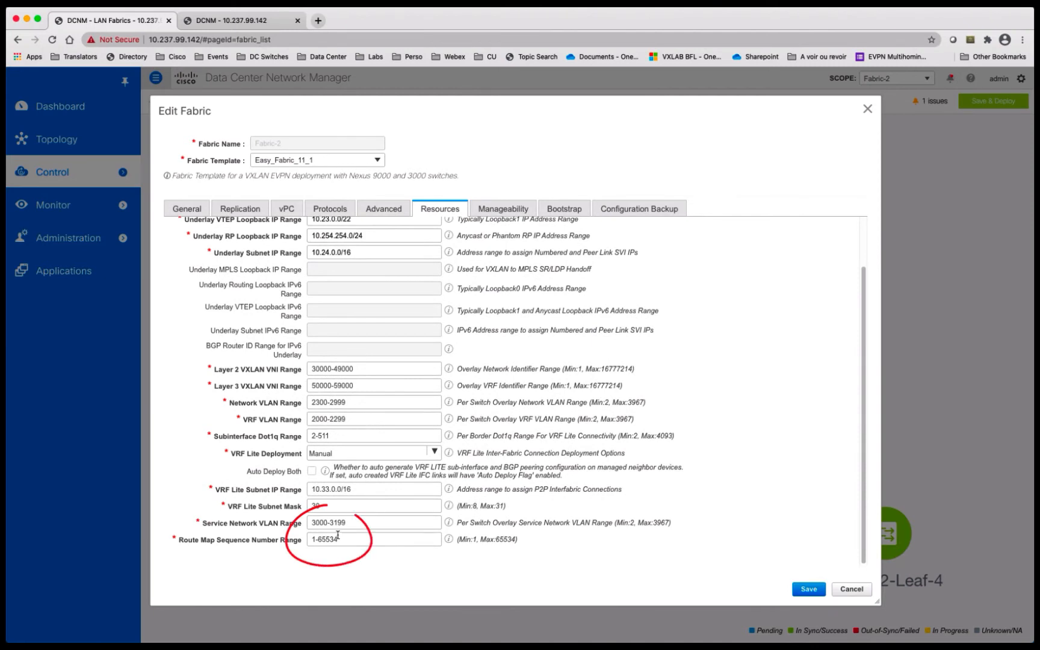
left_click(807, 590)
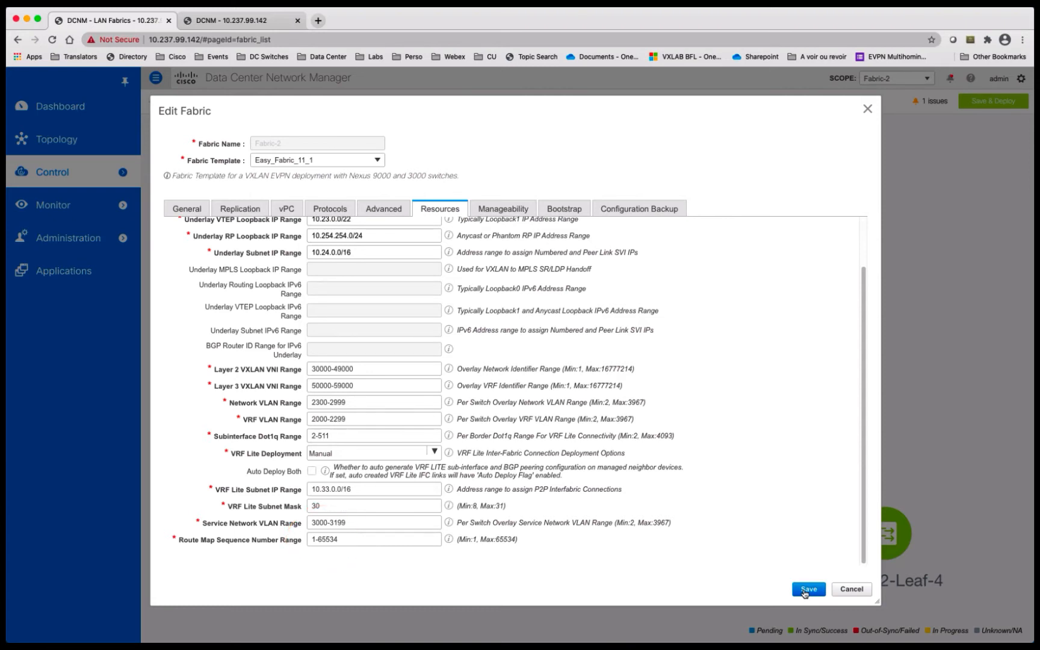
left_click(807, 589)
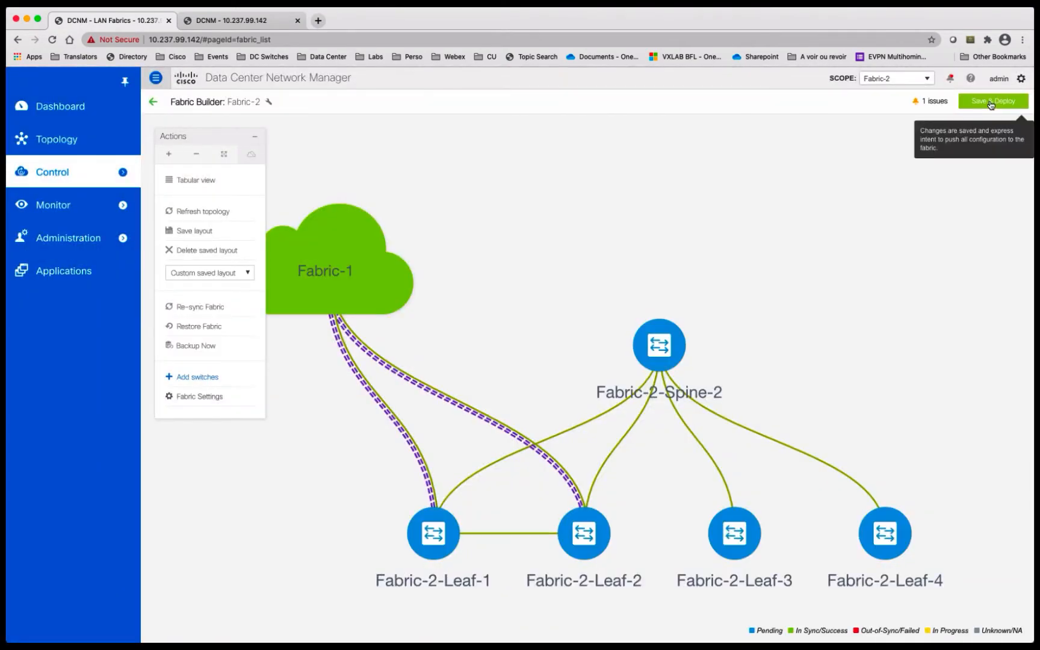
Step: Deploy Fabric-2's pending PBR config to all switches after previewing Fabric-2-Leaf-1's changes
left_click(993, 101)
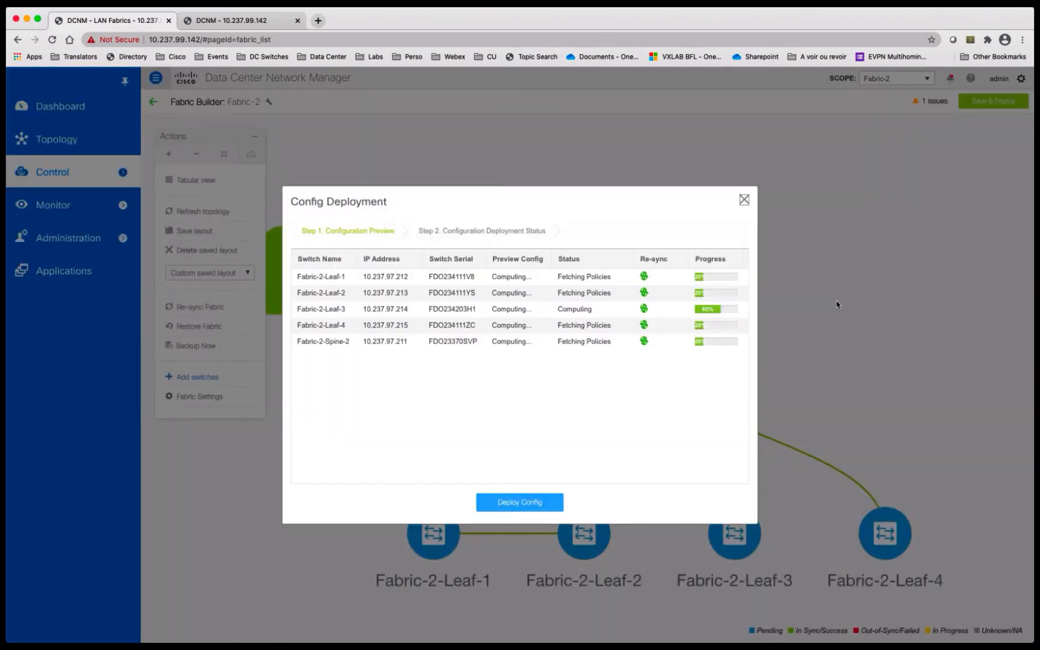
left_click(512, 277)
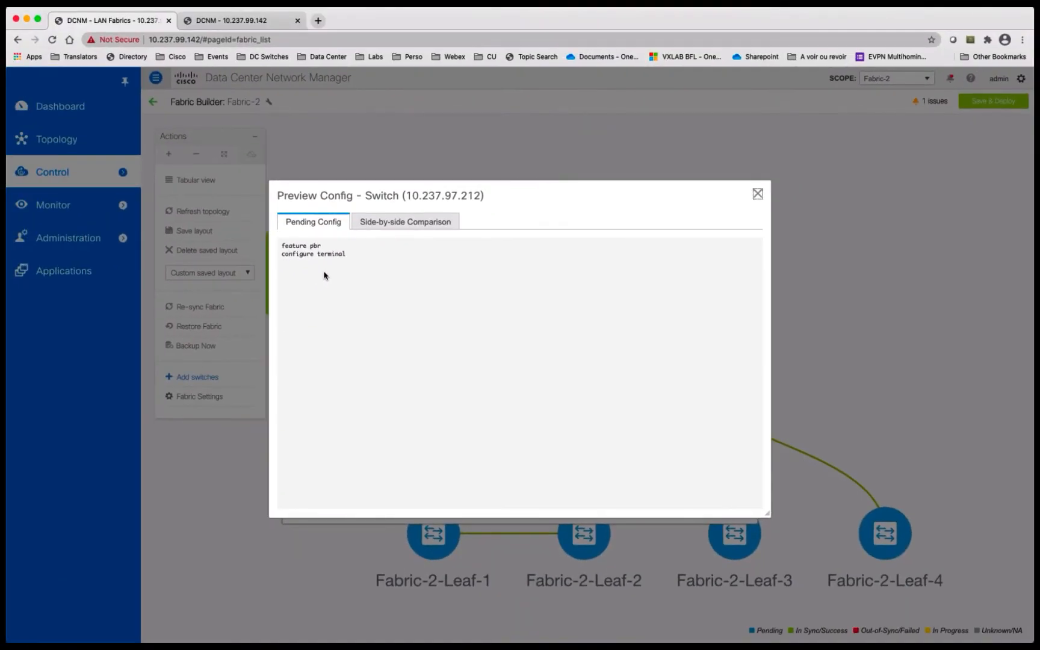
left_click(757, 193)
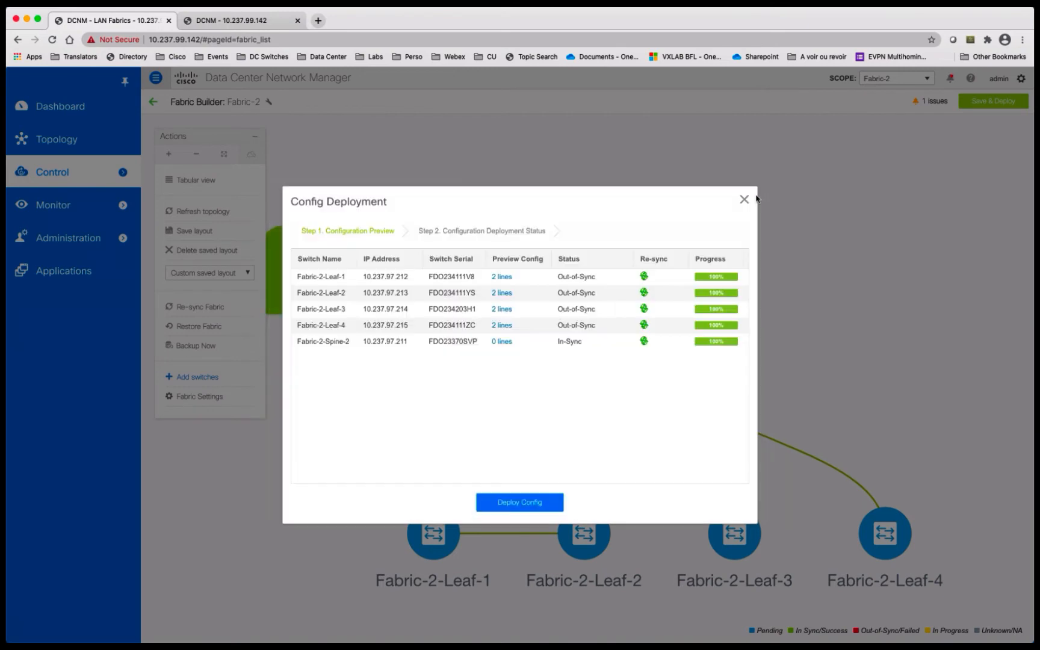
left_click(519, 503)
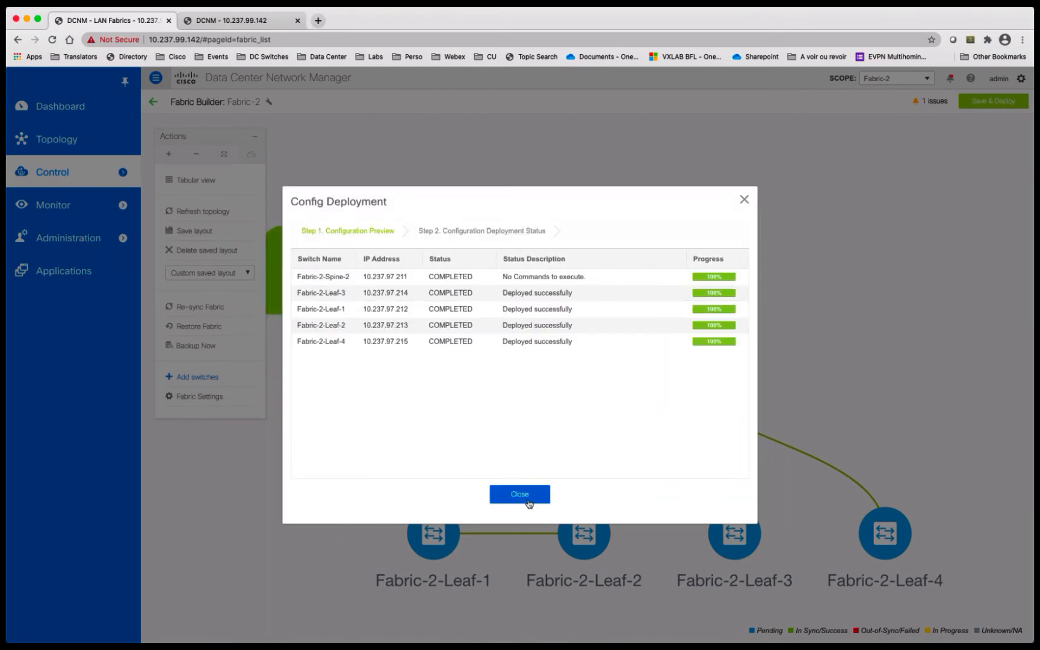
left_click(520, 494)
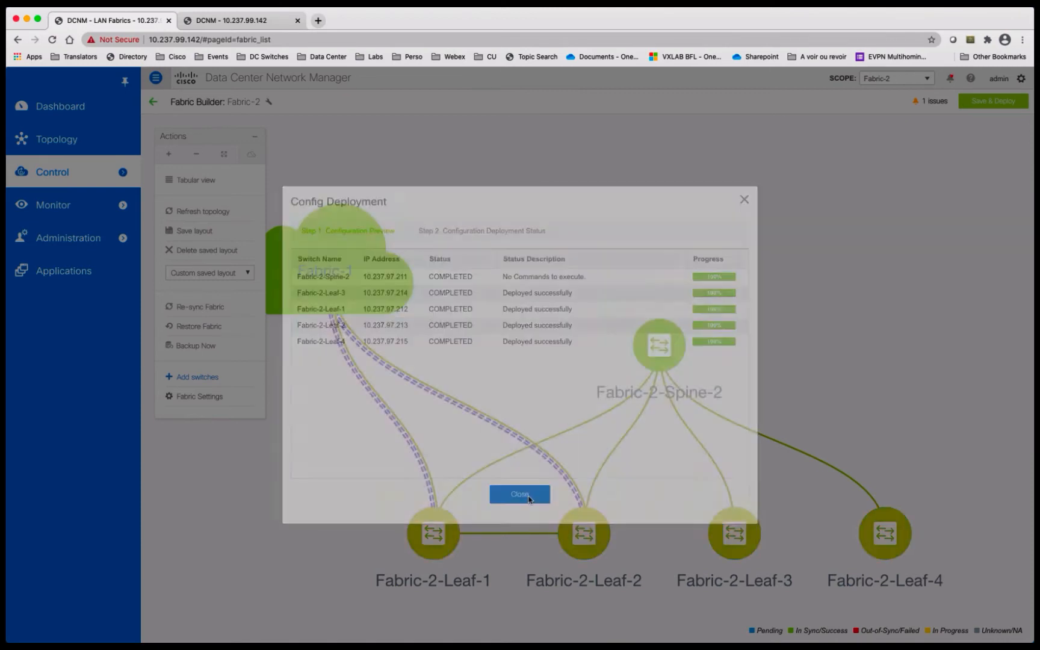
left_click(519, 494)
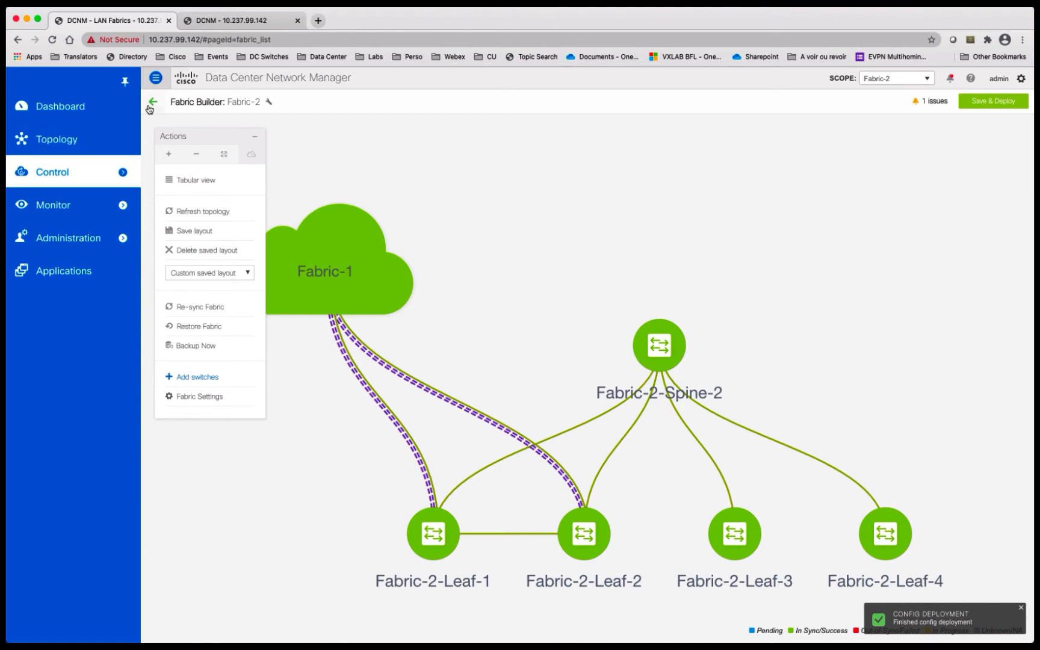
Step: Add fabric Ext-Fabric-FW using External_Fabric_11_1, BGP AS 65520, with Fabric Monitor Mode unchecked
left_click(152, 102)
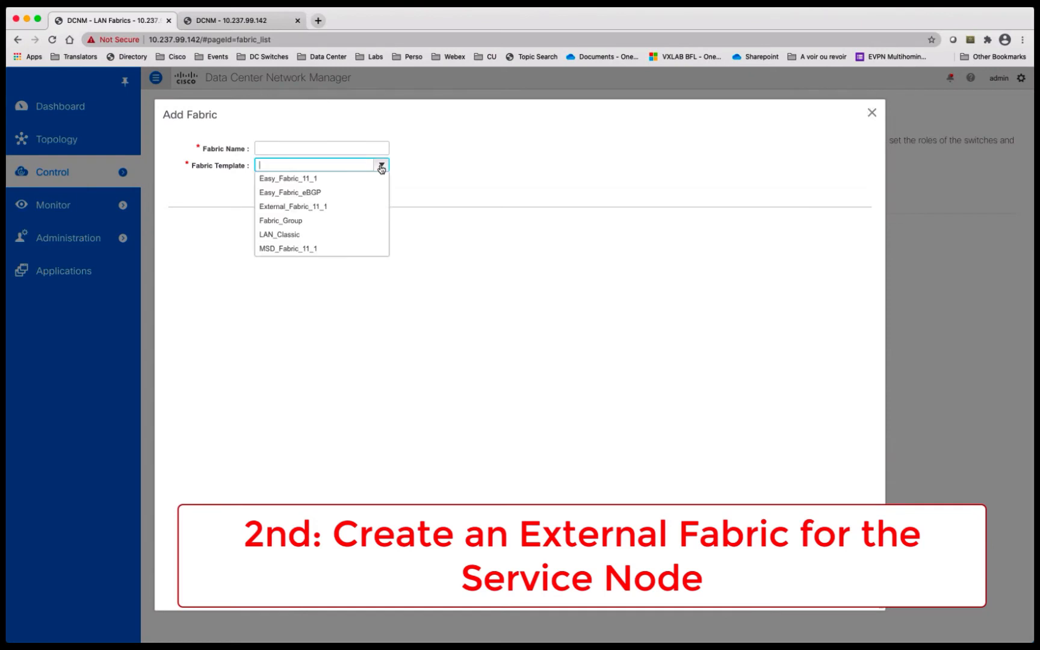
left_click(293, 206)
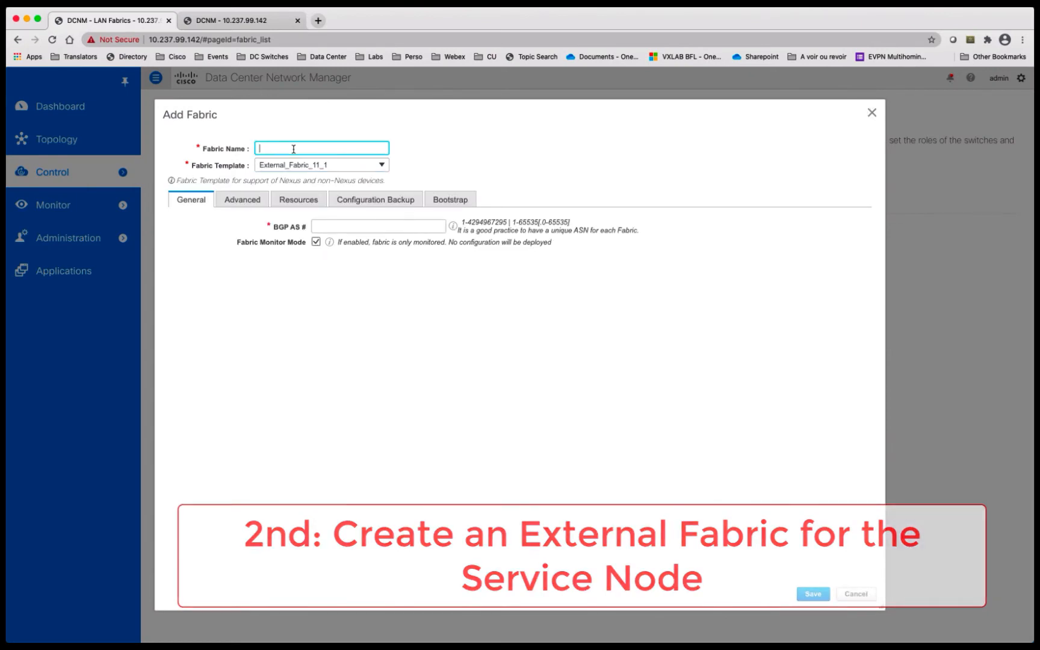
type("Ext-Fabric")
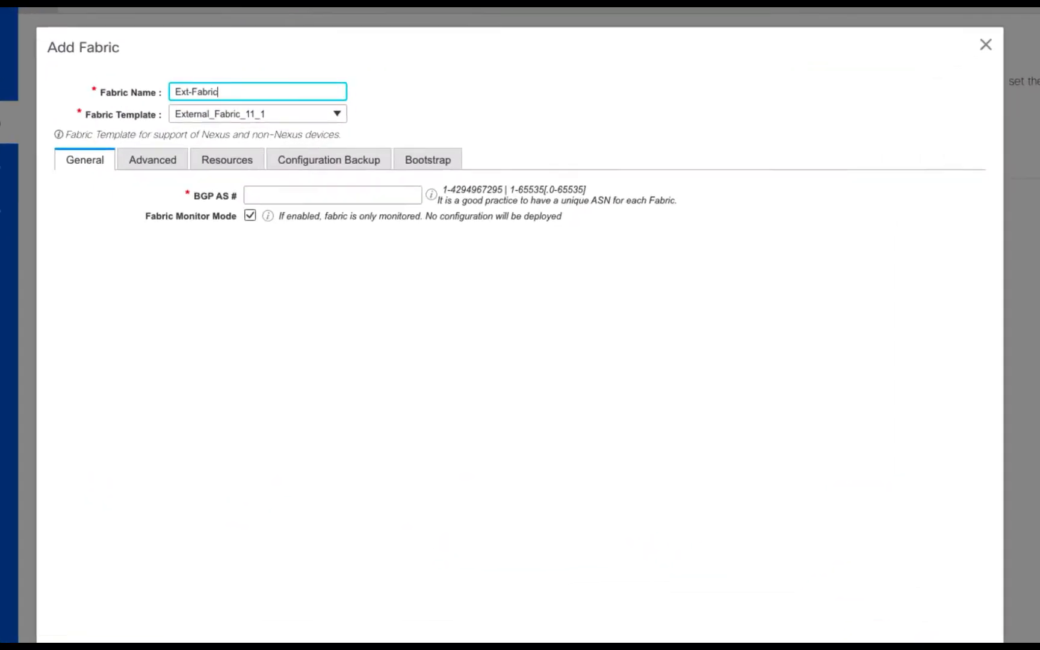
type("-FW")
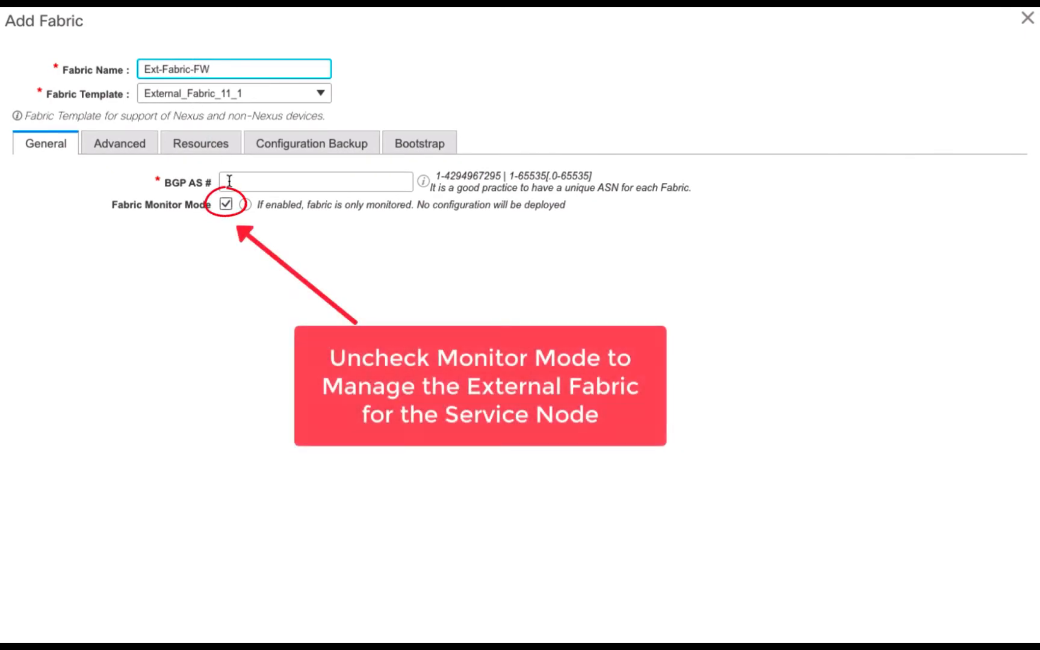
left_click(226, 204)
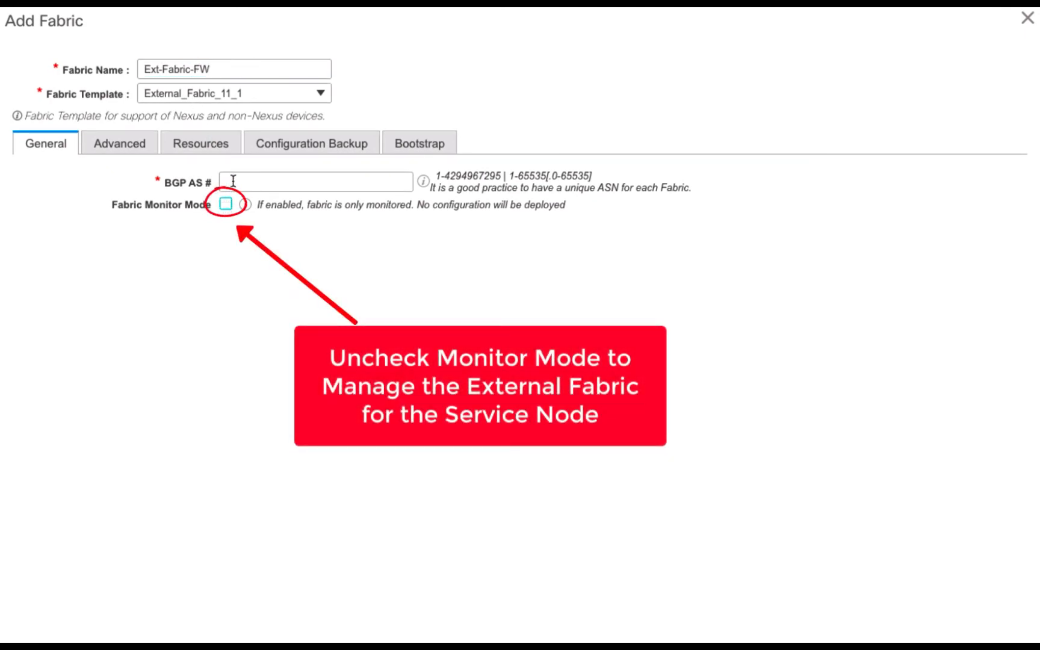
type("65520")
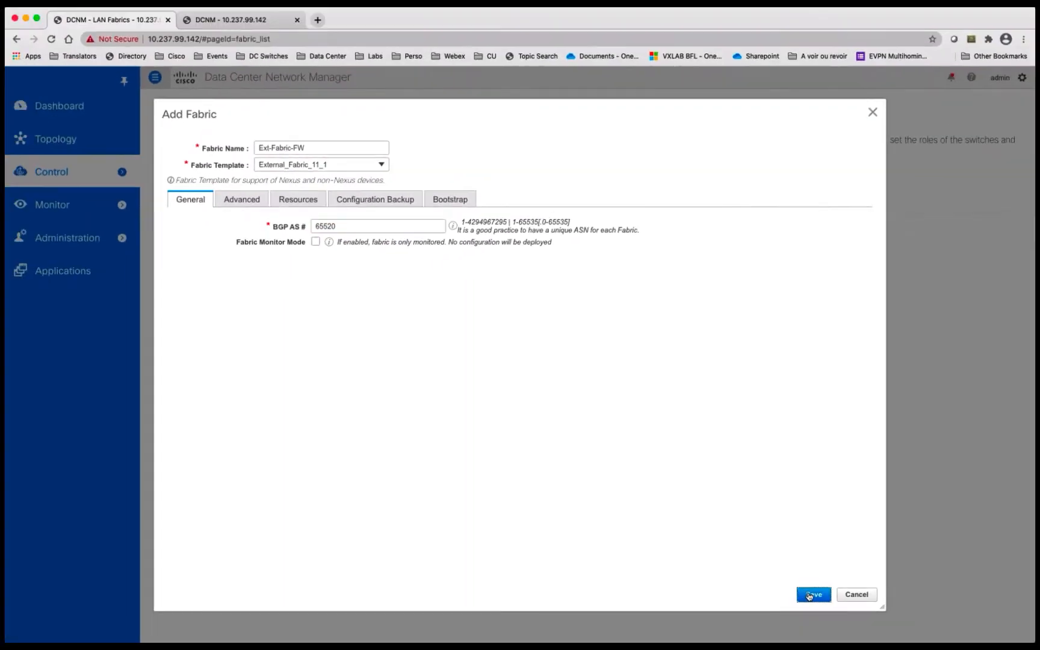
left_click(814, 594)
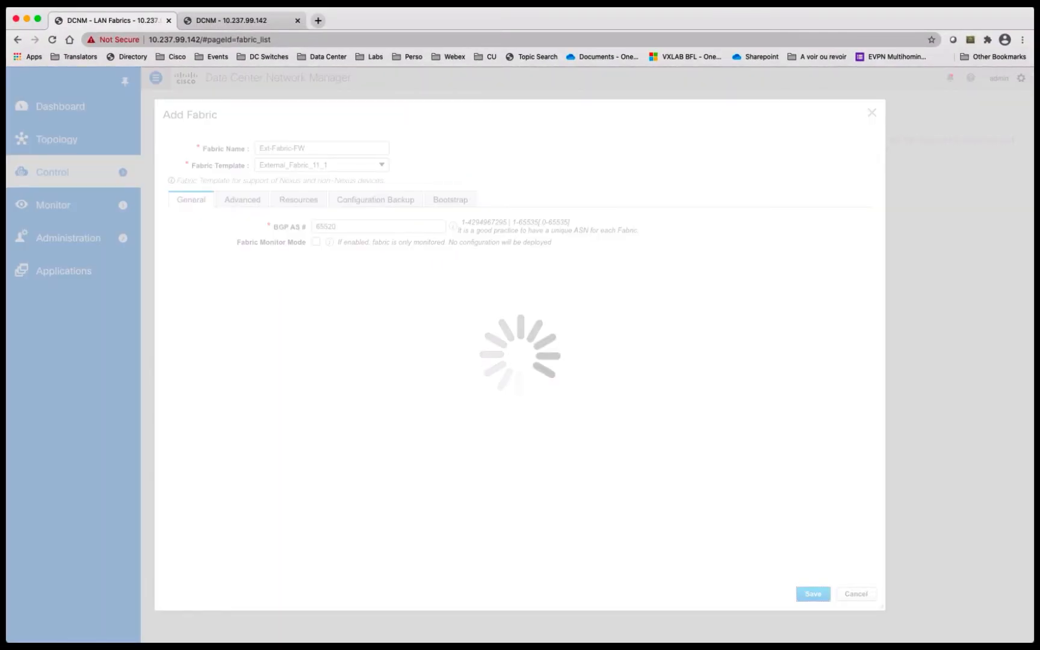
left_click(813, 594)
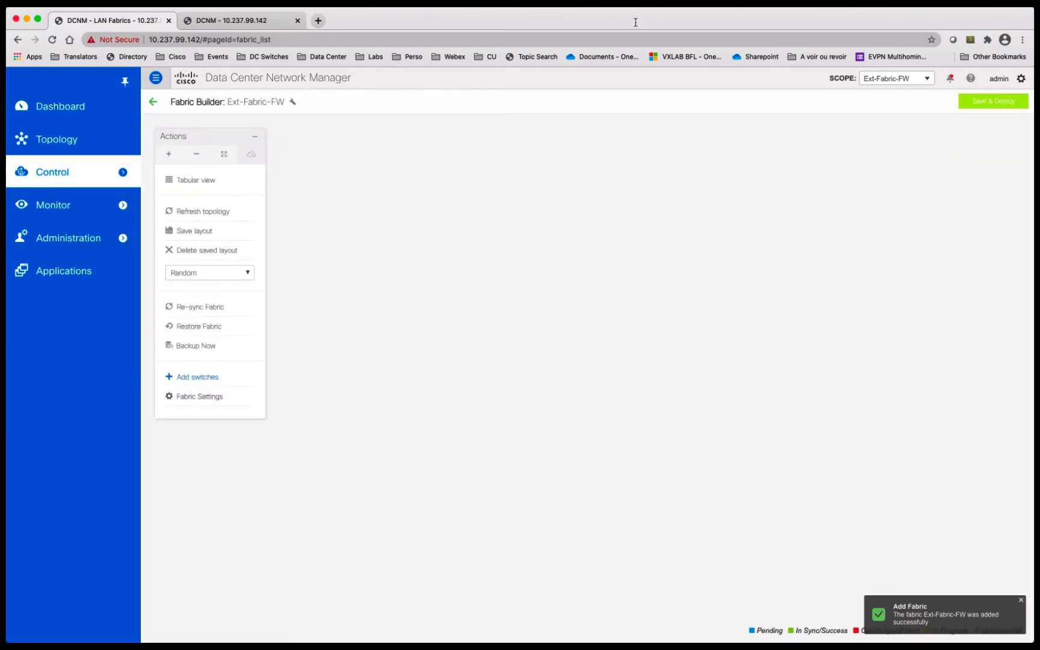
left_click(153, 102)
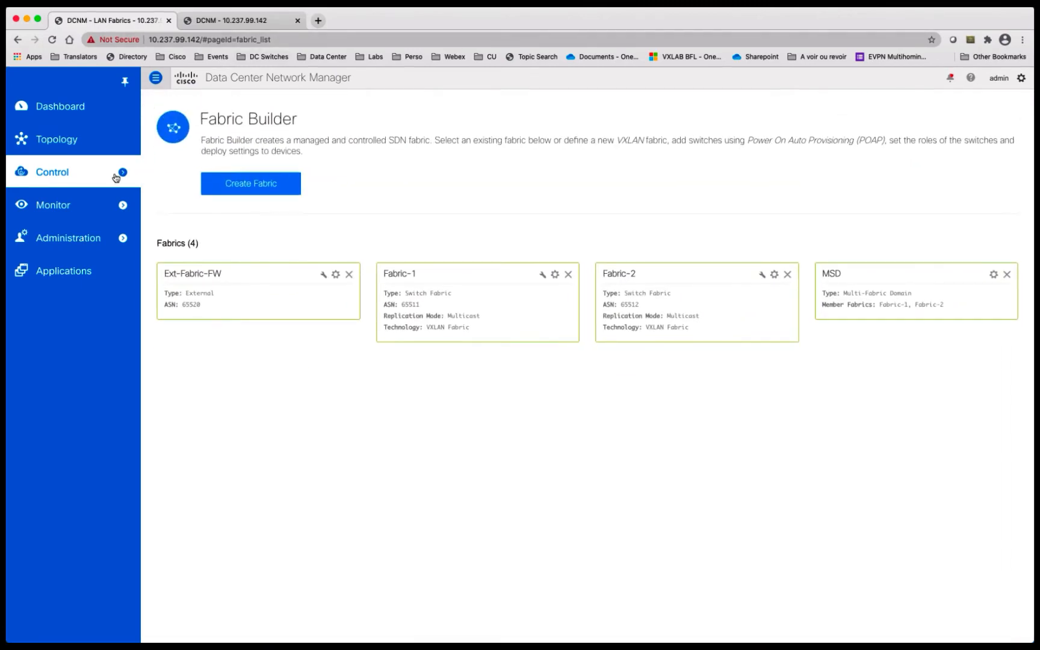
Step: Scope Services to Fabric-2 and add a virtual firewall service node named ASAv-1
left_click(52, 172)
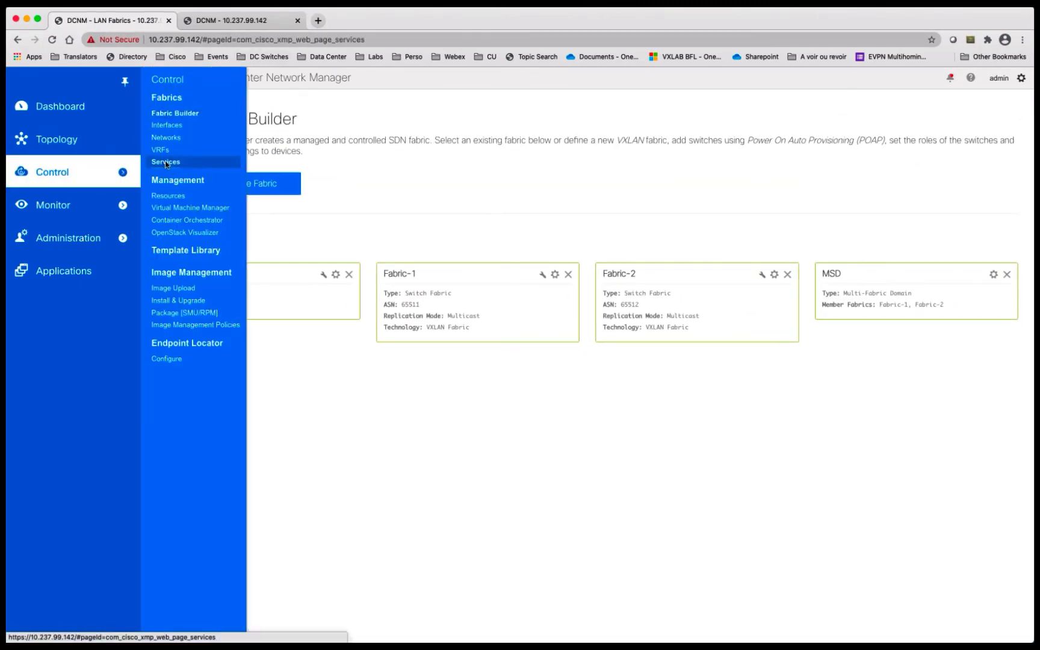
left_click(165, 161)
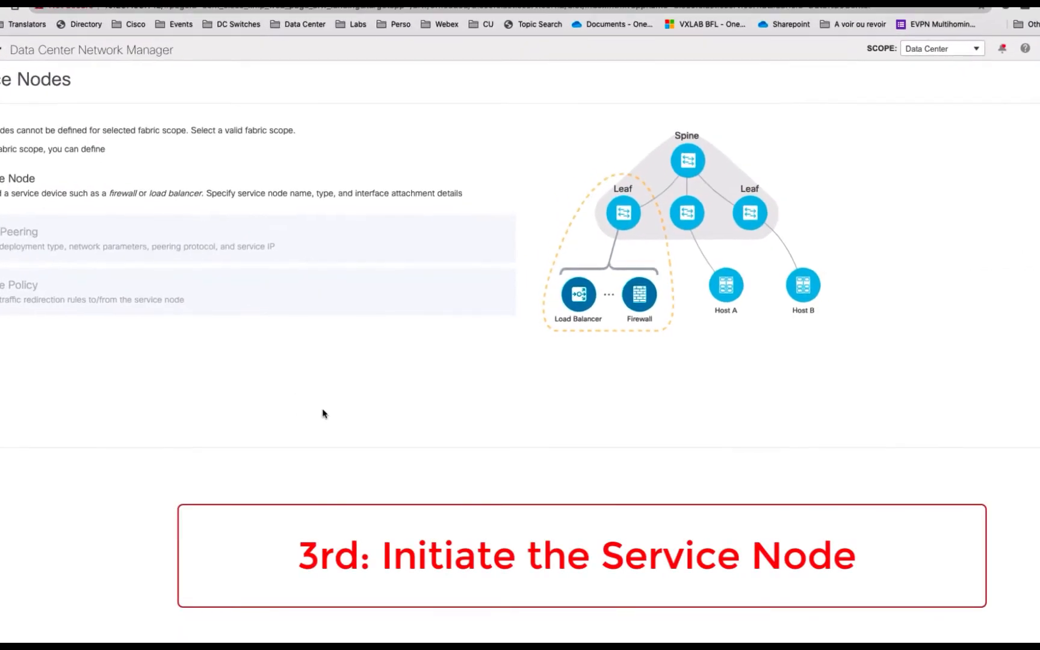
left_click(941, 48)
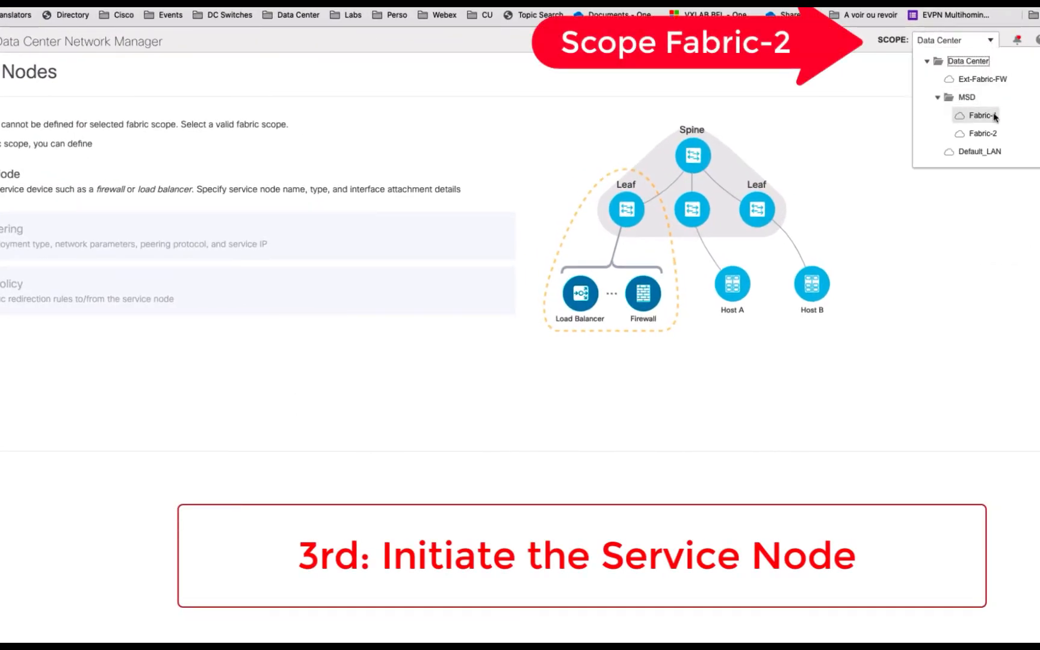
left_click(981, 133)
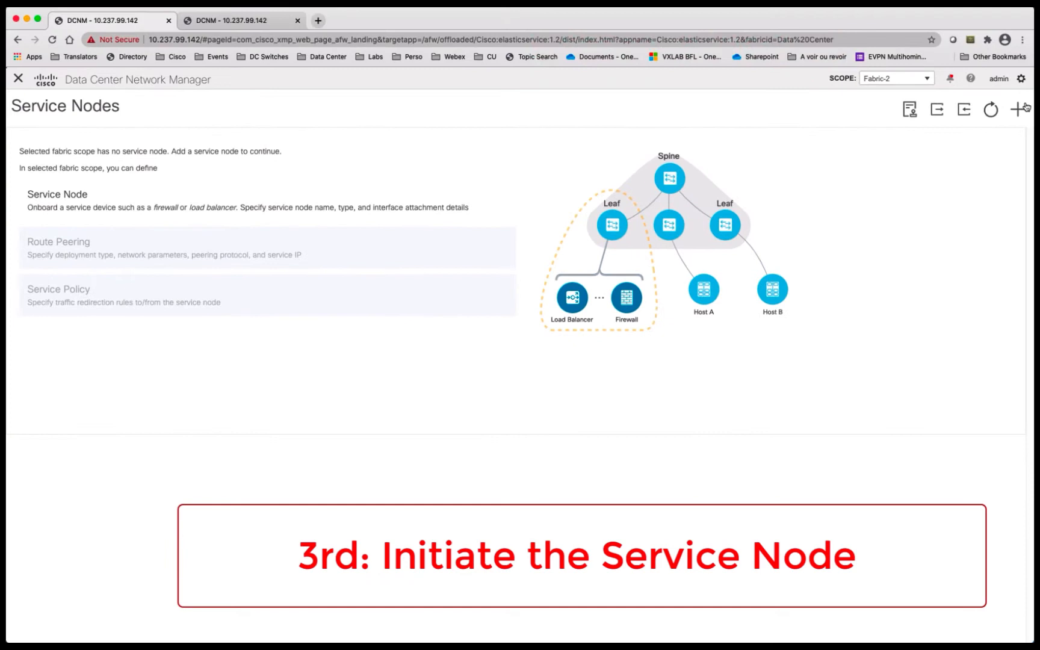
left_click(1018, 109)
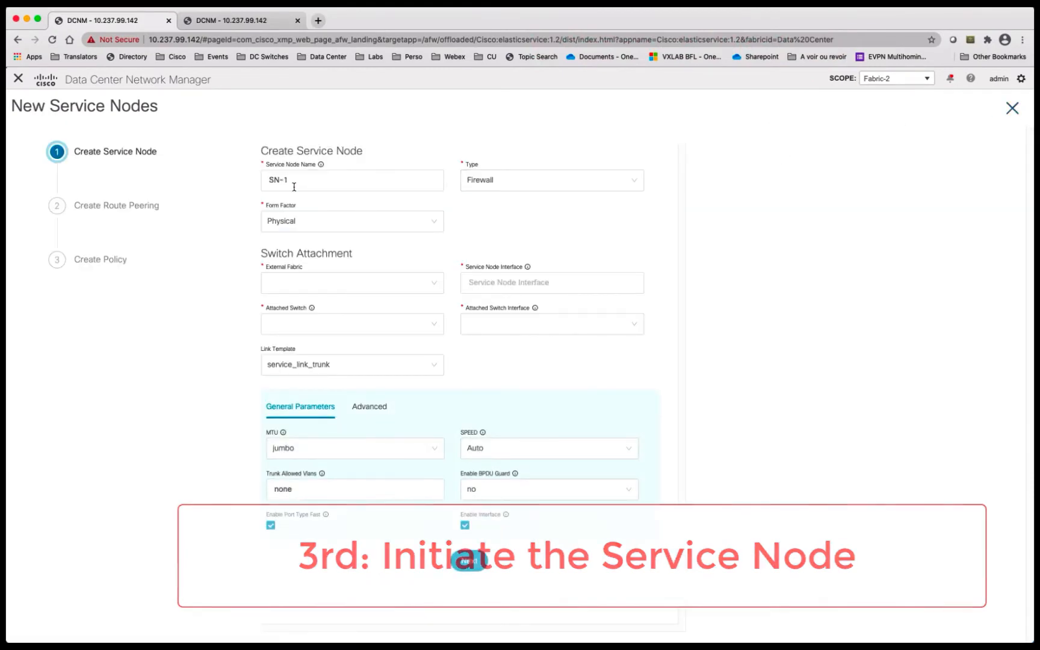
left_click(352, 180)
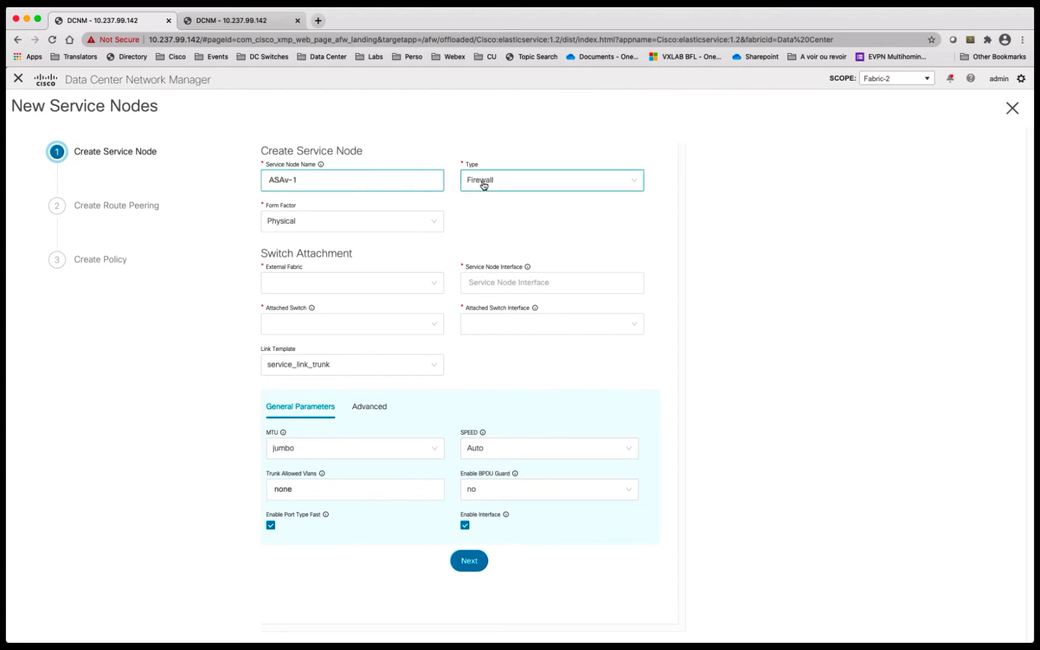
left_click(550, 180)
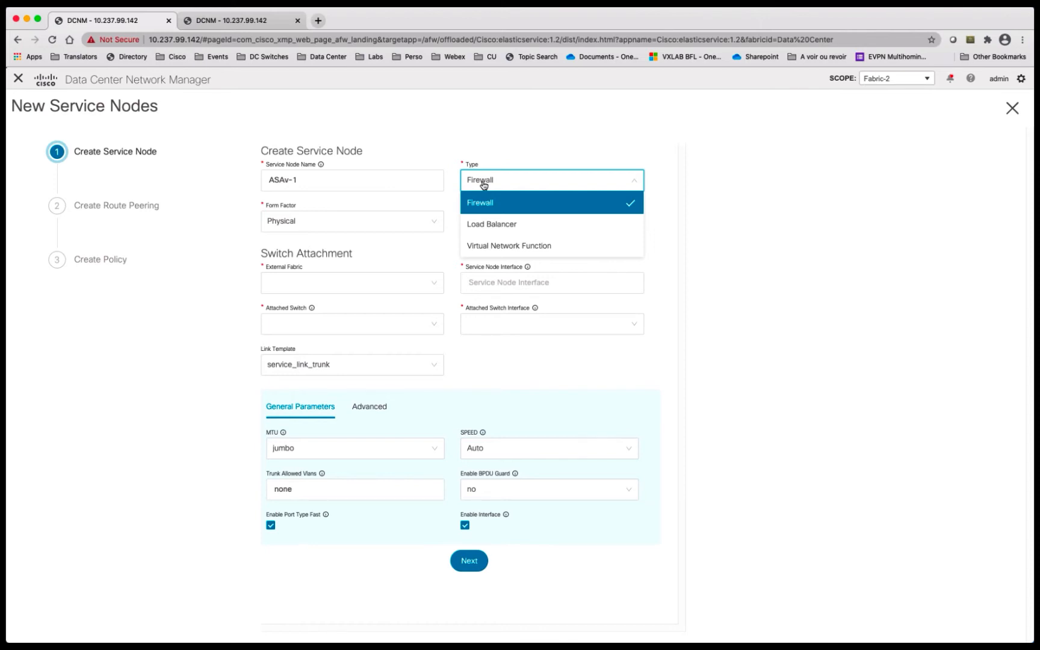
left_click(352, 221)
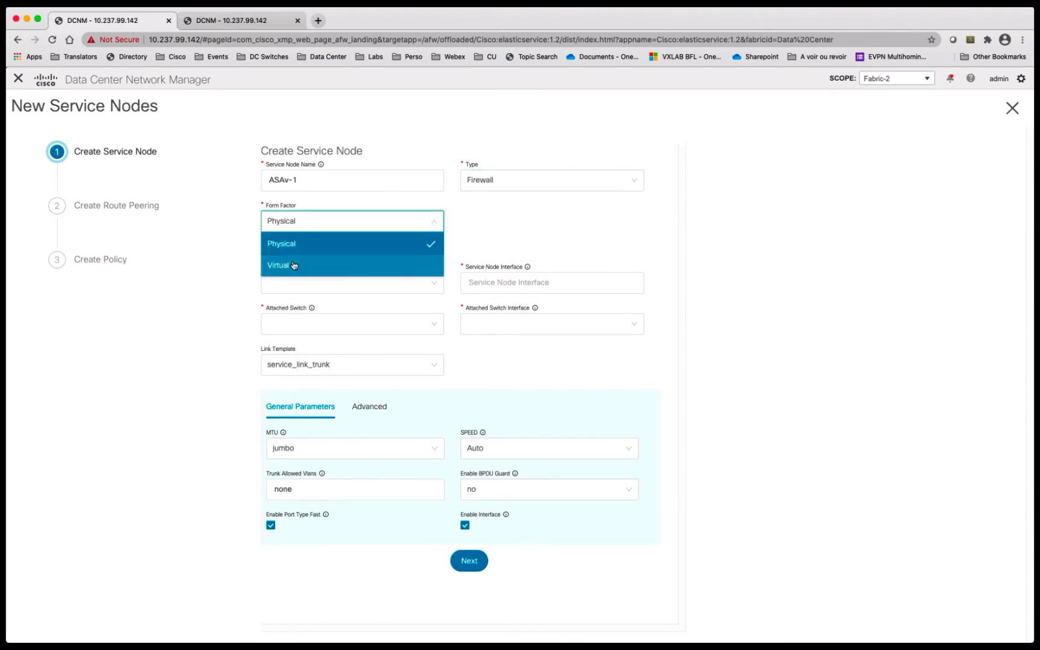
left_click(283, 264)
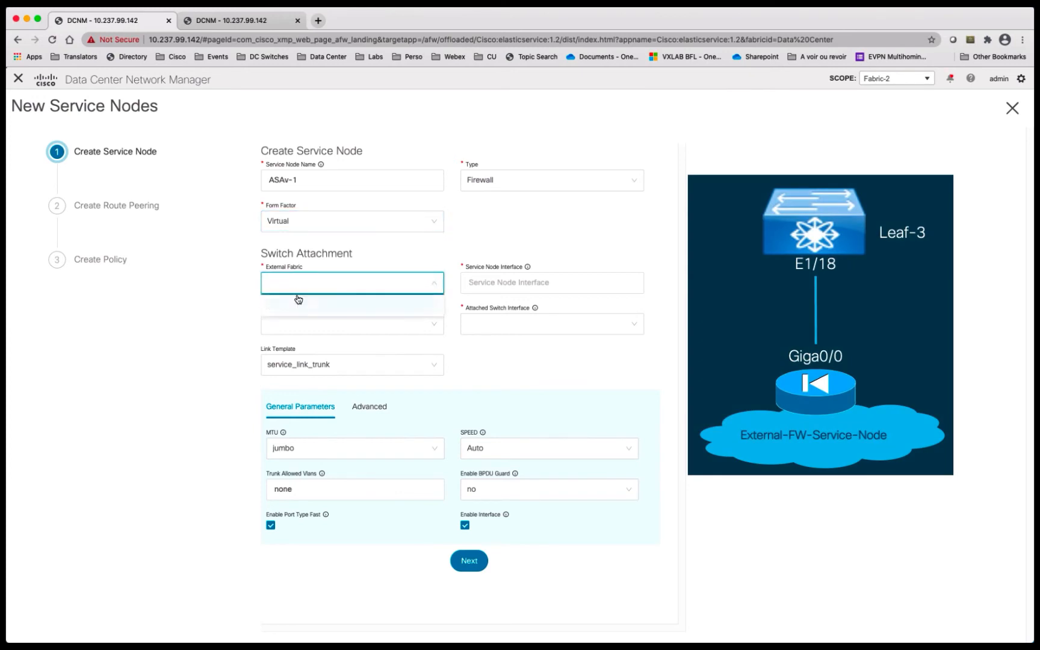
Step: Attach ASAv-1 via Ext-Fabric-FW giga0/0 to Fabric-2-Leaf-3 Ethernet1/18 with VLANs 979,980
left_click(351, 299)
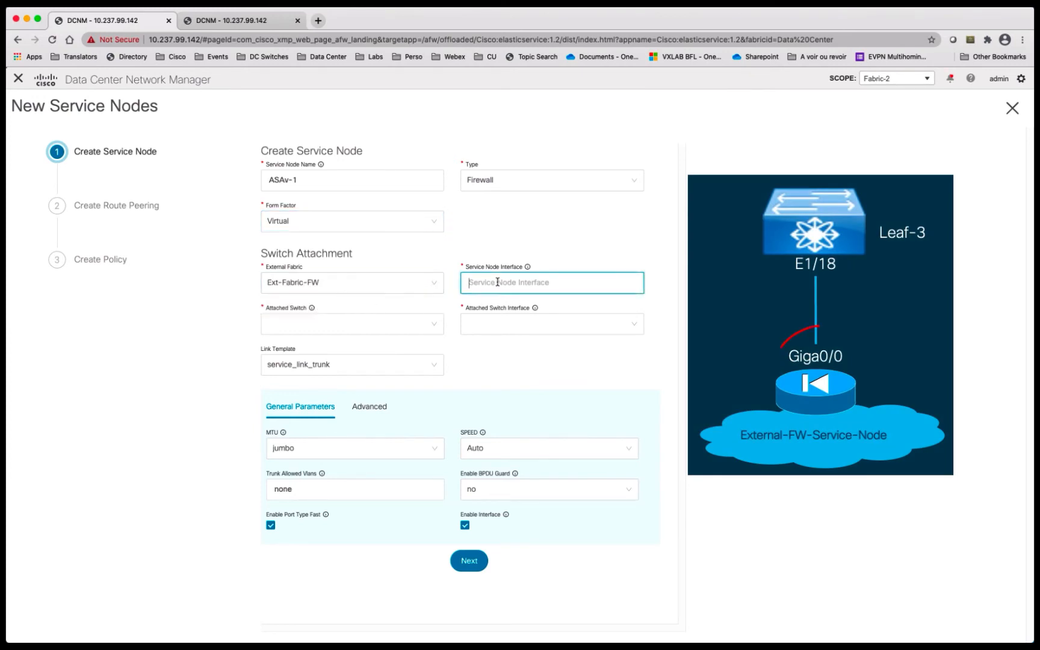
type("giga0/")
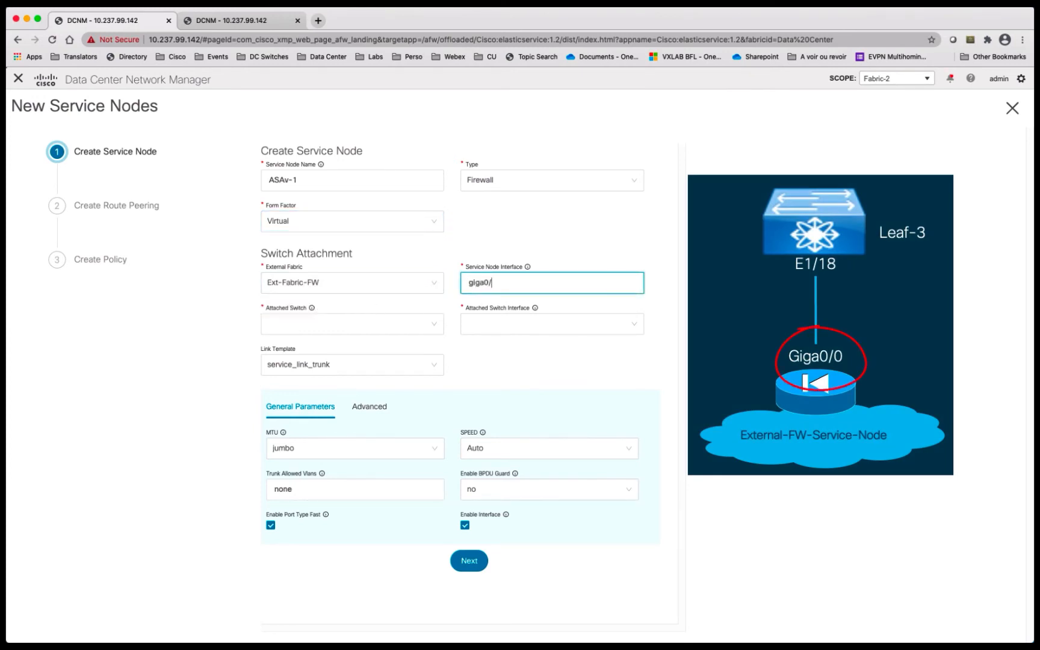
left_click(352, 324)
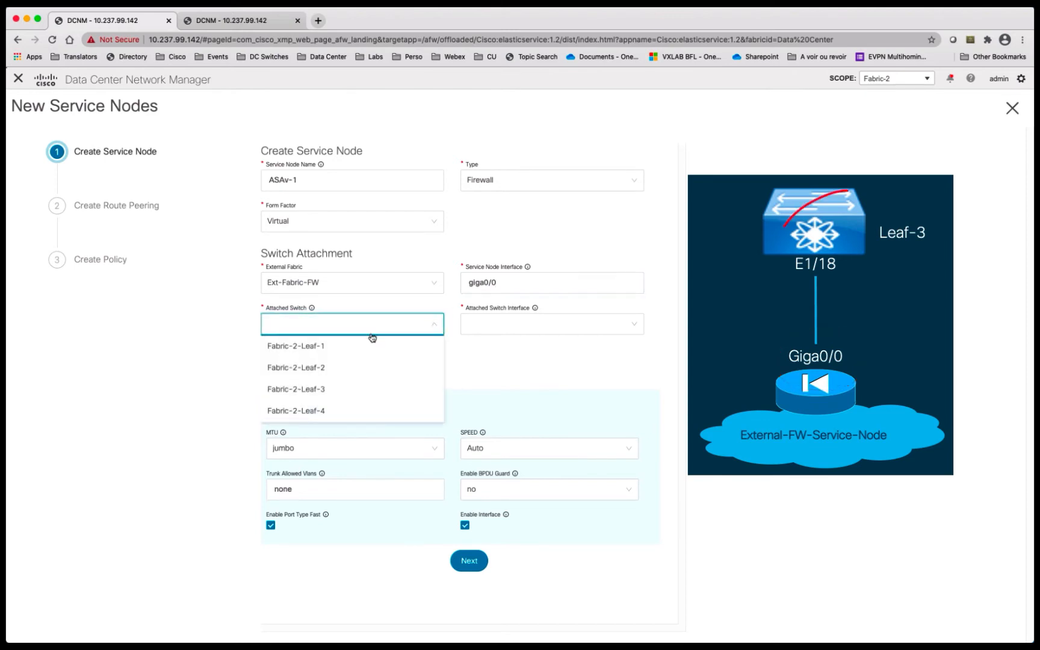
left_click(296, 389)
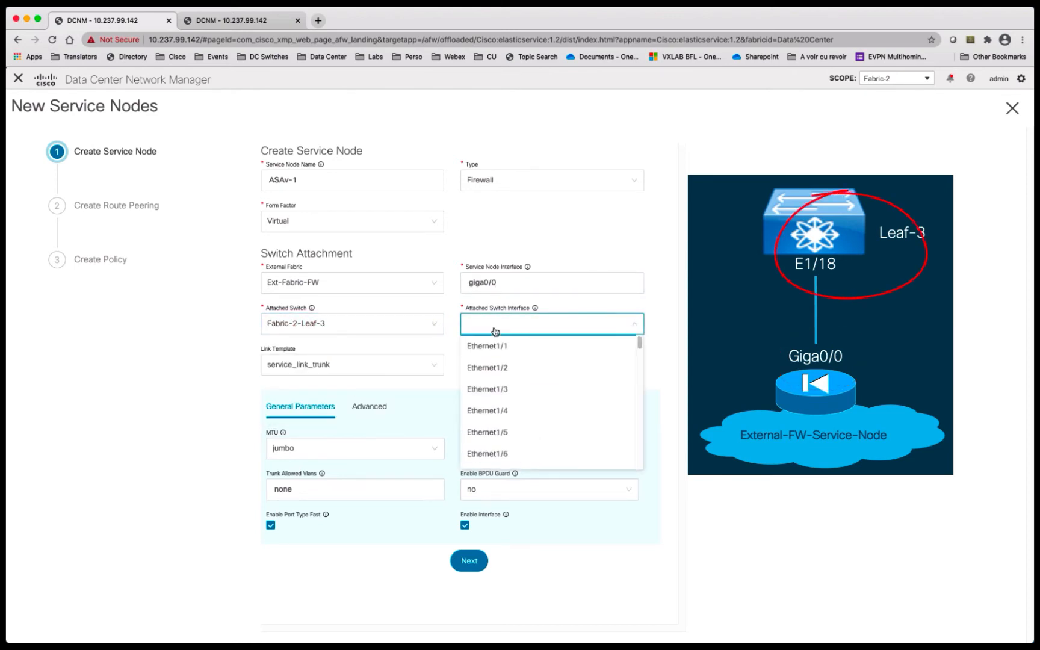
scroll("down", 3)
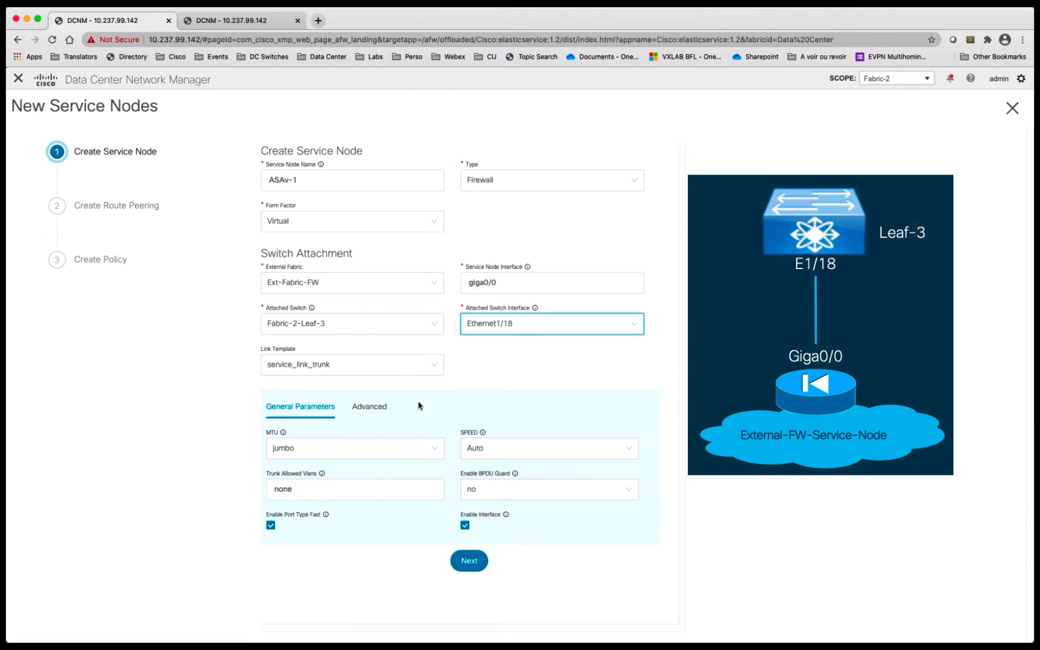
left_click(355, 489)
type("979")
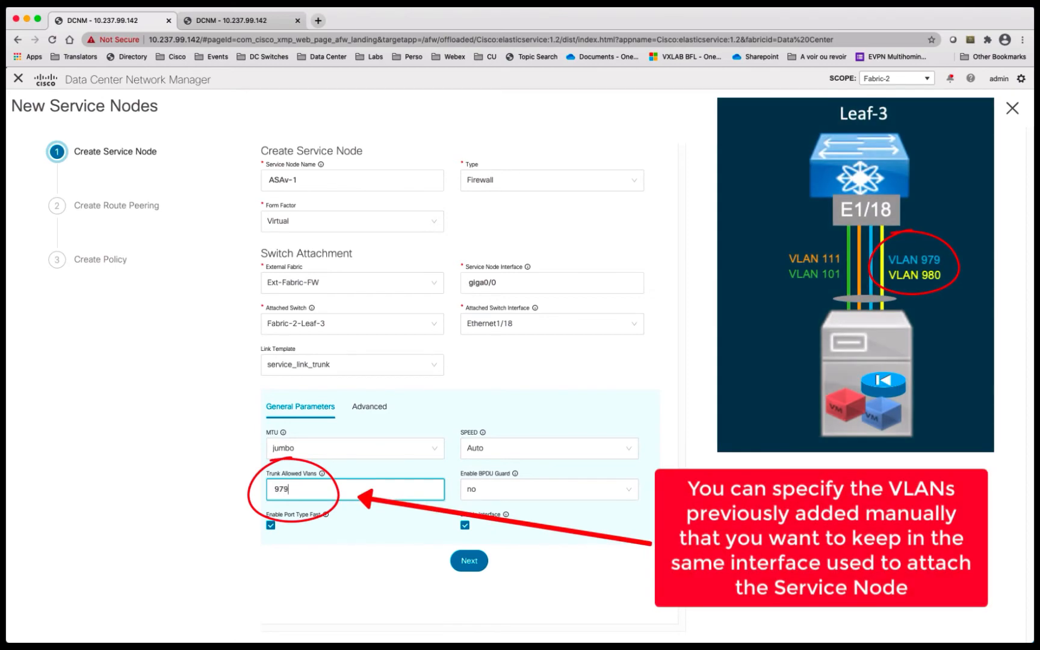
type(",980")
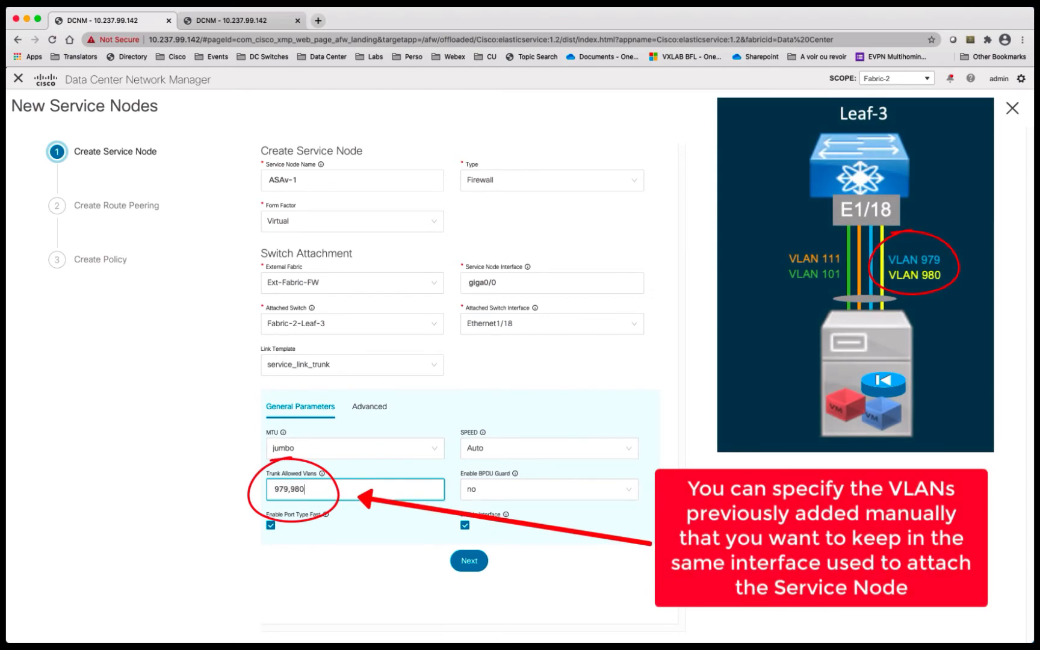
left_click(369, 407)
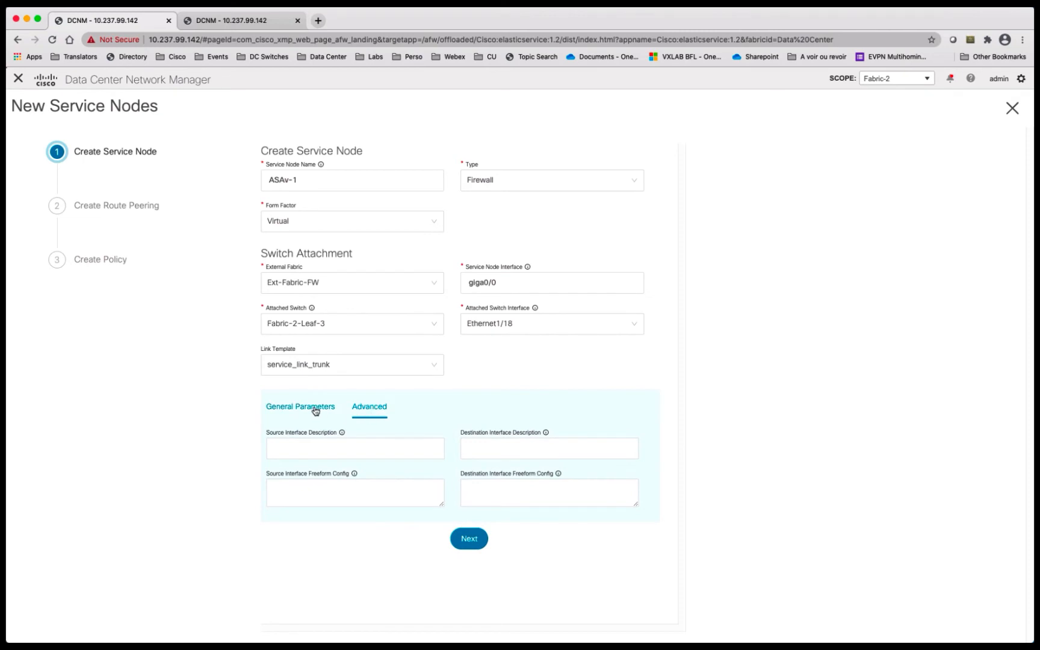
left_click(300, 407)
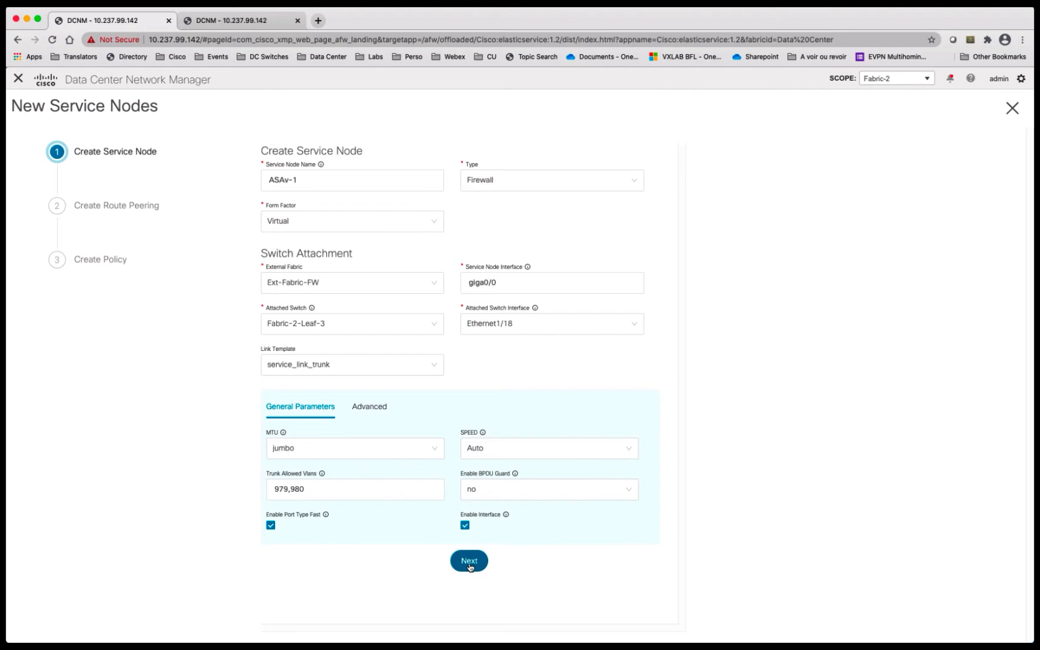
left_click(469, 561)
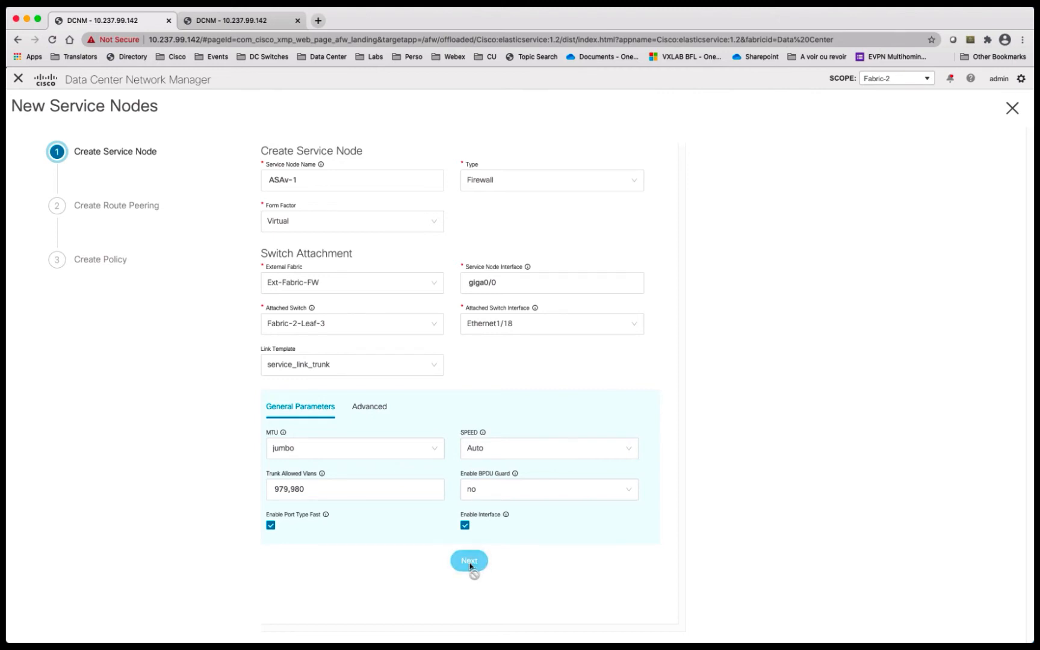
left_click(468, 561)
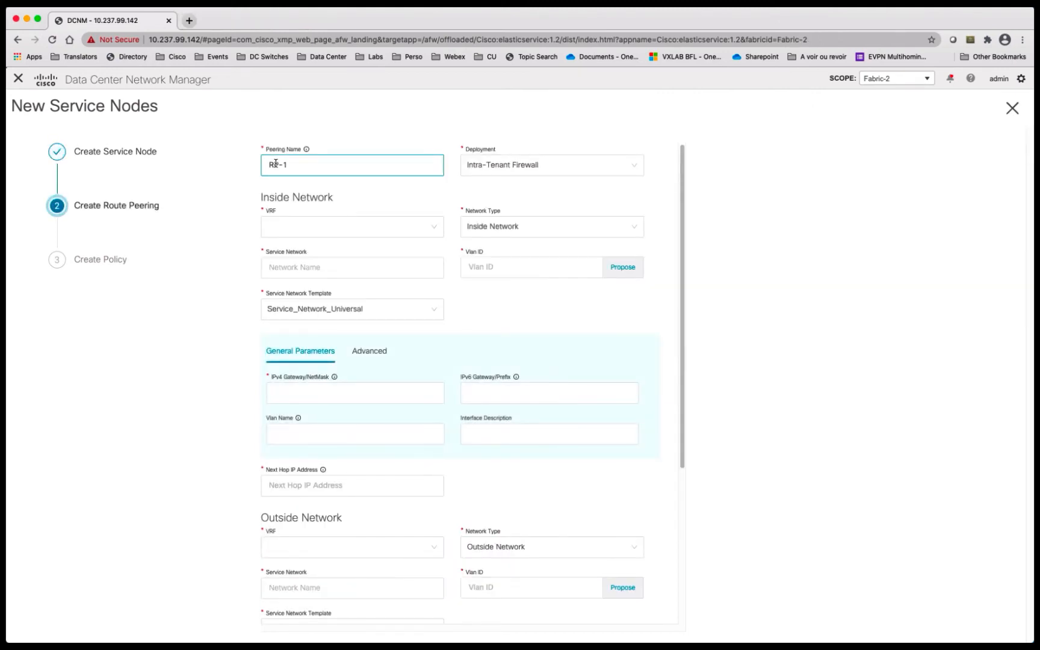
Step: Name the peering Peering-1, keep intra-tenant firewall deployment, and set inside VRF Tenant-1
type("P-1")
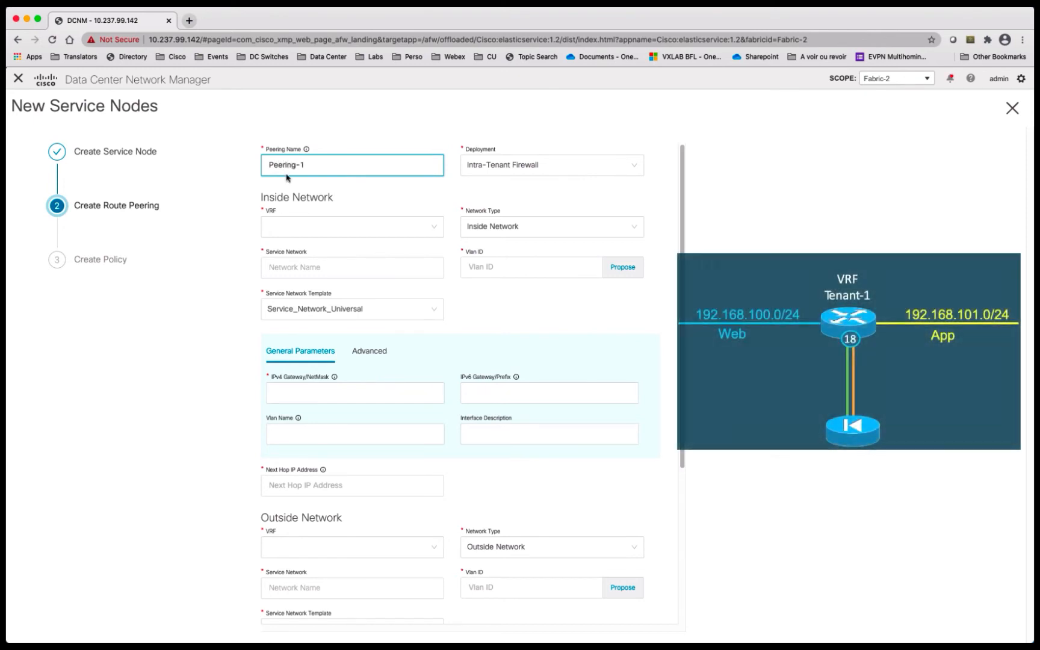
left_click(551, 165)
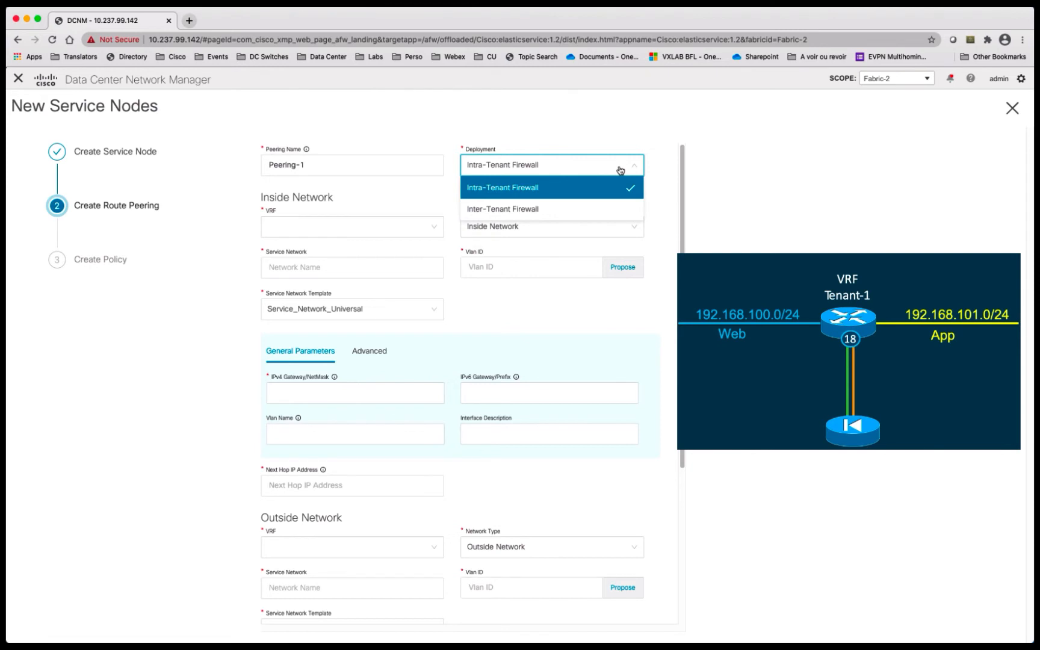
left_click(502, 187)
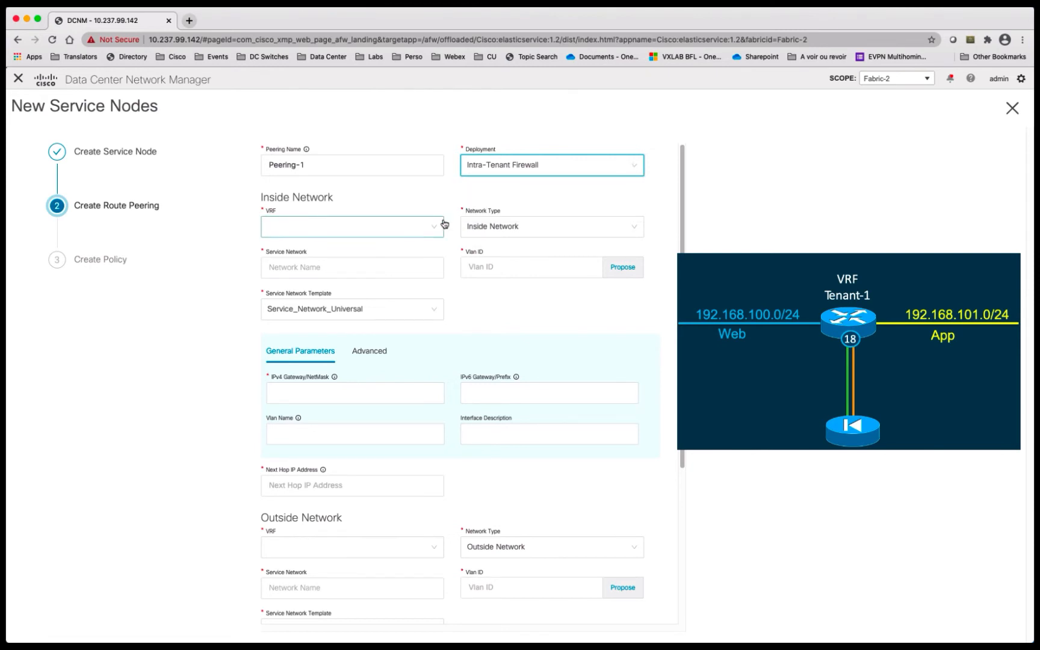
left_click(351, 227)
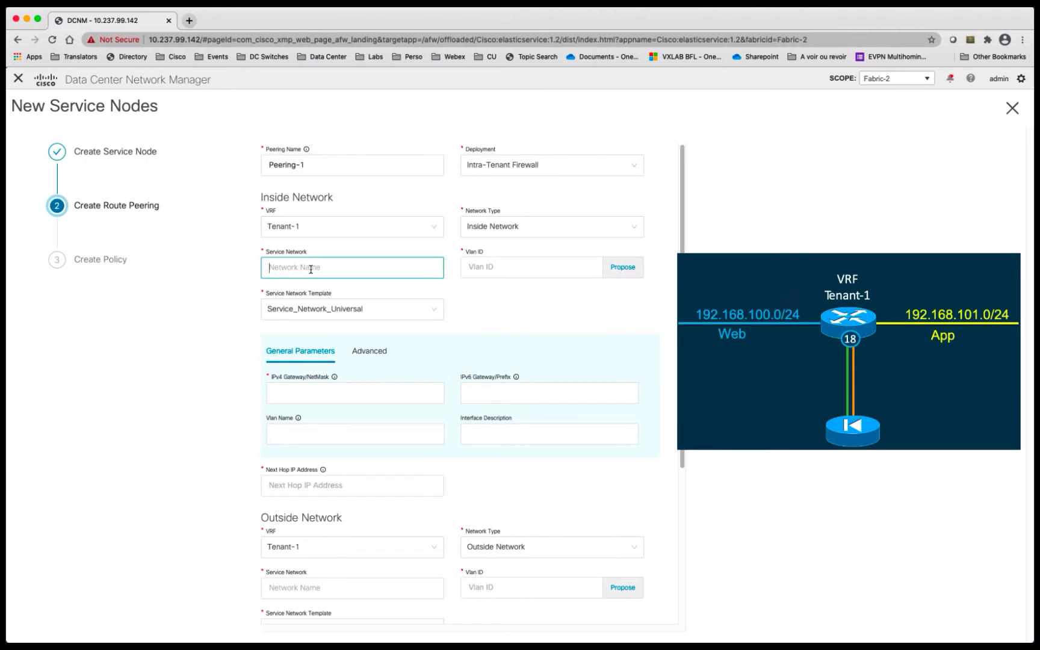
Step: Set inside network Inside-net, VLAN 111, gateway 192.168.12.254/24, VLAN name Inside-FW, next hop 192.168.12.100
type("Inside-n")
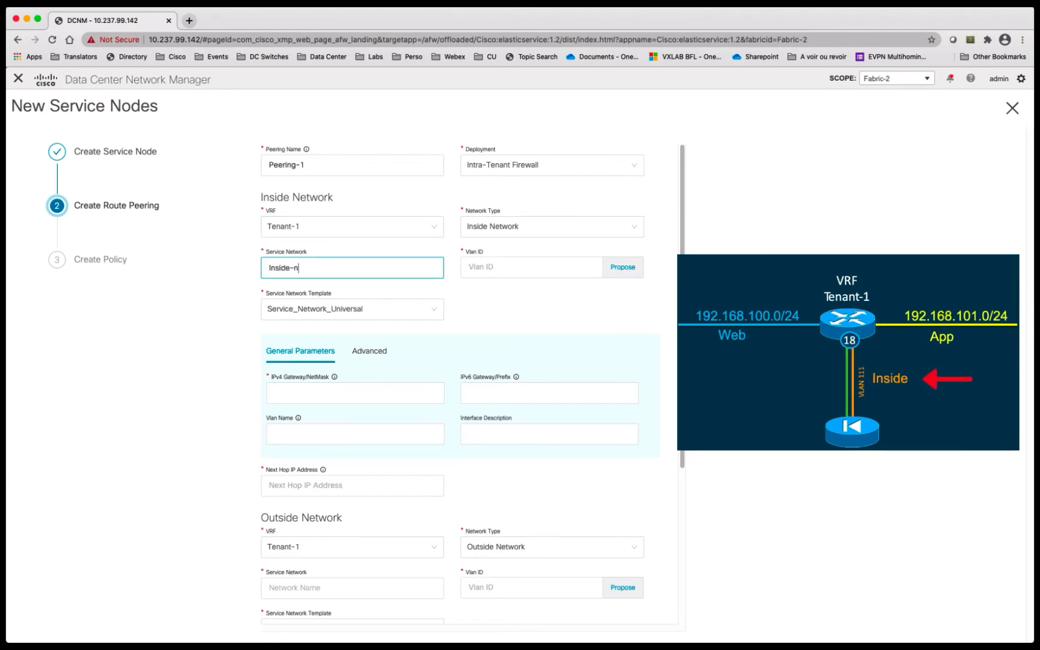
left_click(530, 267)
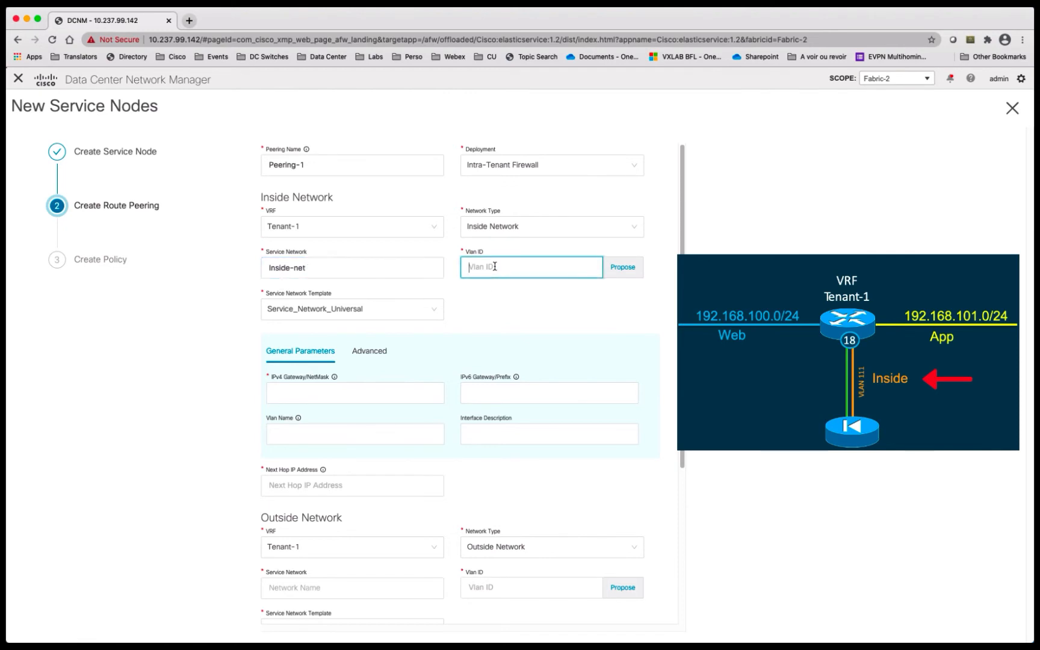
type("111")
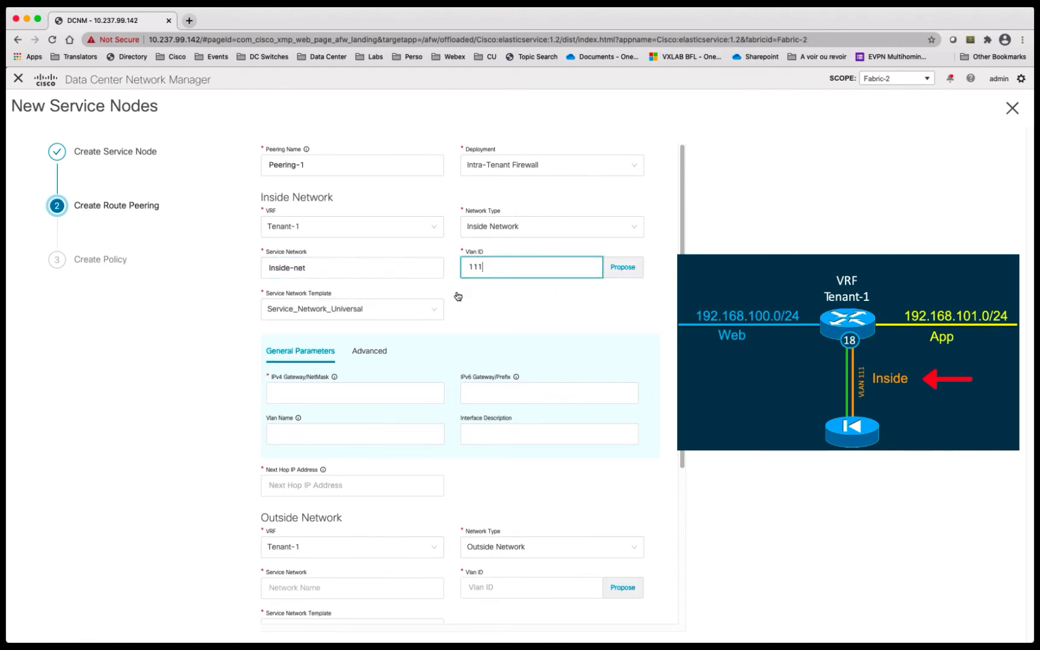
type("192")
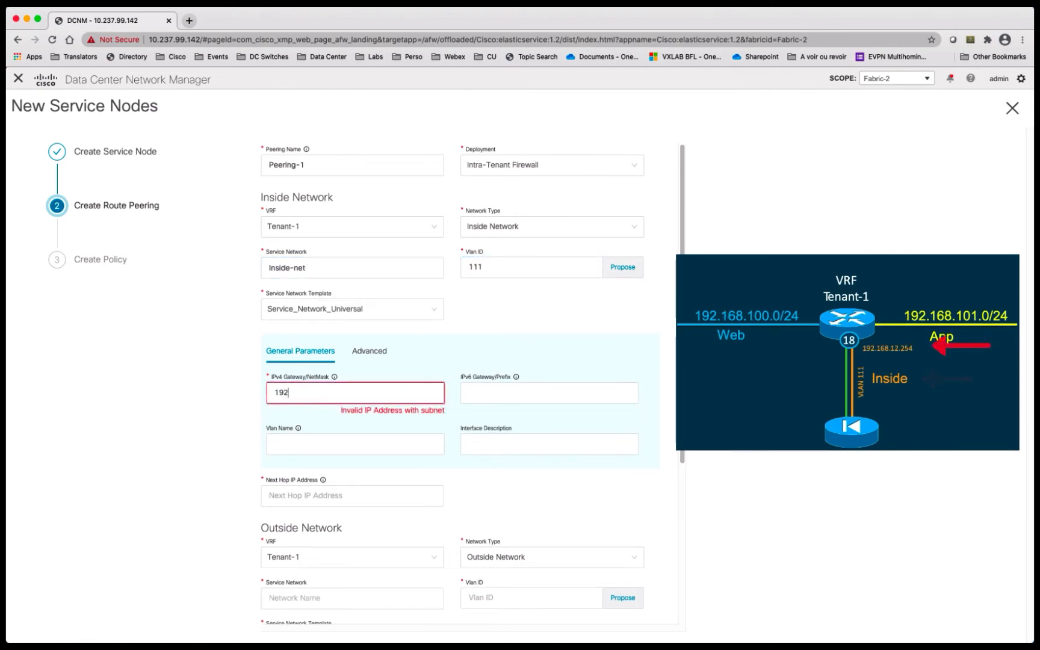
type(".168.")
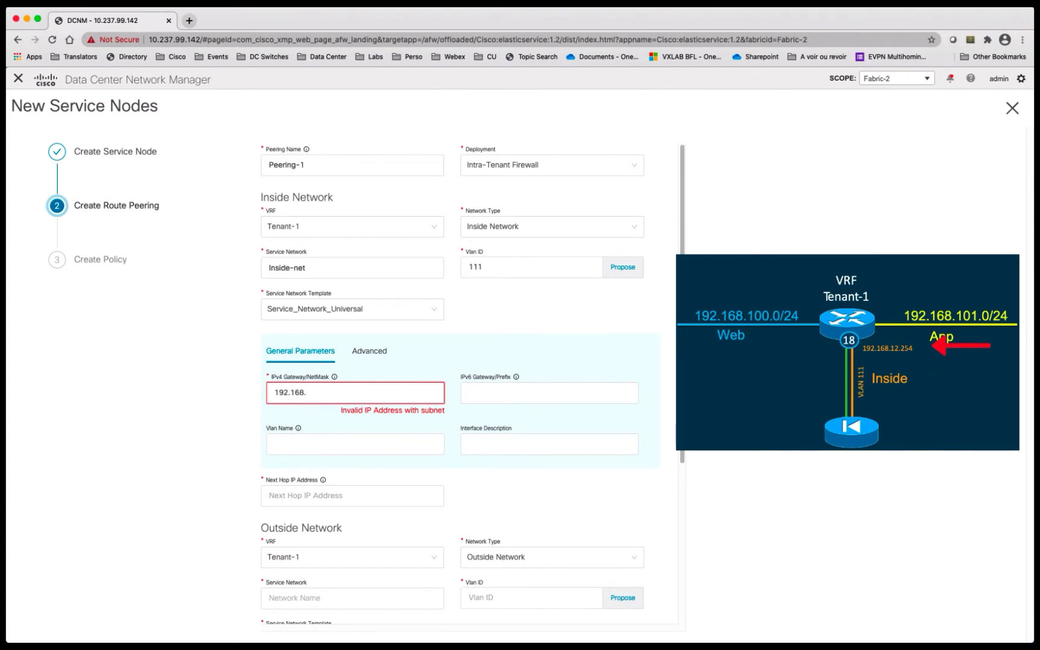
type("12.254")
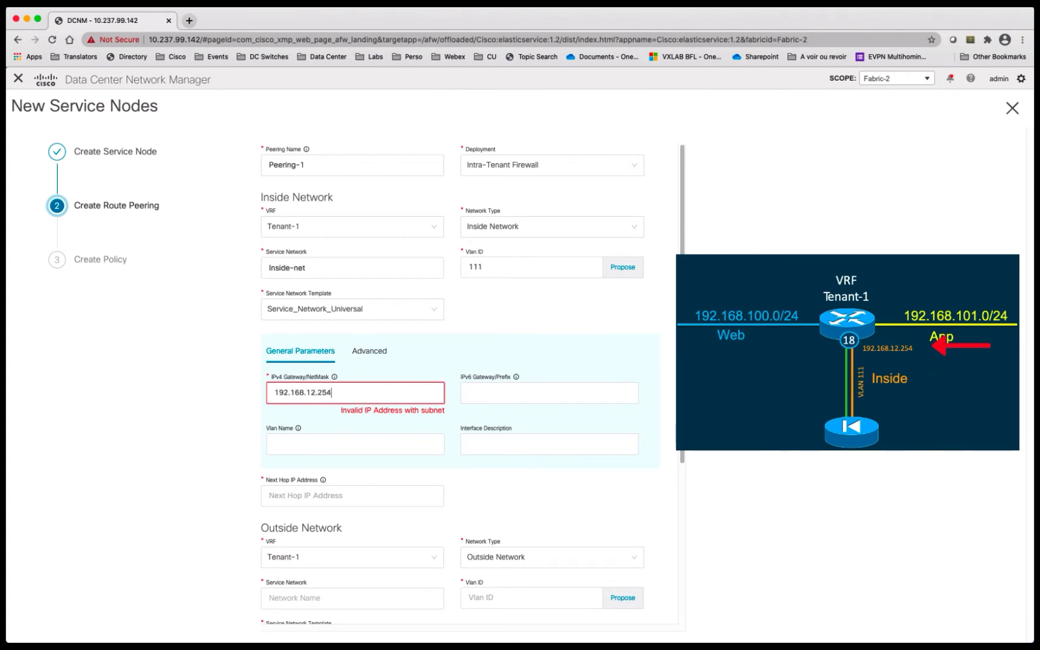
type("/24")
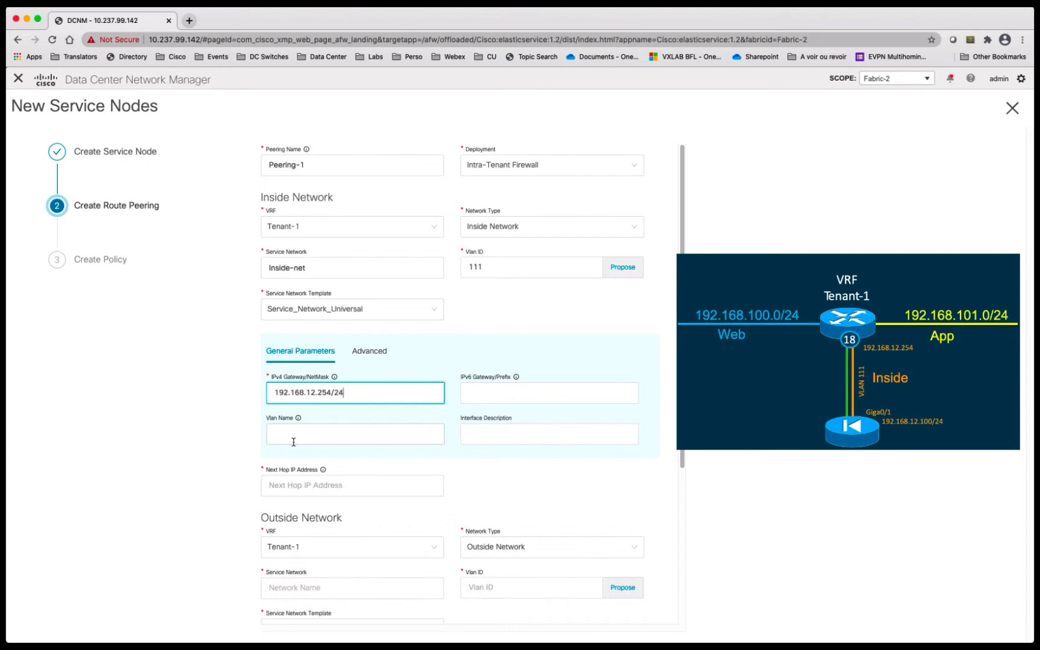
type("Ins")
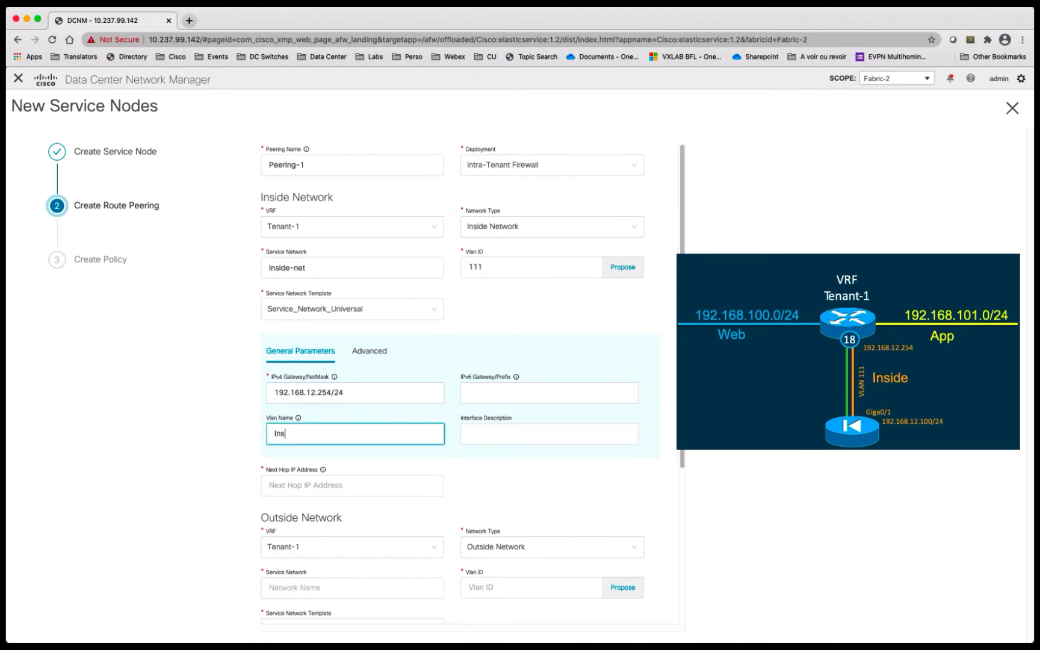
type("ide-F")
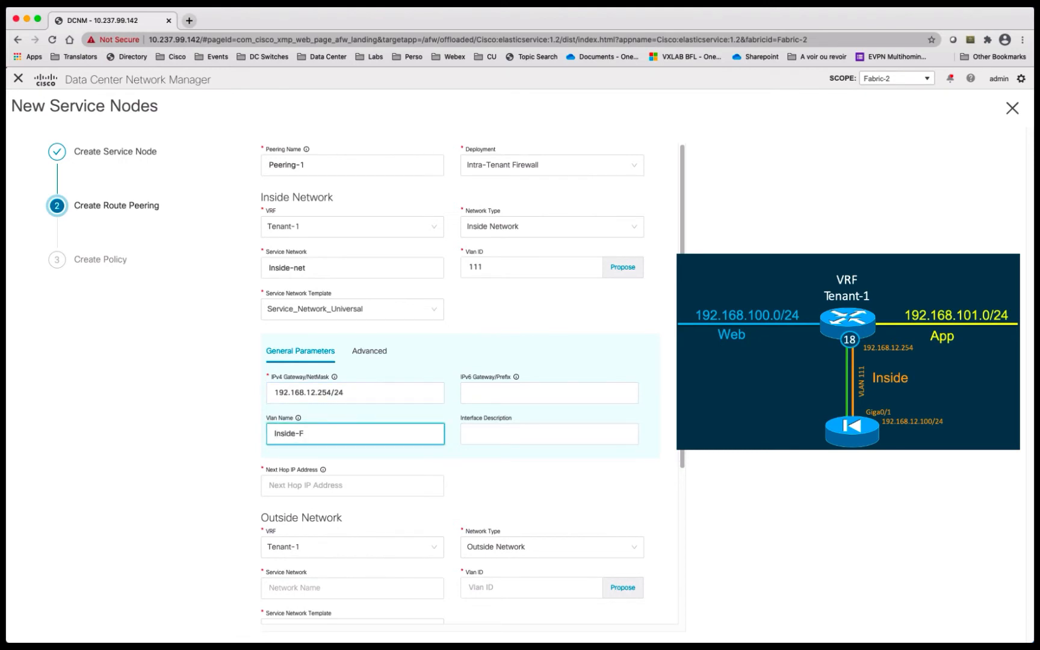
type("W")
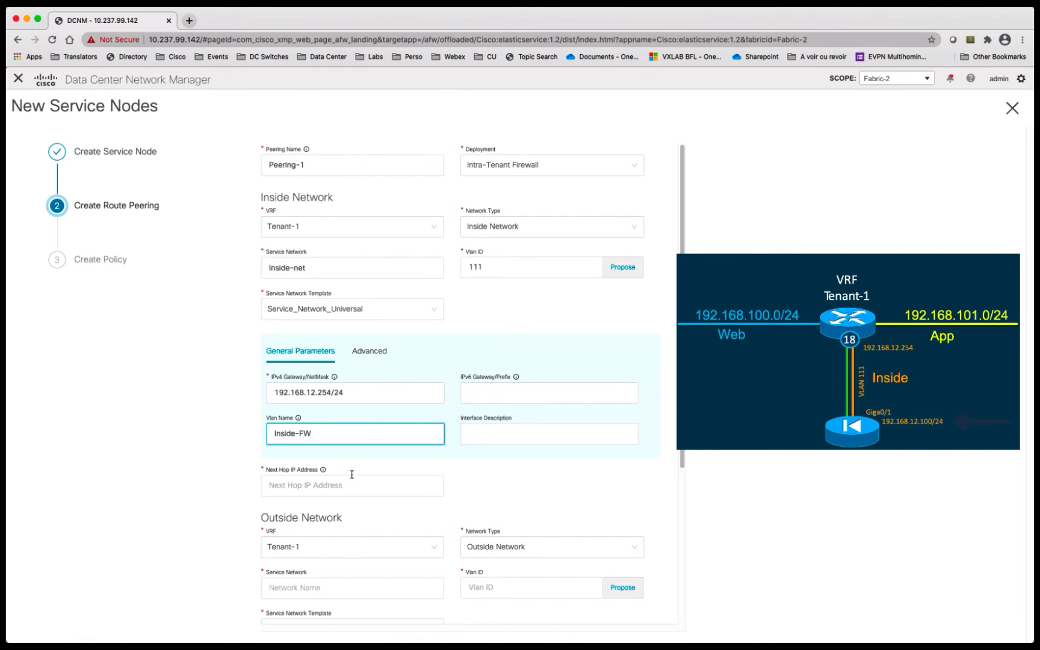
type("192.168.")
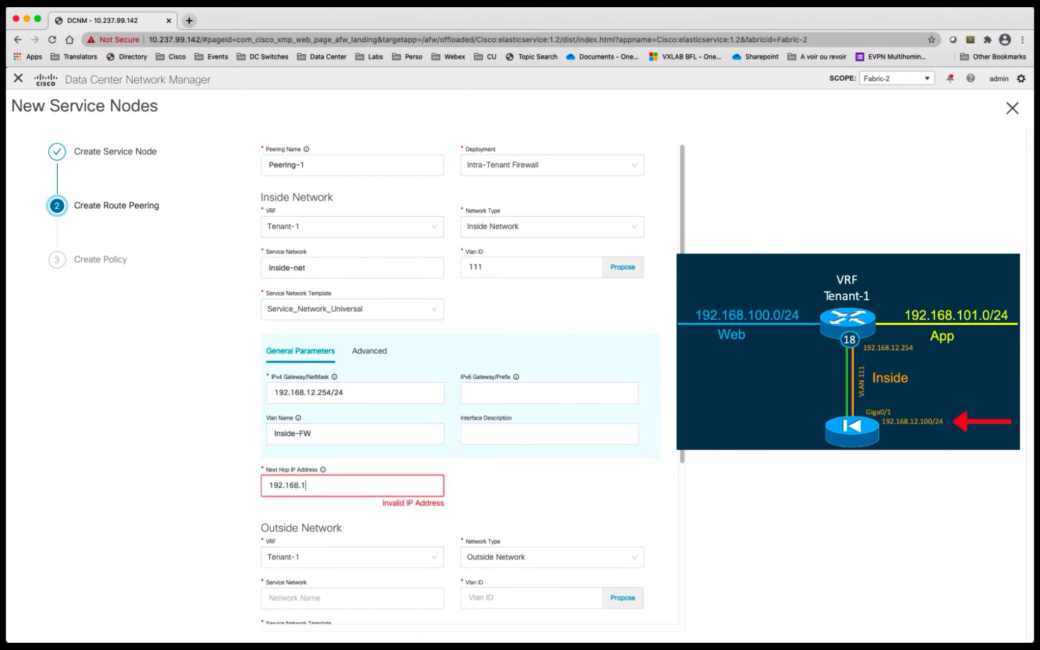
type("192.168.12.100")
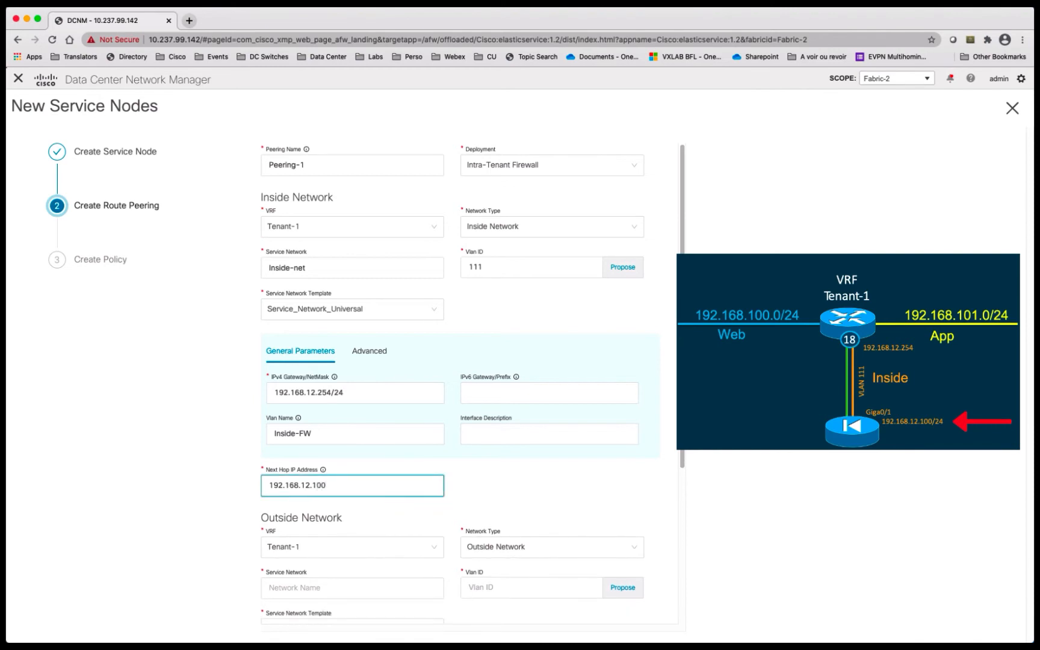
scroll("down", 3)
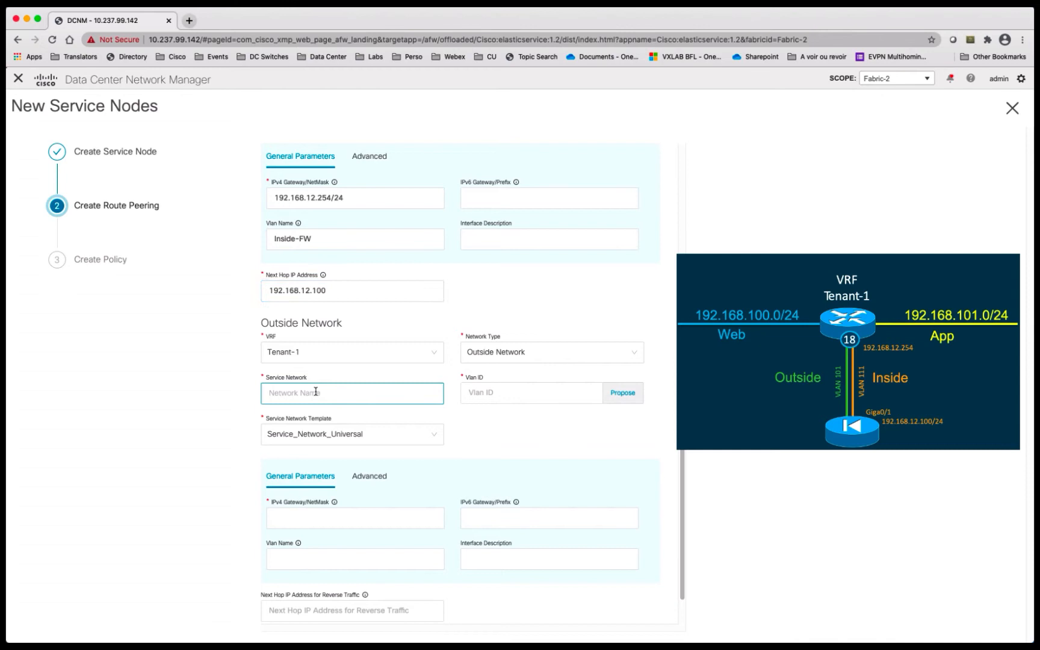
Step: Fill outside network Outside-net, VLAN 101, 192.168.11.254/24, Outside-FW, reverse next hop 192.168.11.100
type("Outside-net")
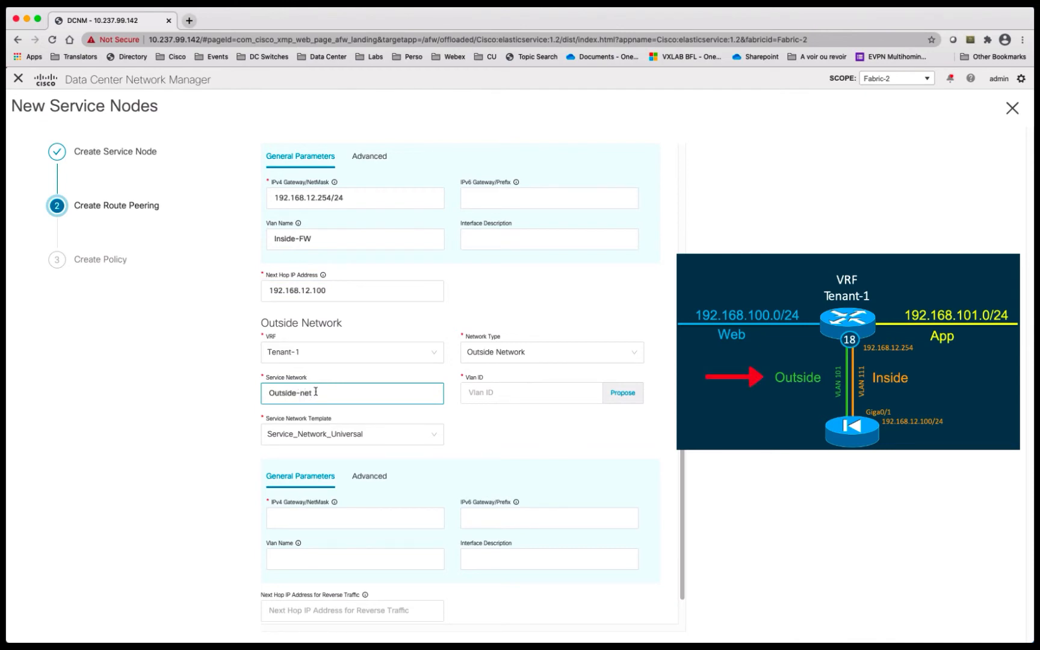
type("10")
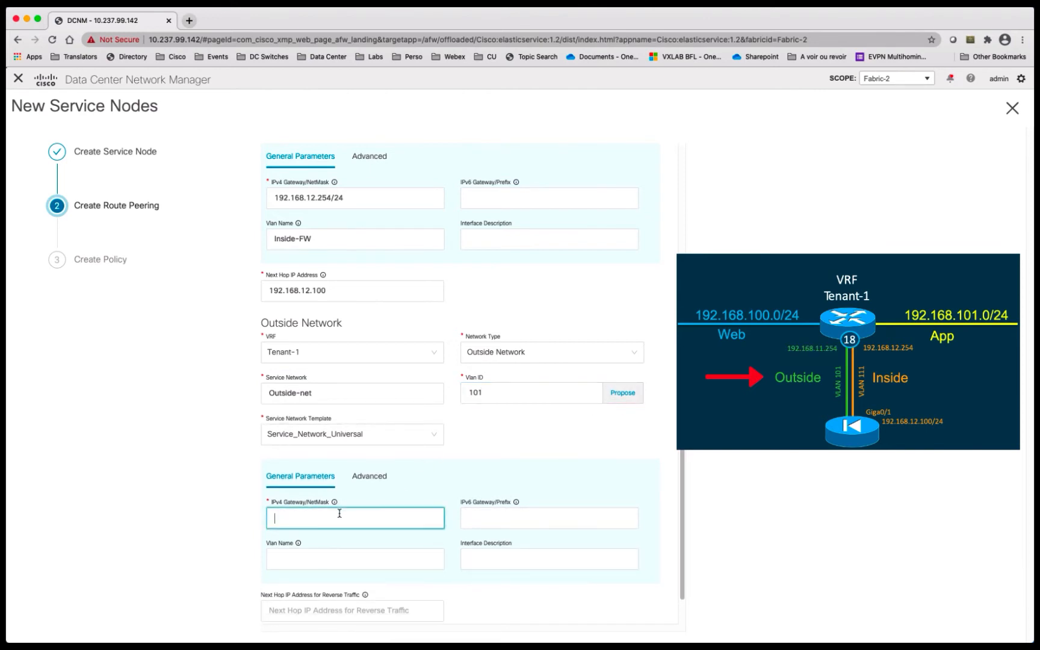
type("192.168.11.254/24")
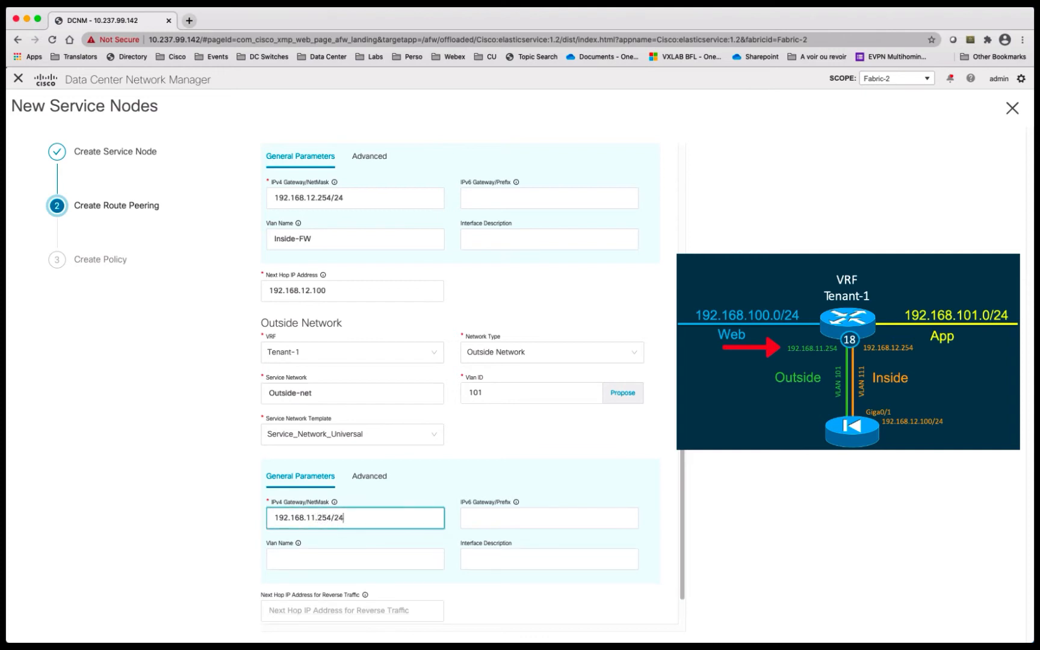
left_click(355, 559)
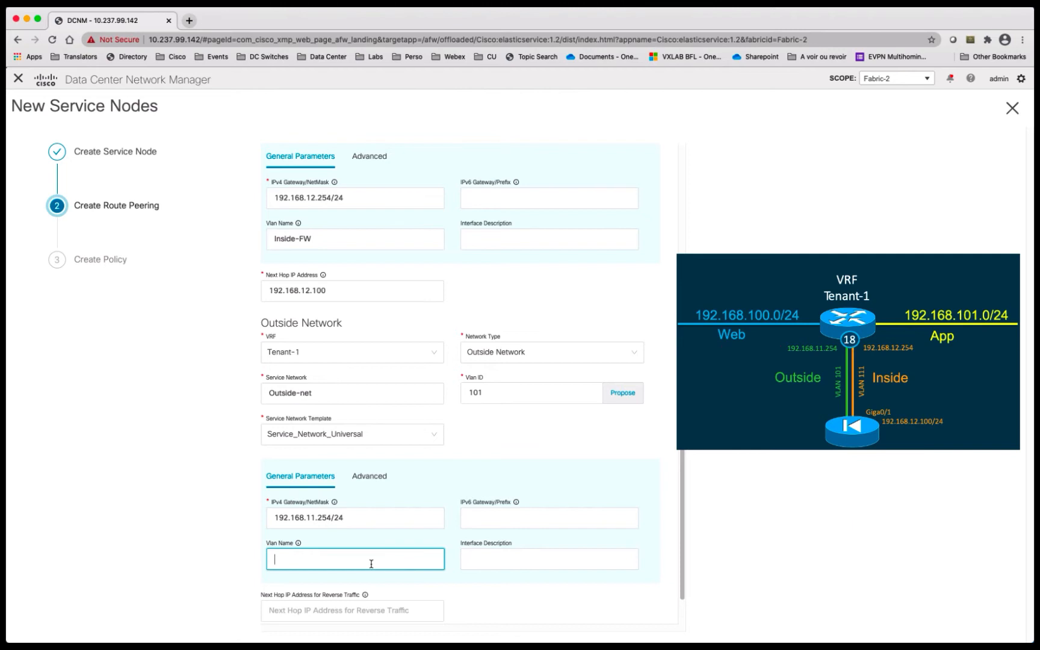
type("Outside-")
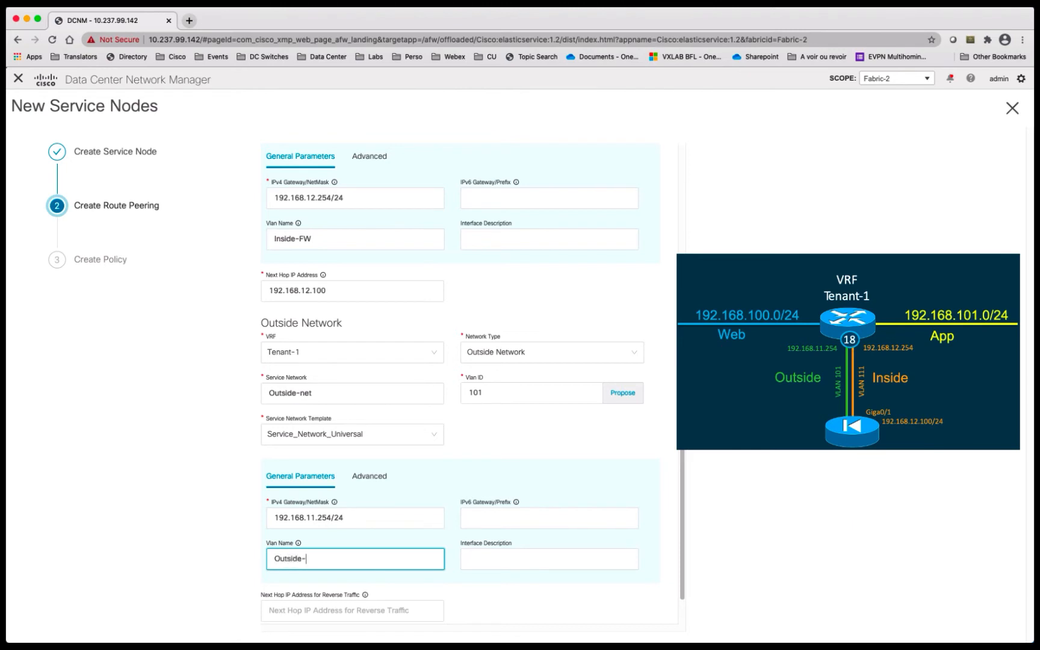
type("FW")
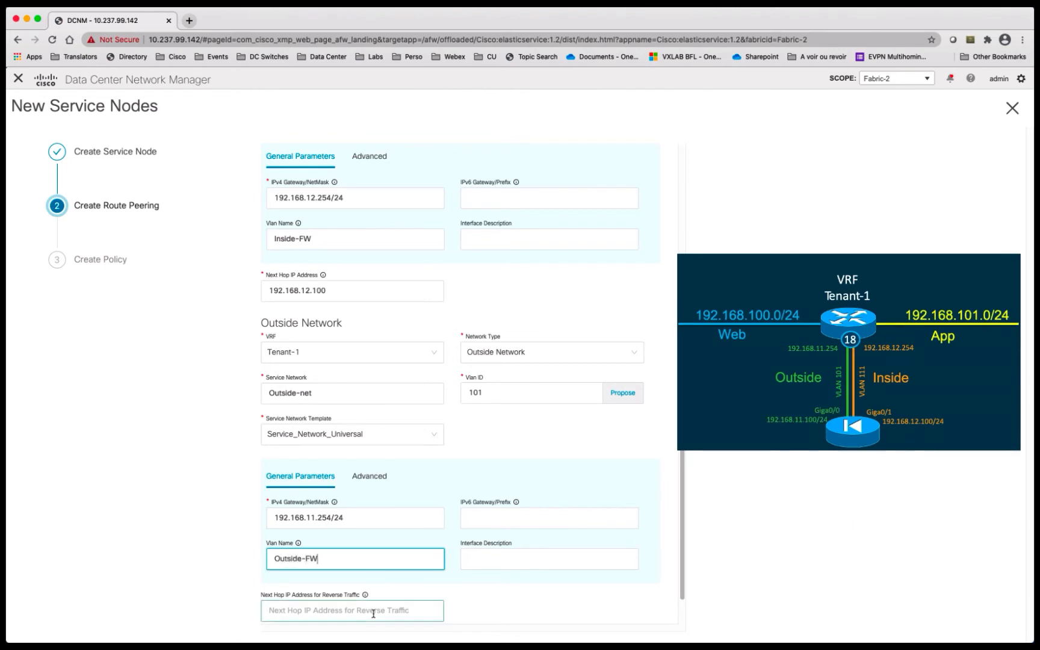
type("192.")
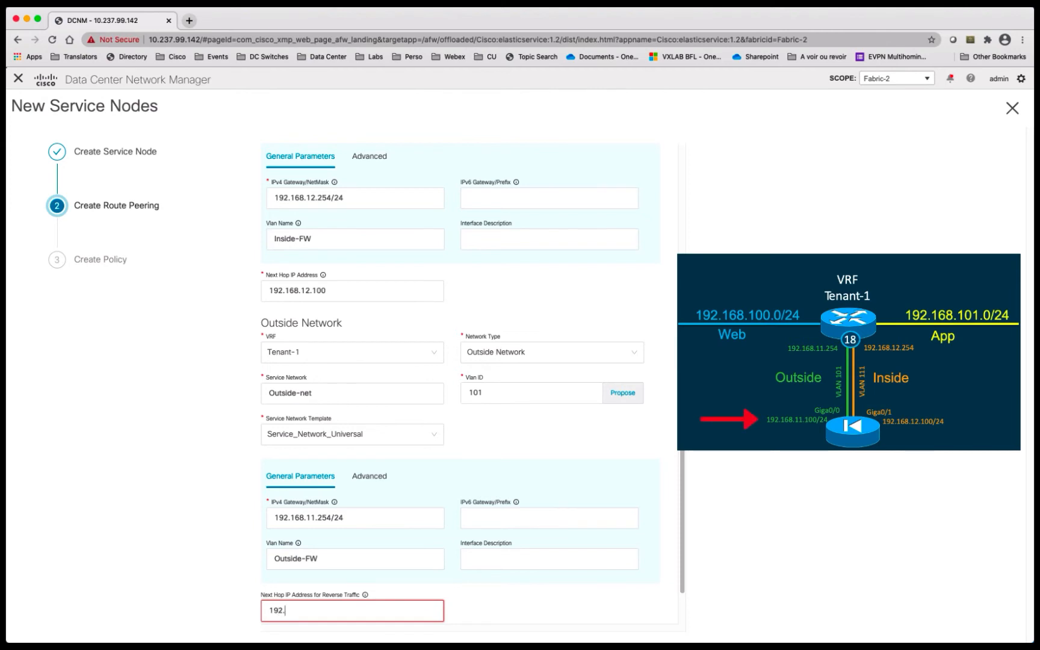
type("168.")
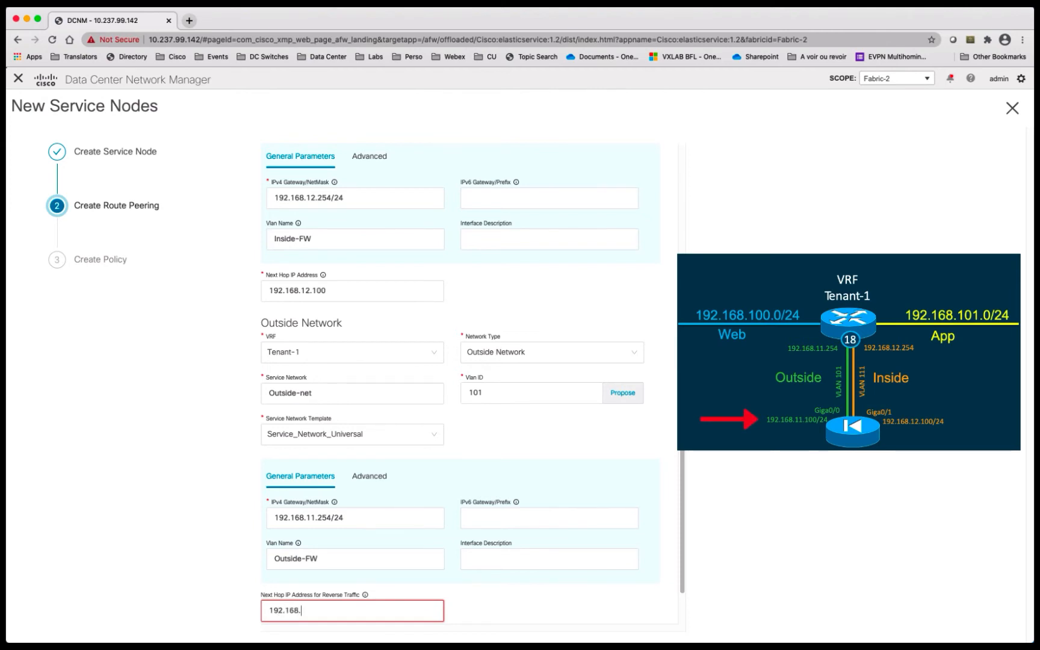
type("11.100")
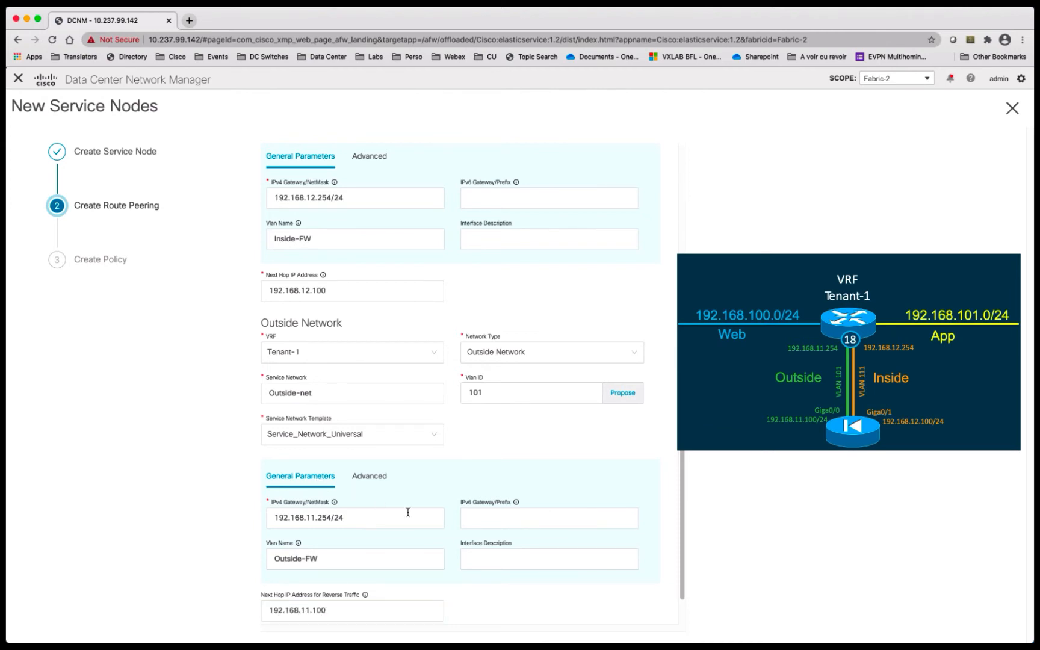
scroll("down", 3)
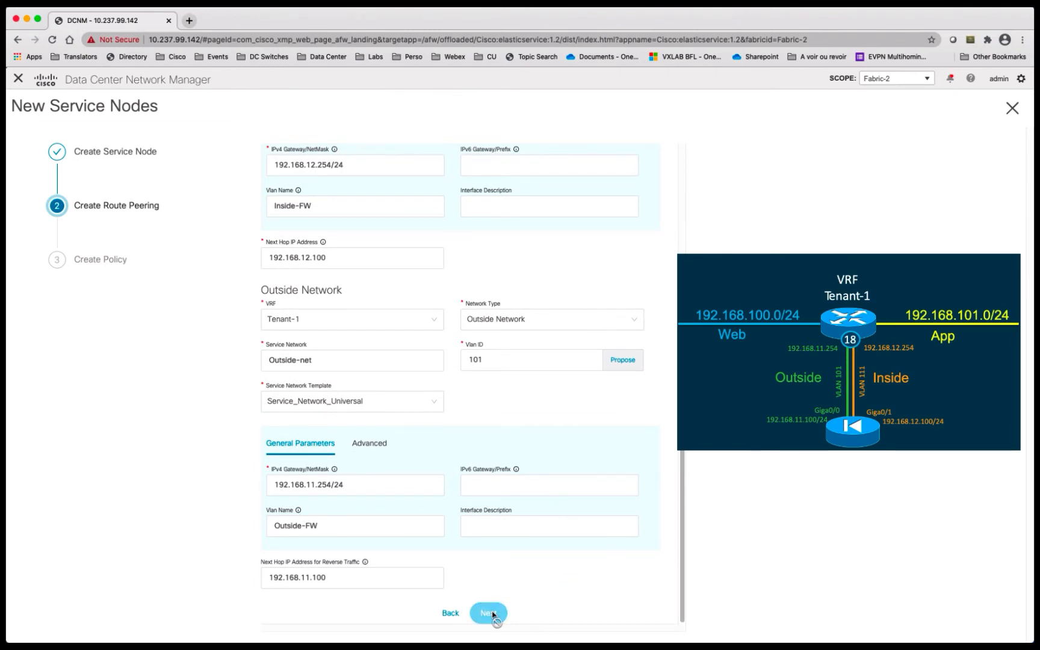
left_click(489, 612)
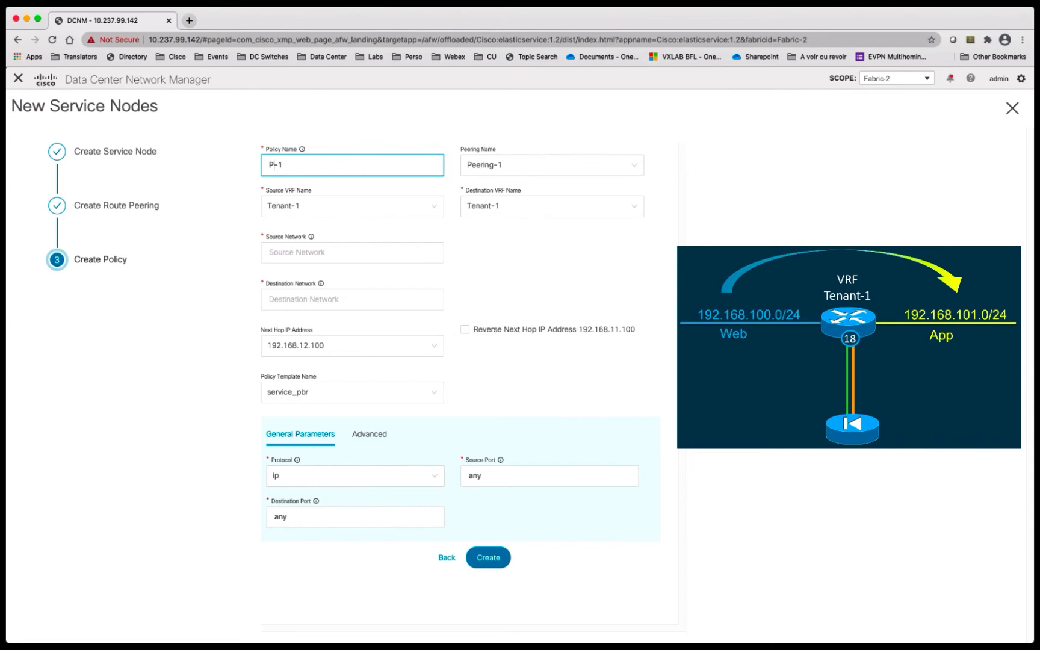
Step: Define Policy-1 from Web-T1 to App-T1 via next hop 192.168.11.100, with reverse next hop enabled
type("Policy-1")
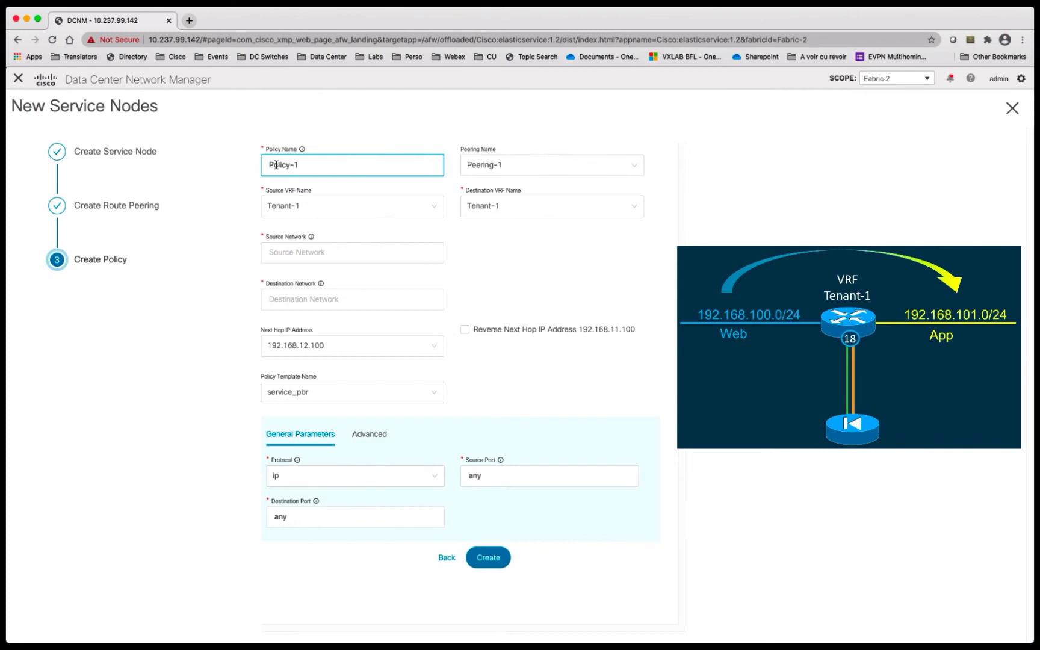
left_click(351, 206)
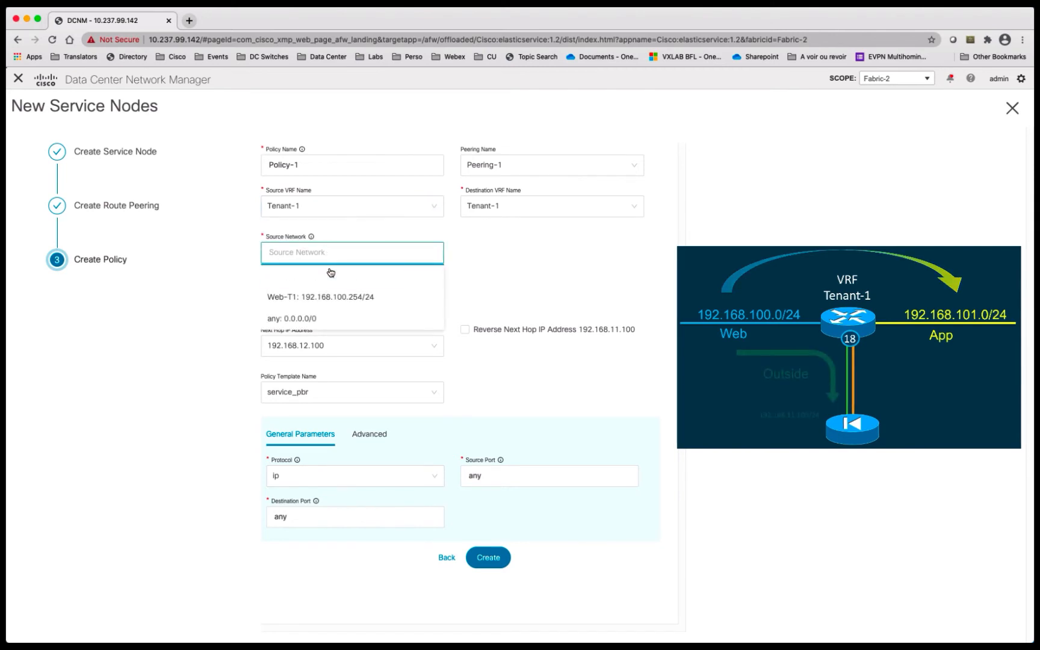
left_click(318, 297)
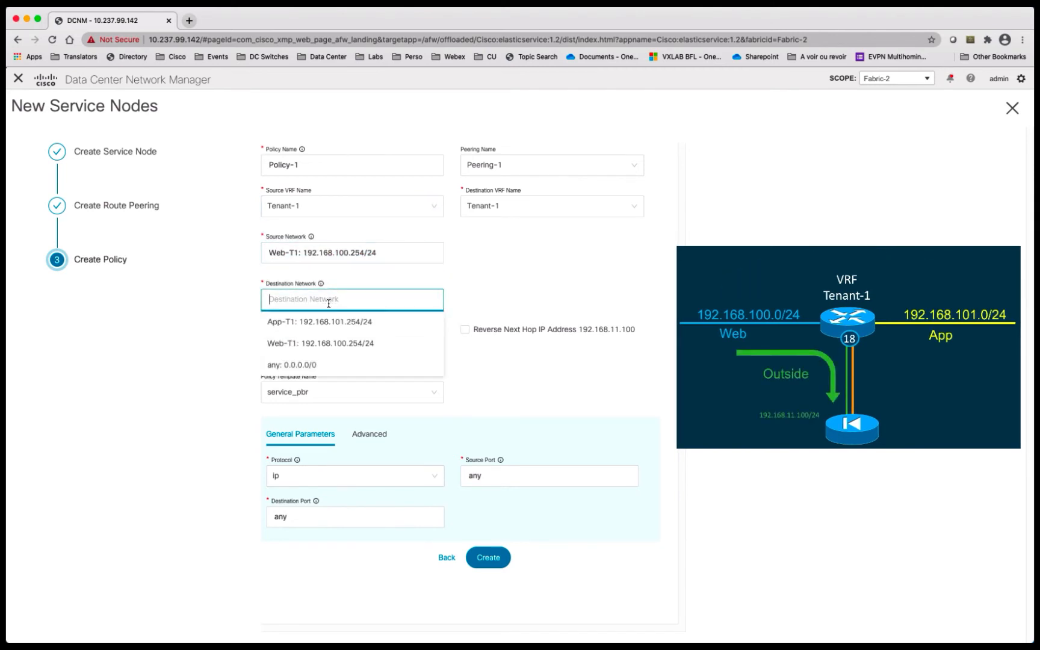
left_click(319, 322)
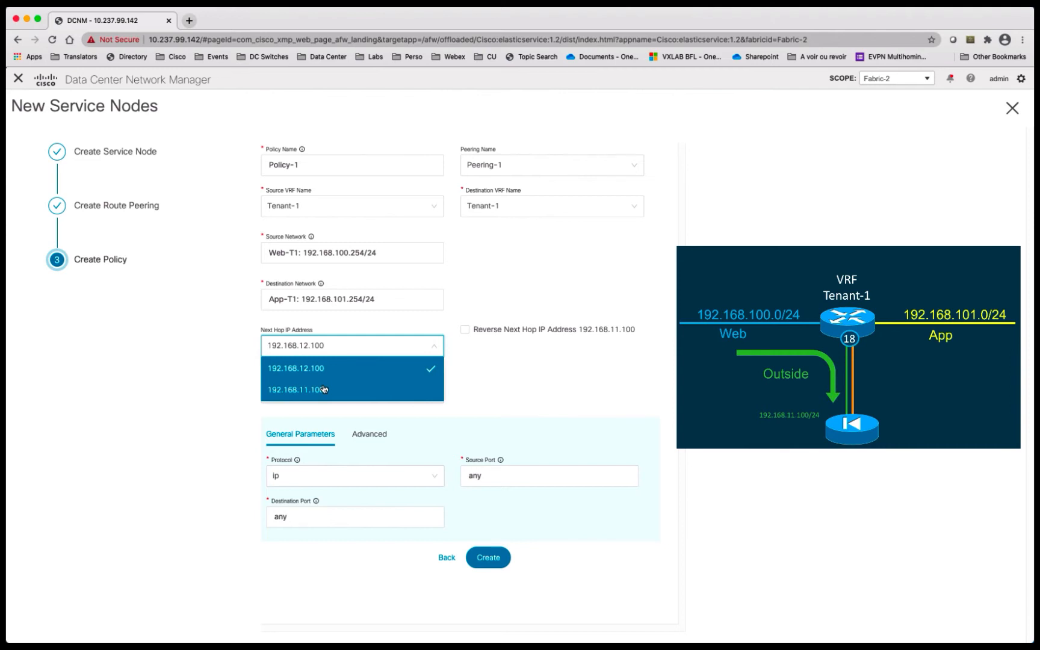
left_click(296, 390)
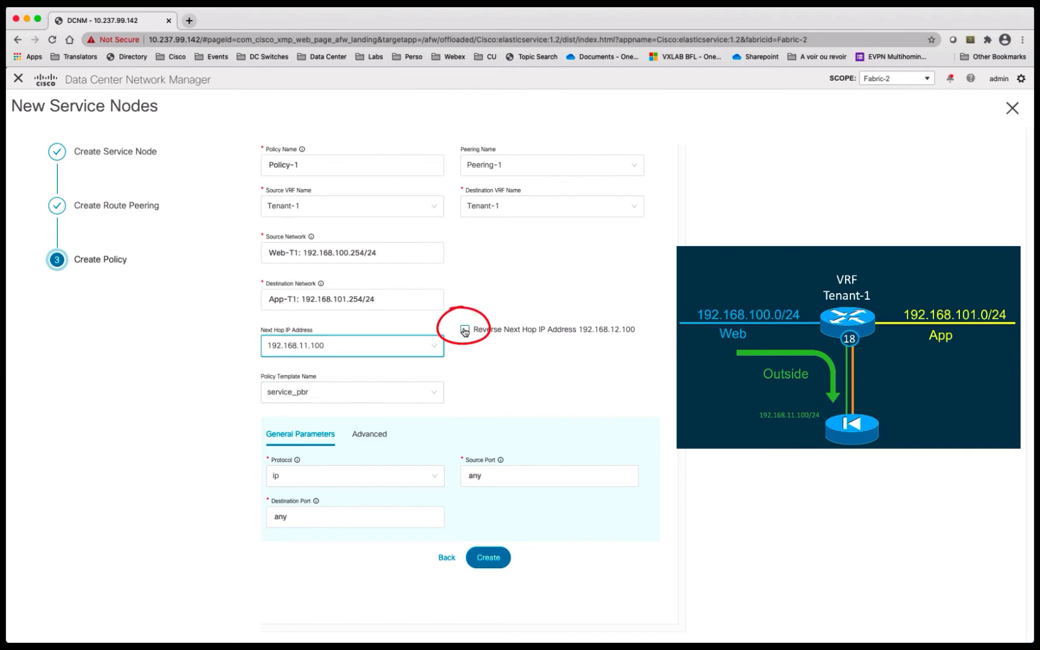
left_click(466, 329)
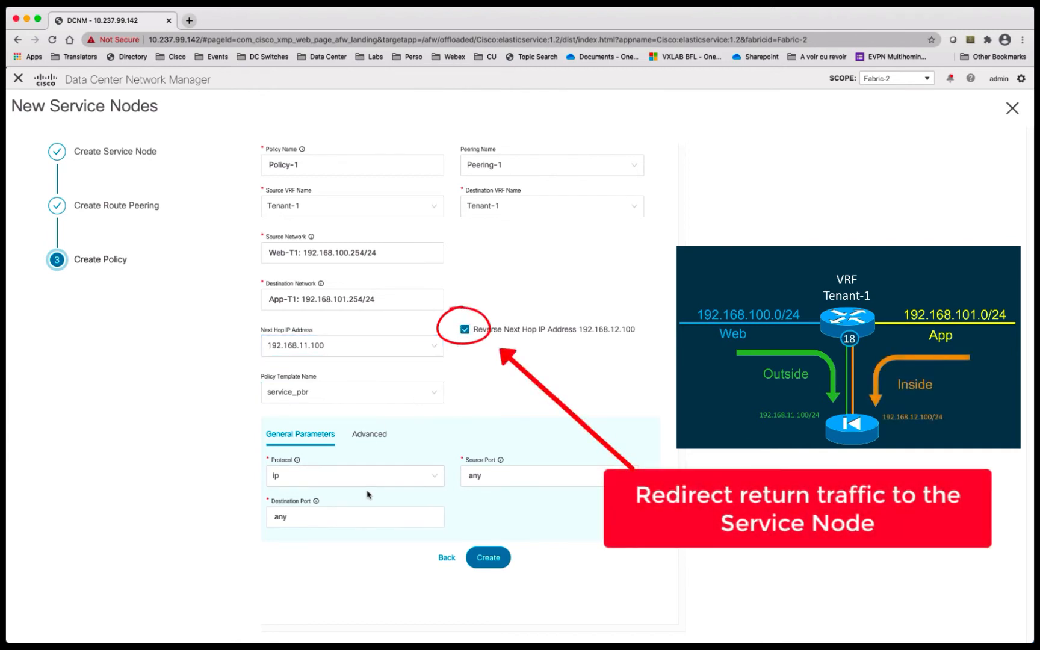
mouse_move(372, 442)
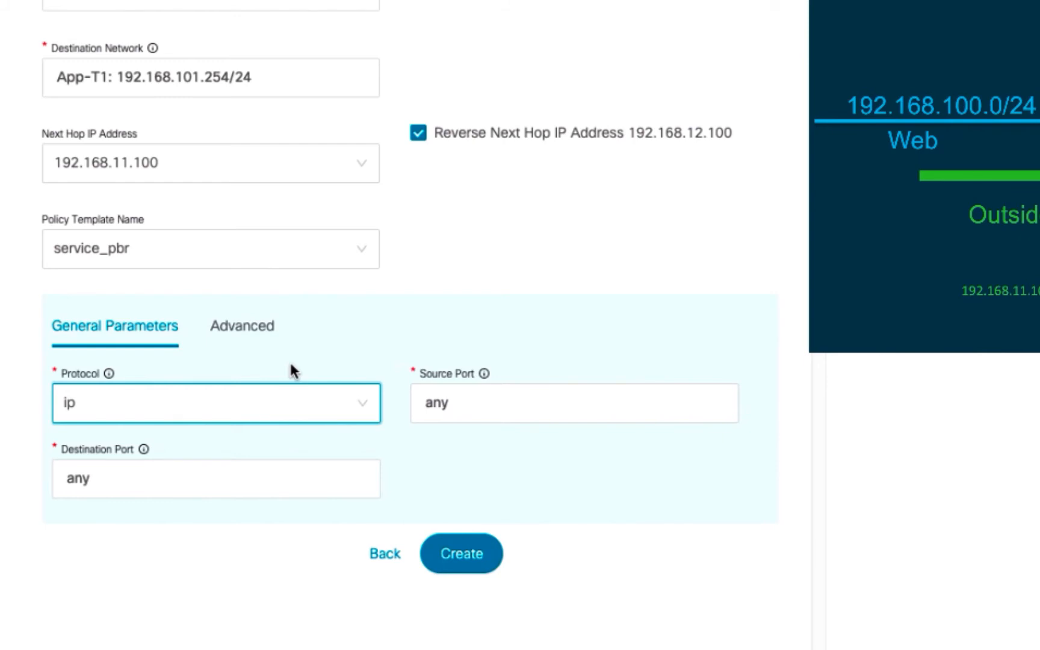
left_click(242, 325)
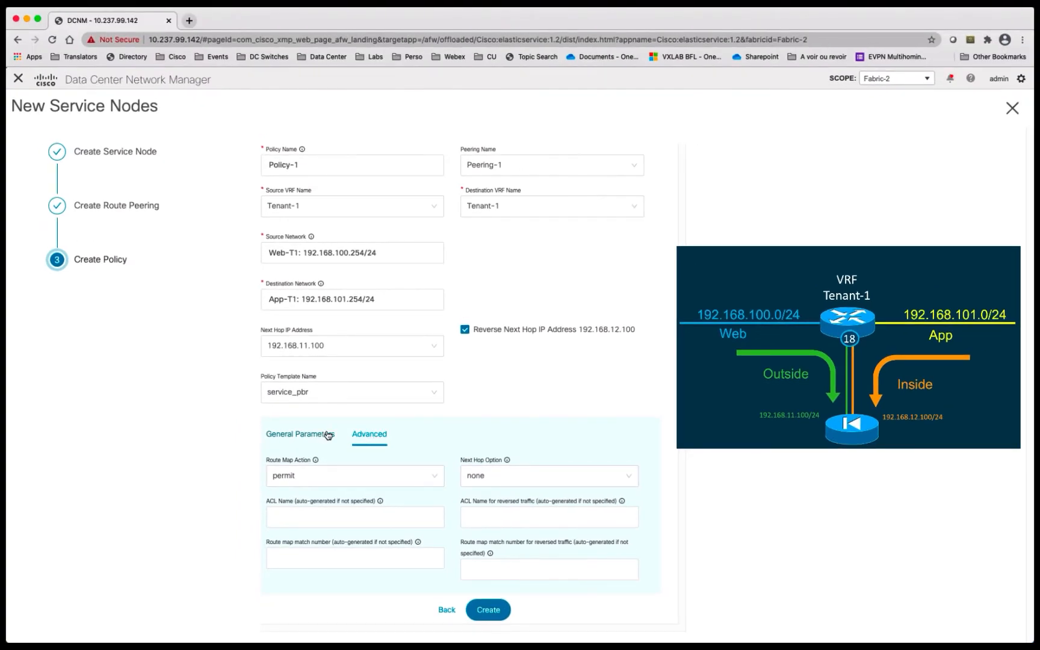
left_click(300, 434)
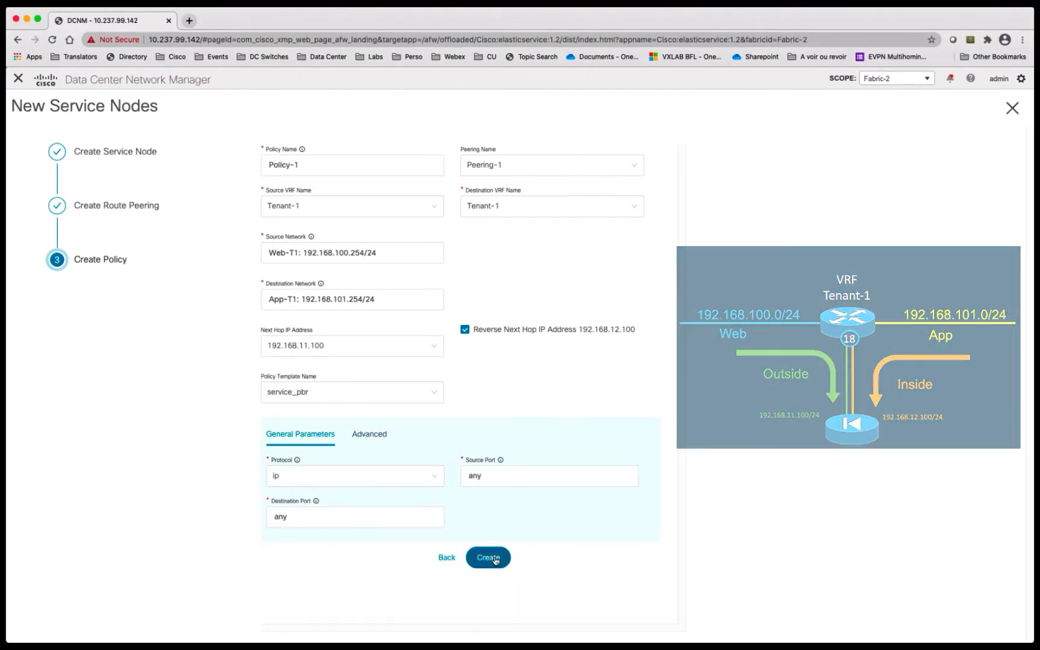
Step: Create Policy-1 and expand ASAv-1 to show route peering Peering-1
left_click(488, 557)
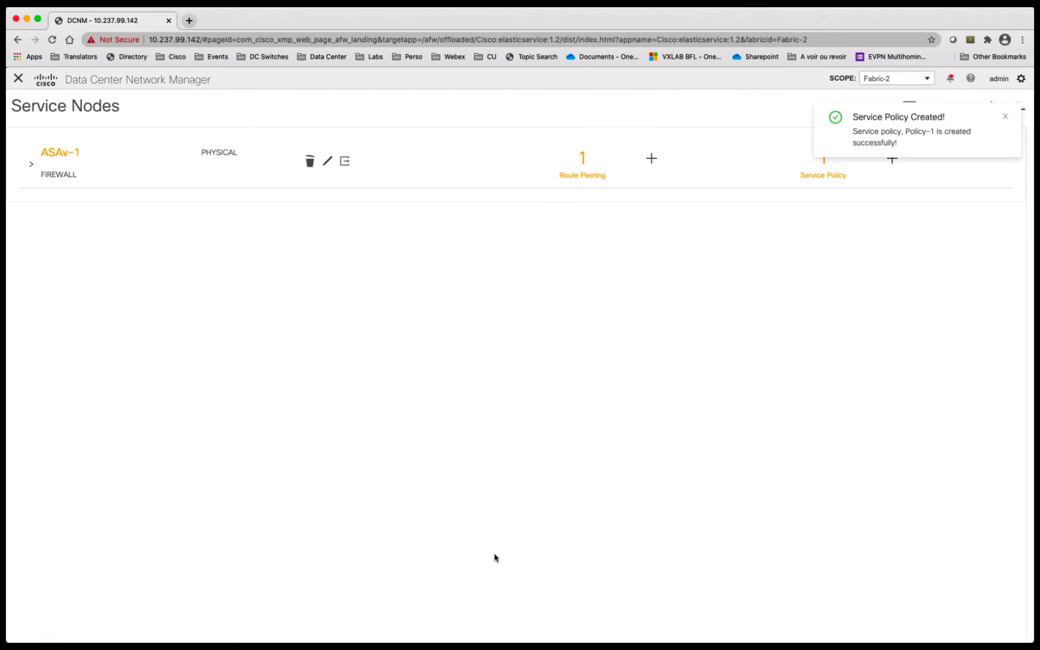
mouse_move(473, 518)
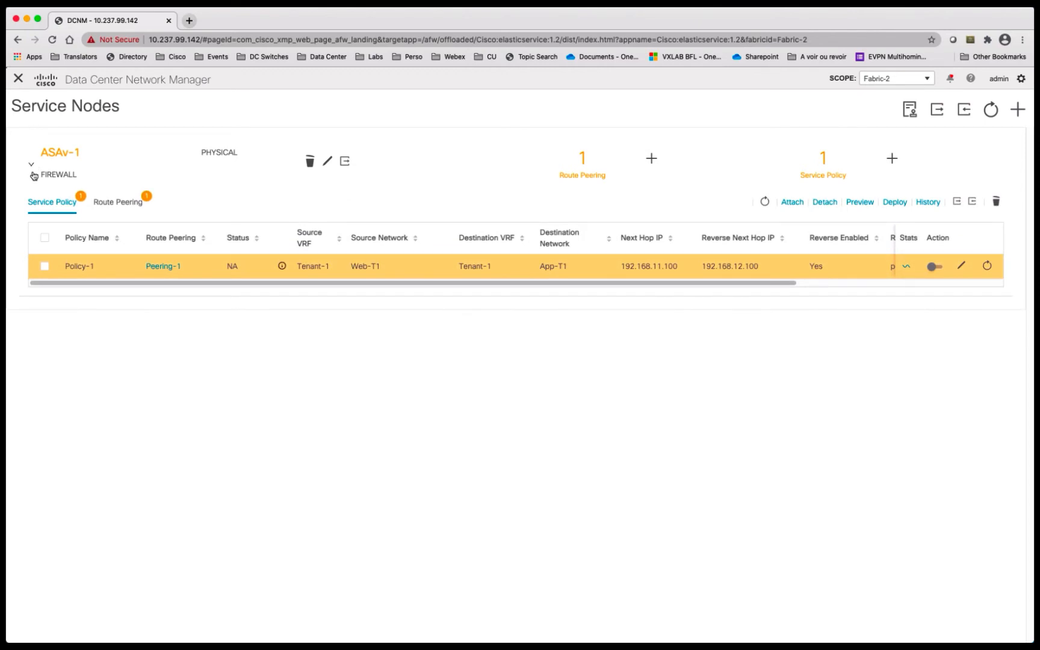
left_click(118, 203)
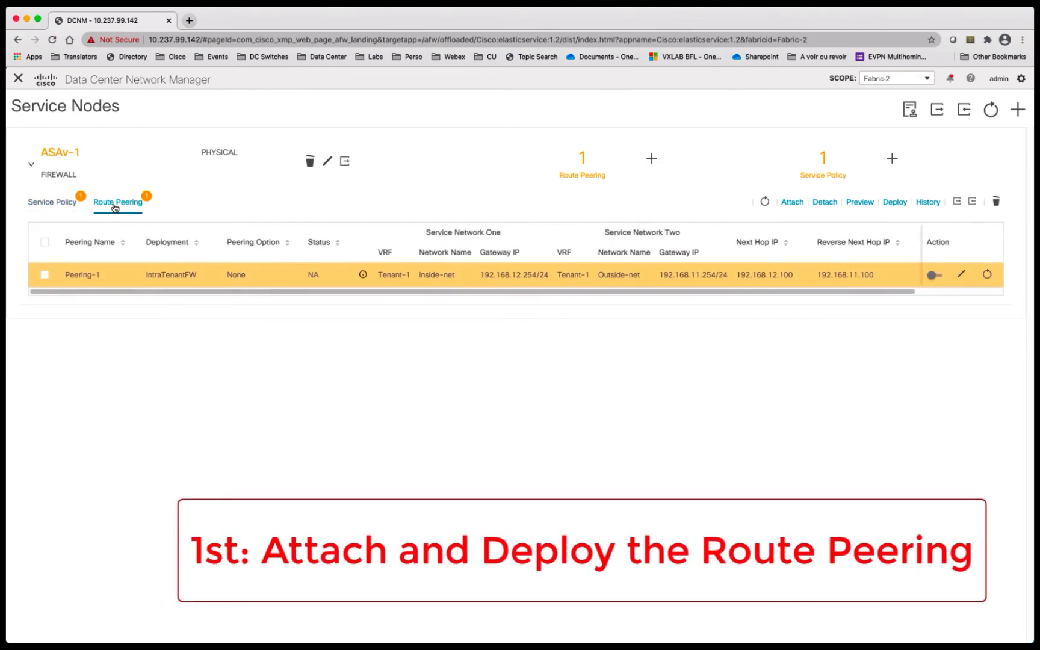
mouse_move(278, 334)
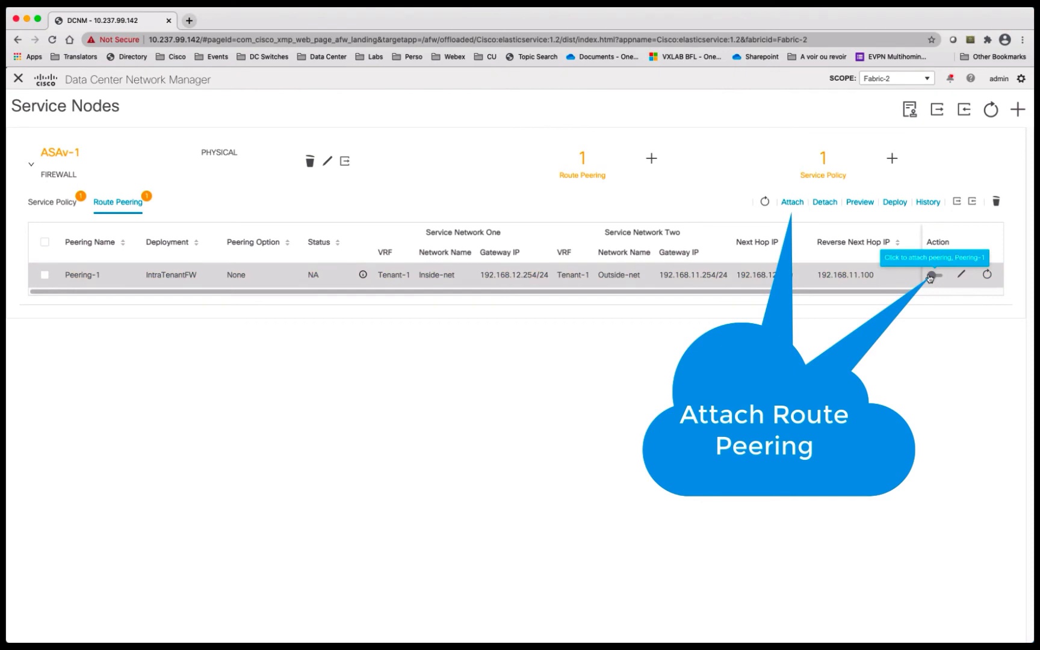
Step: Attach Peering-1, then preview its Inside-net and Outside-net configurations before closing
left_click(930, 274)
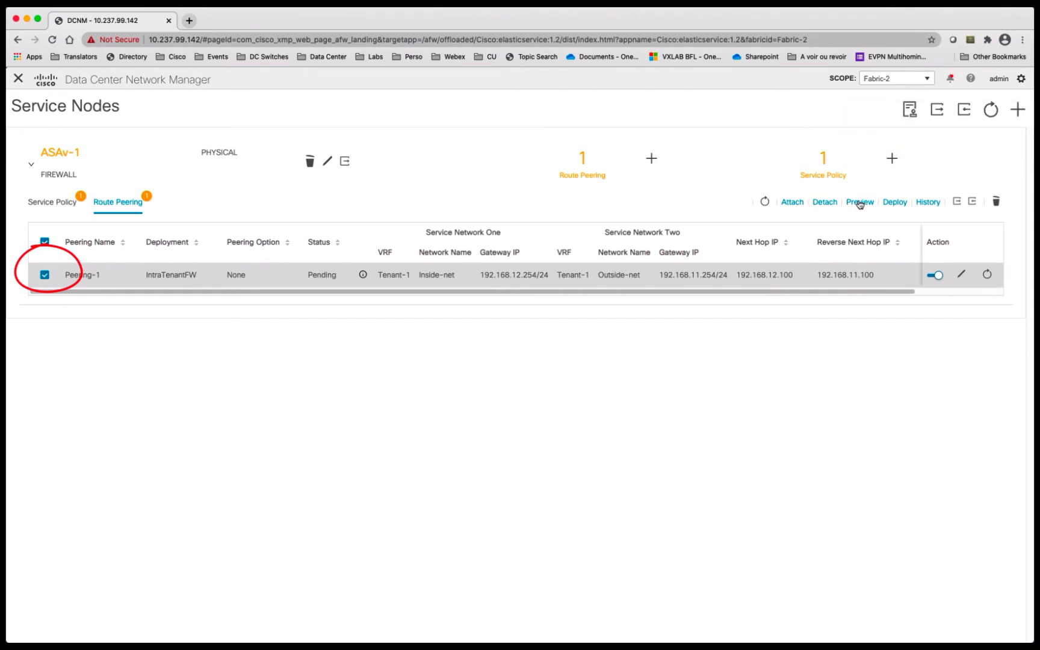
left_click(859, 202)
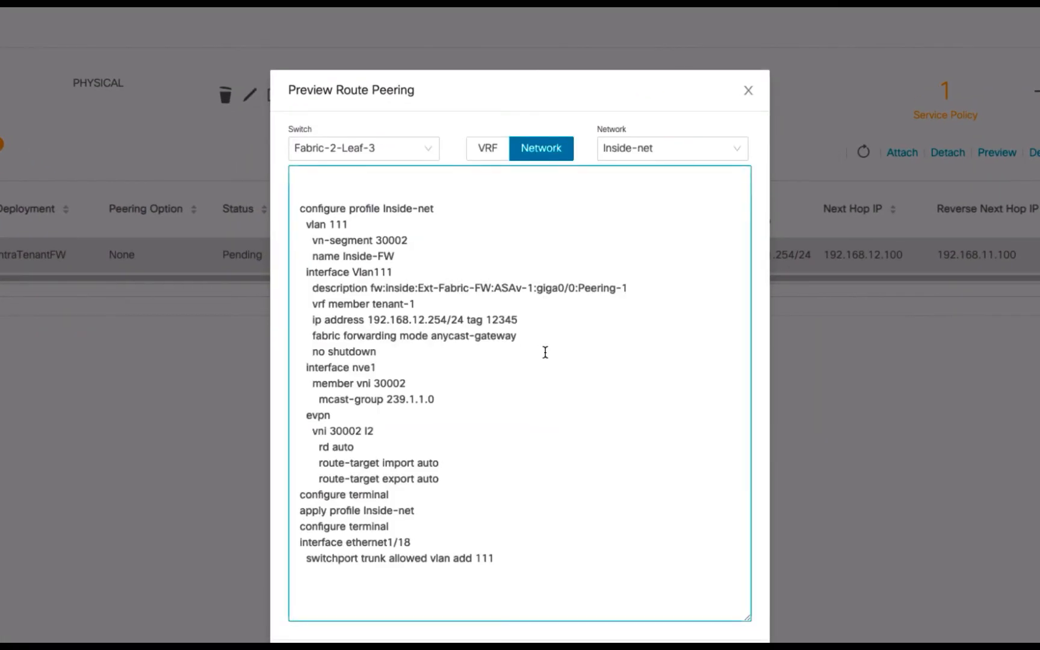
mouse_move(670, 182)
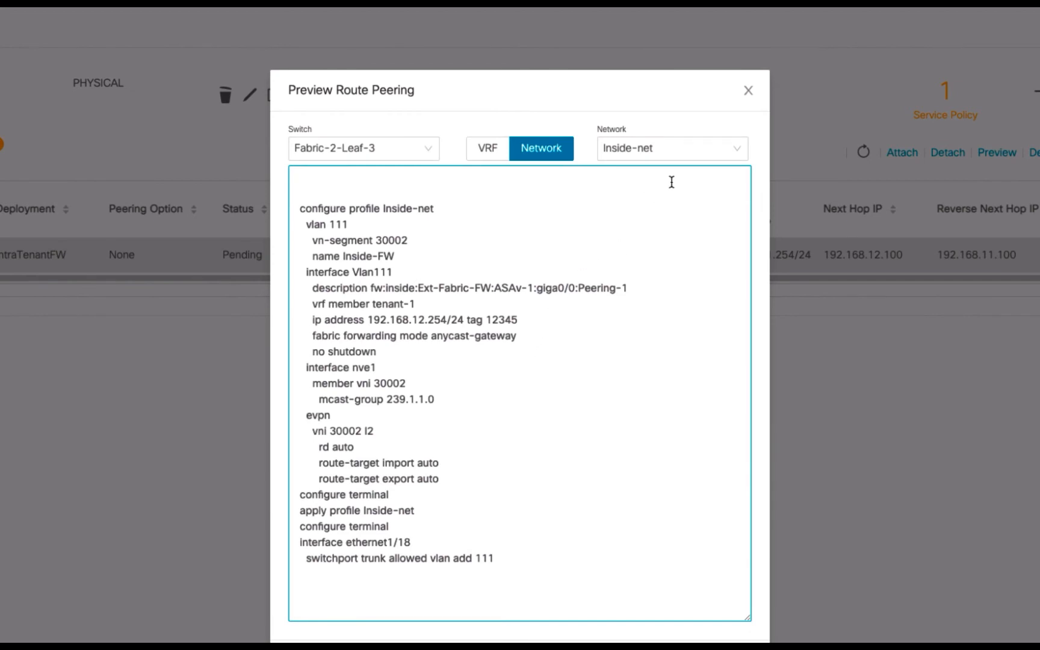
left_click(671, 148)
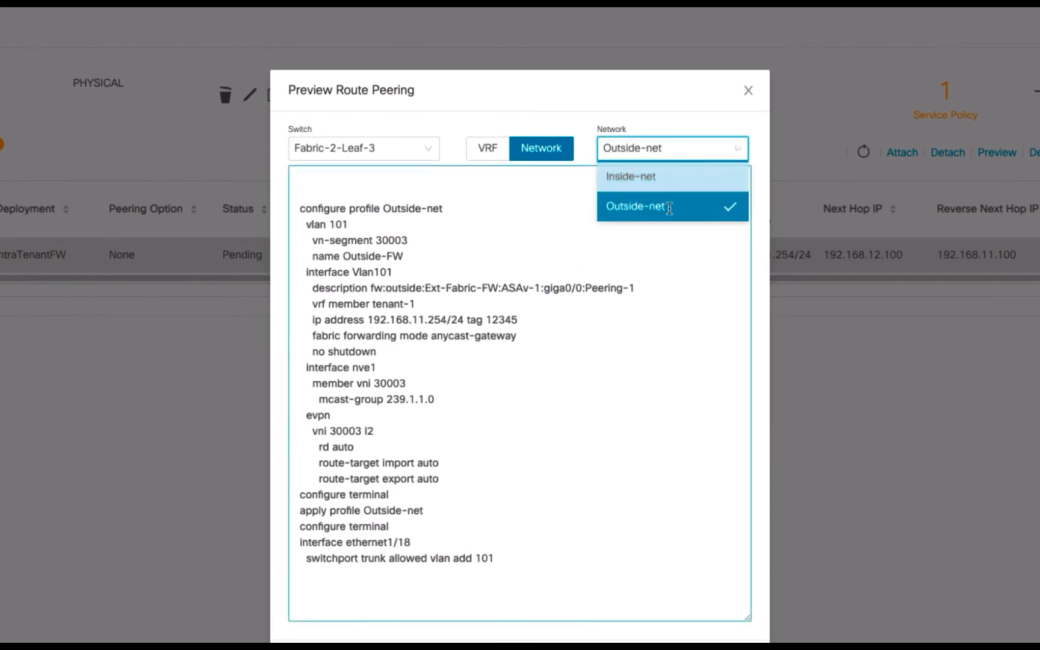
left_click(668, 205)
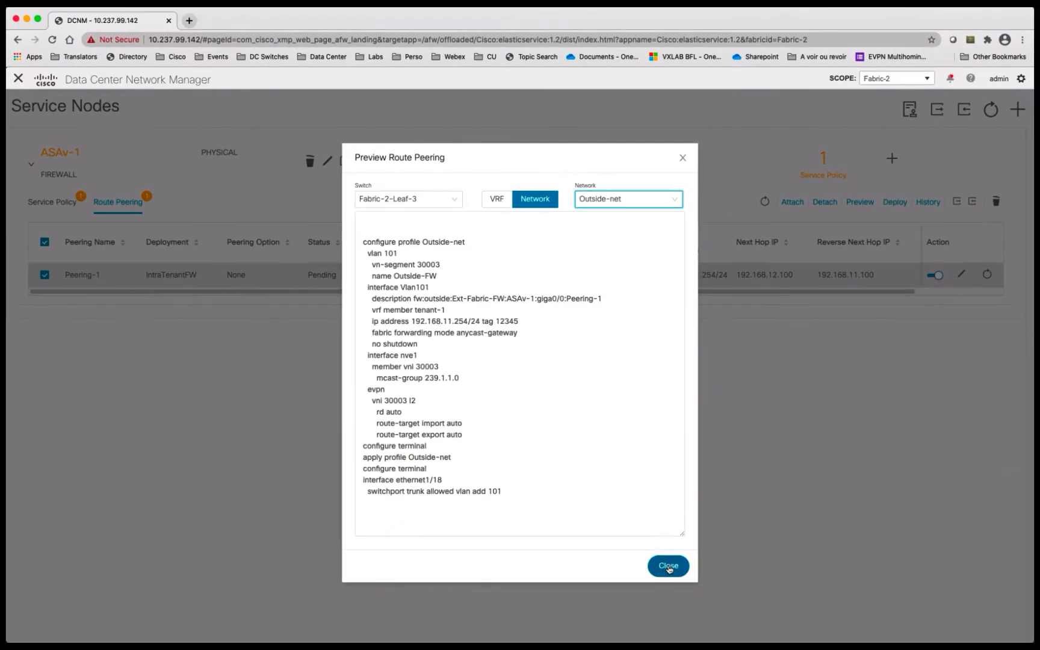
left_click(668, 566)
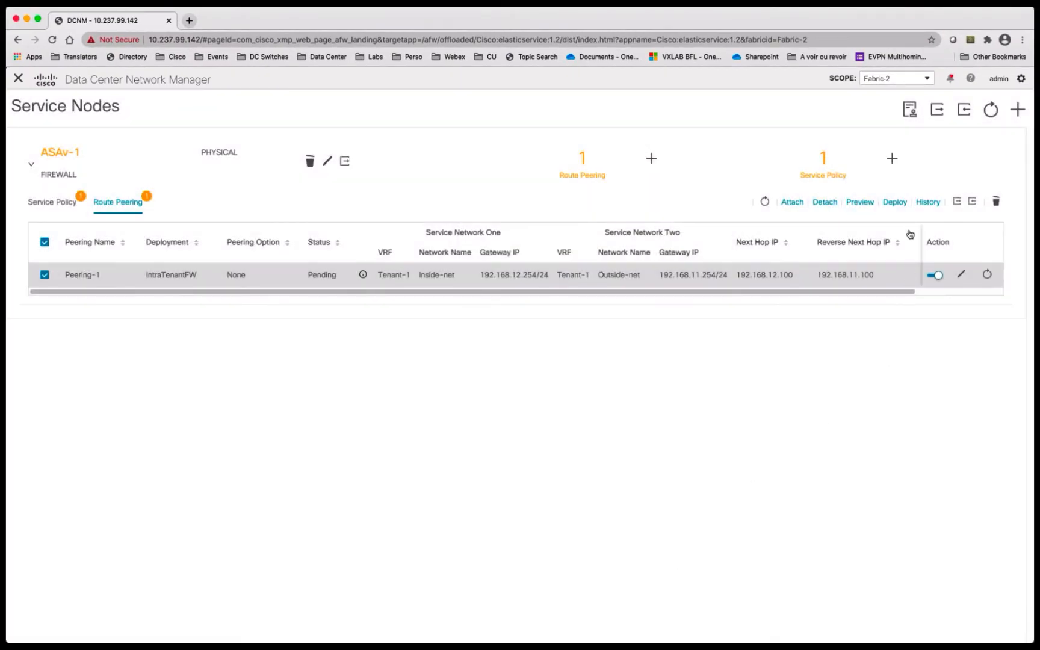
Step: Deploy route peering Peering-1 and dismiss the deployment notification
left_click(894, 201)
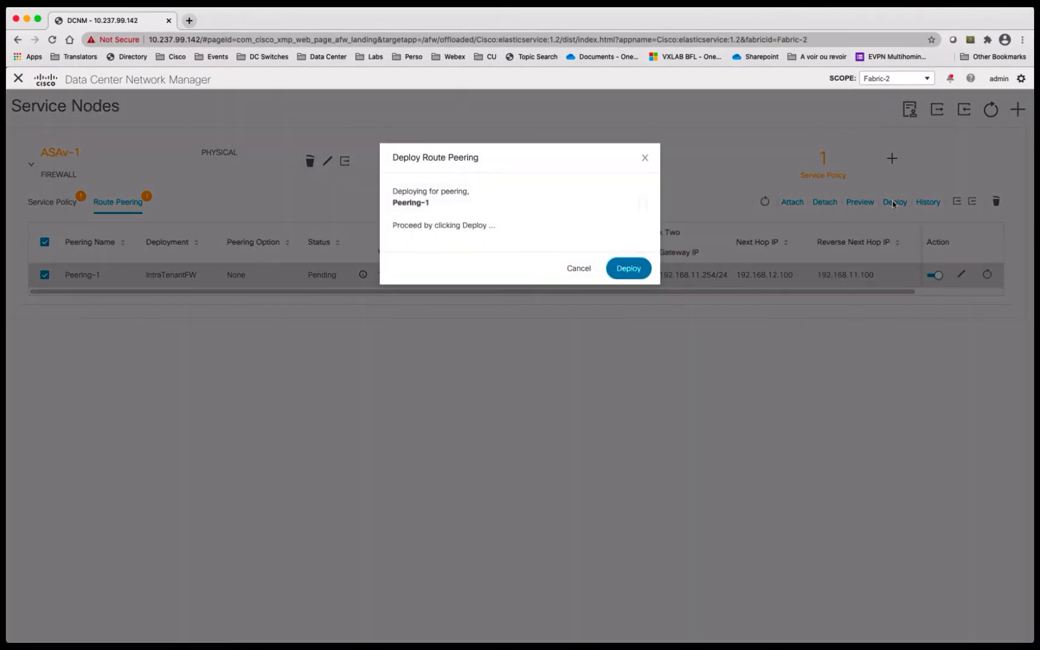
left_click(628, 267)
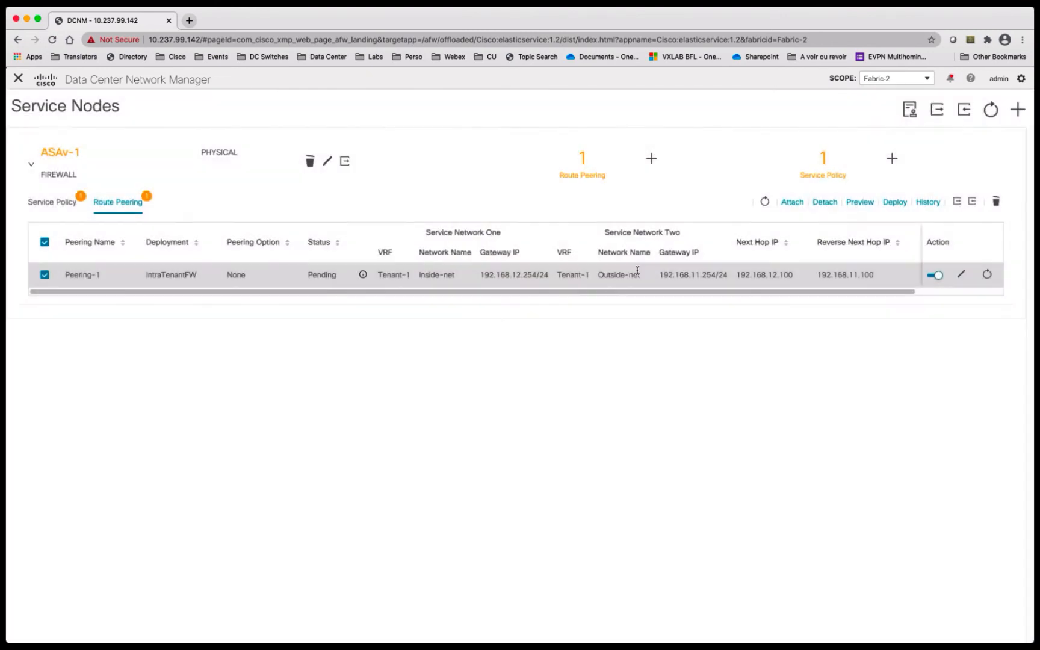
left_click(894, 202)
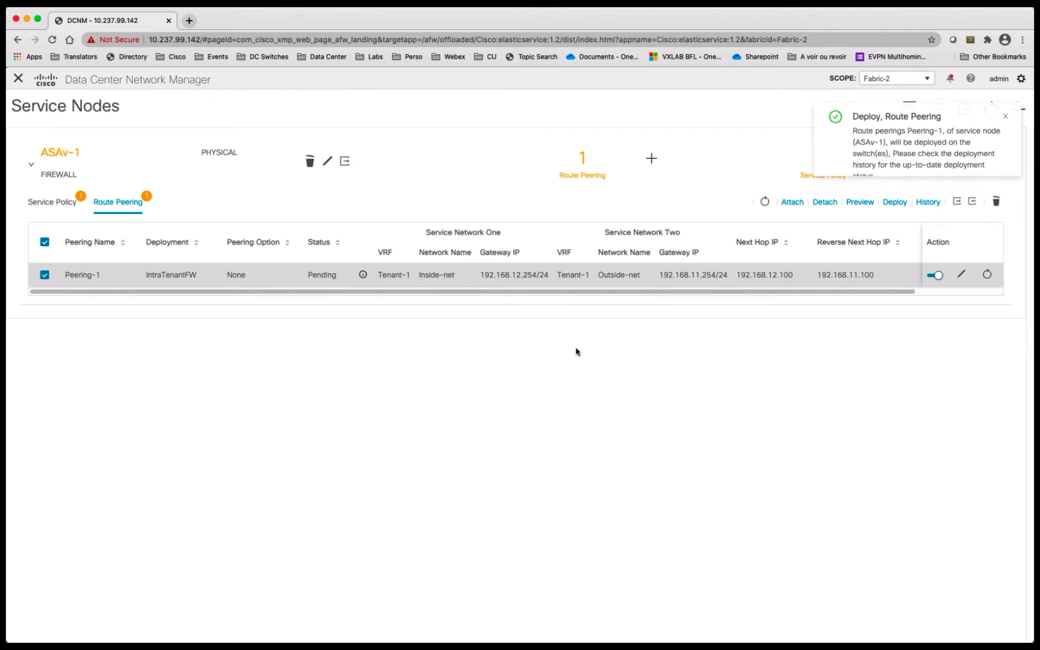
left_click(1006, 117)
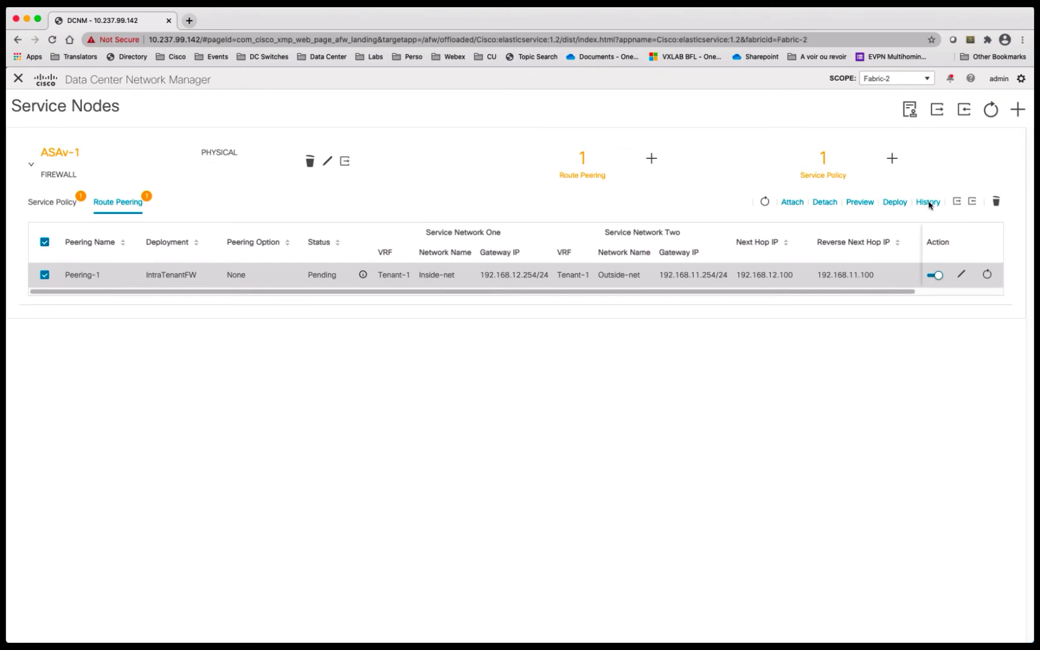
Step: Check Peering-1's deployment history, refresh until In-Sync, then show ASAv-1's service policies
left_click(927, 202)
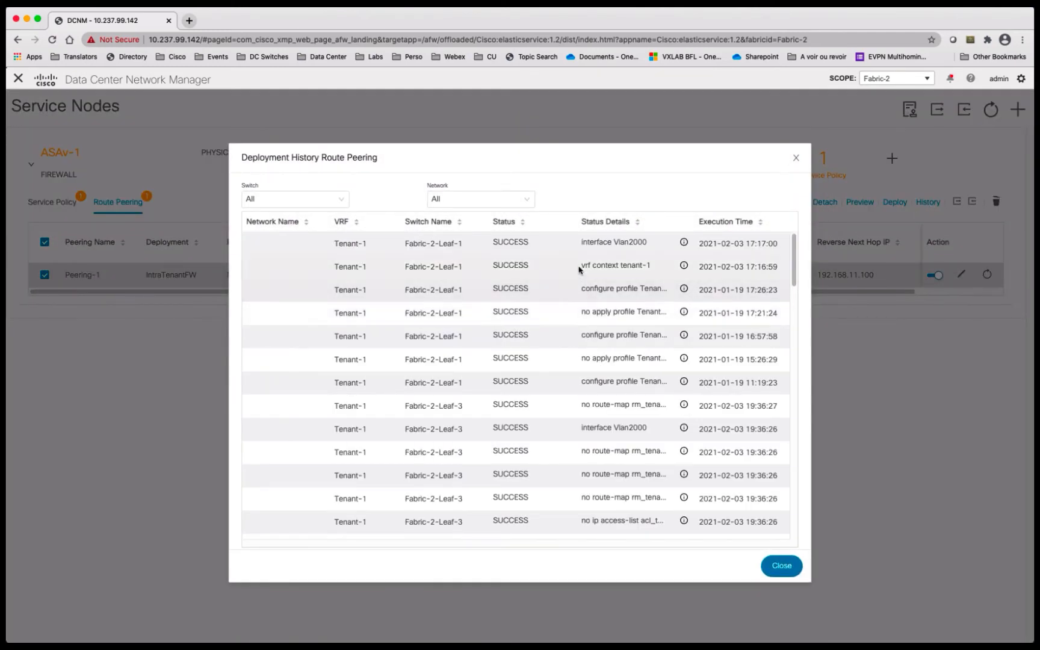
mouse_move(579, 312)
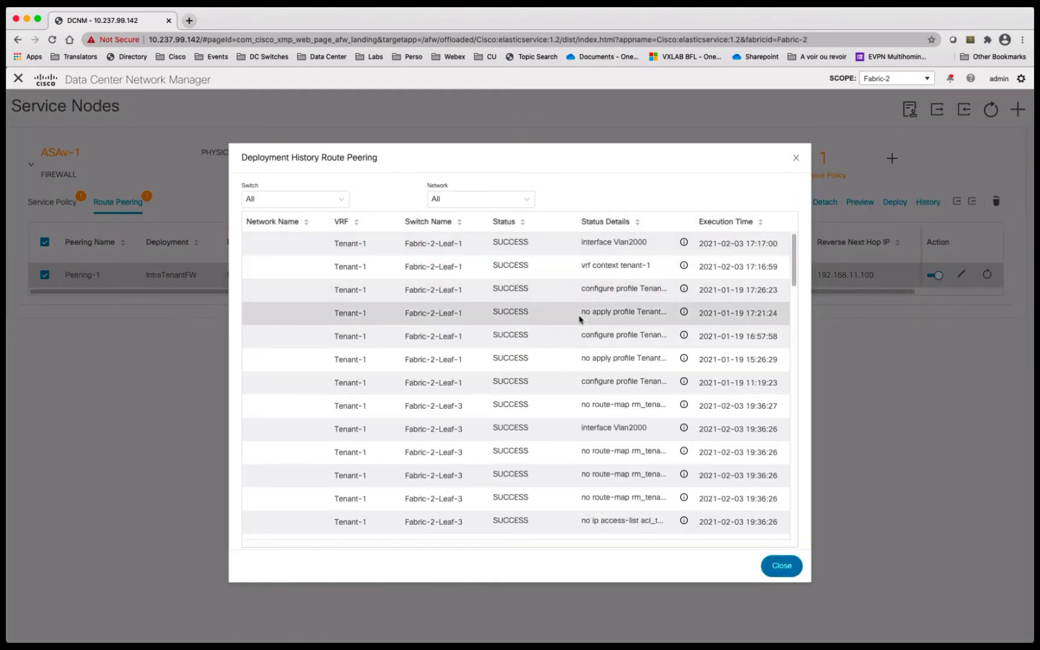
left_click(781, 566)
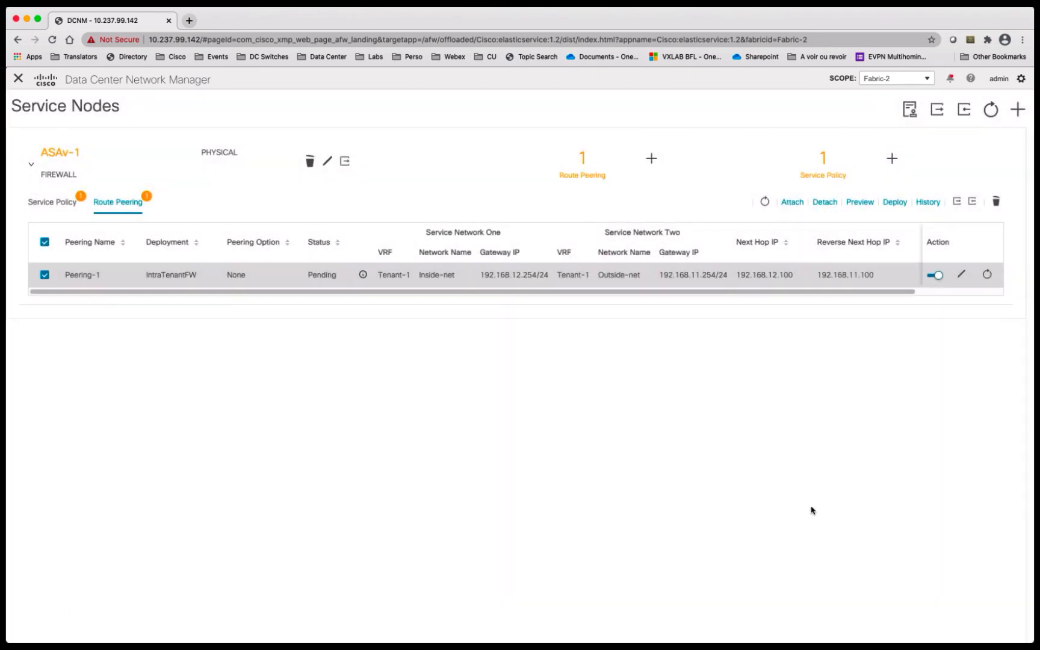
left_click(363, 274)
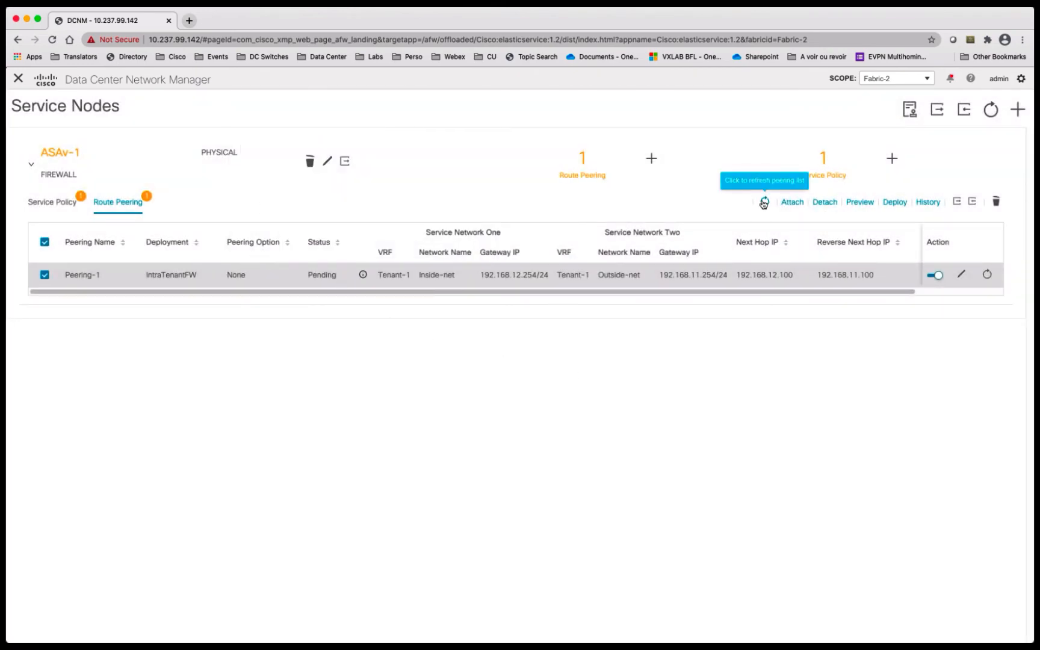
left_click(763, 202)
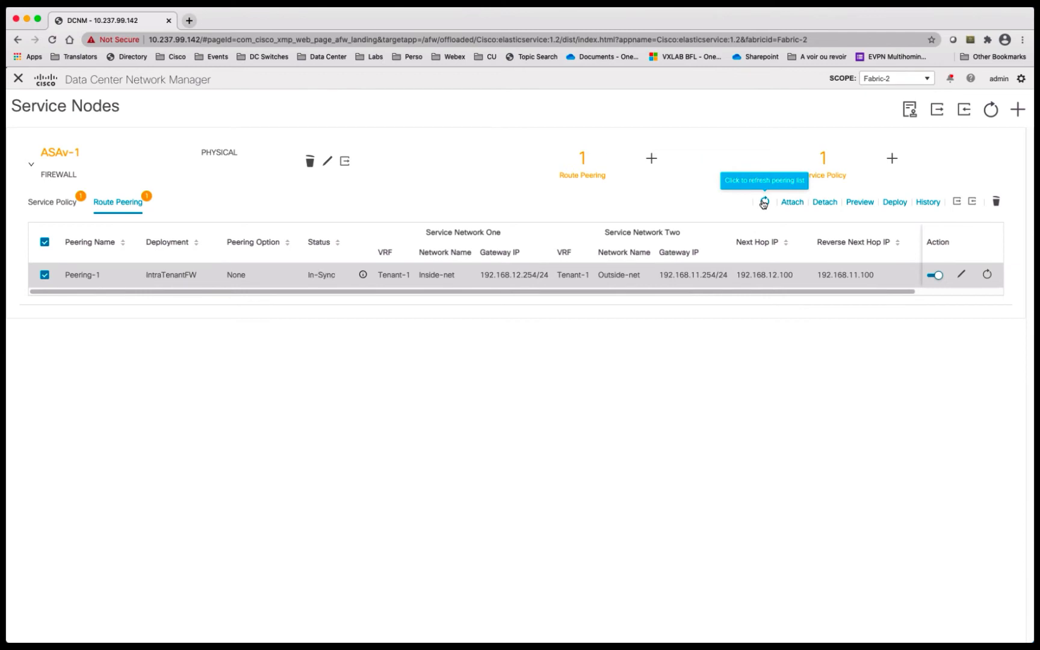
left_click(363, 274)
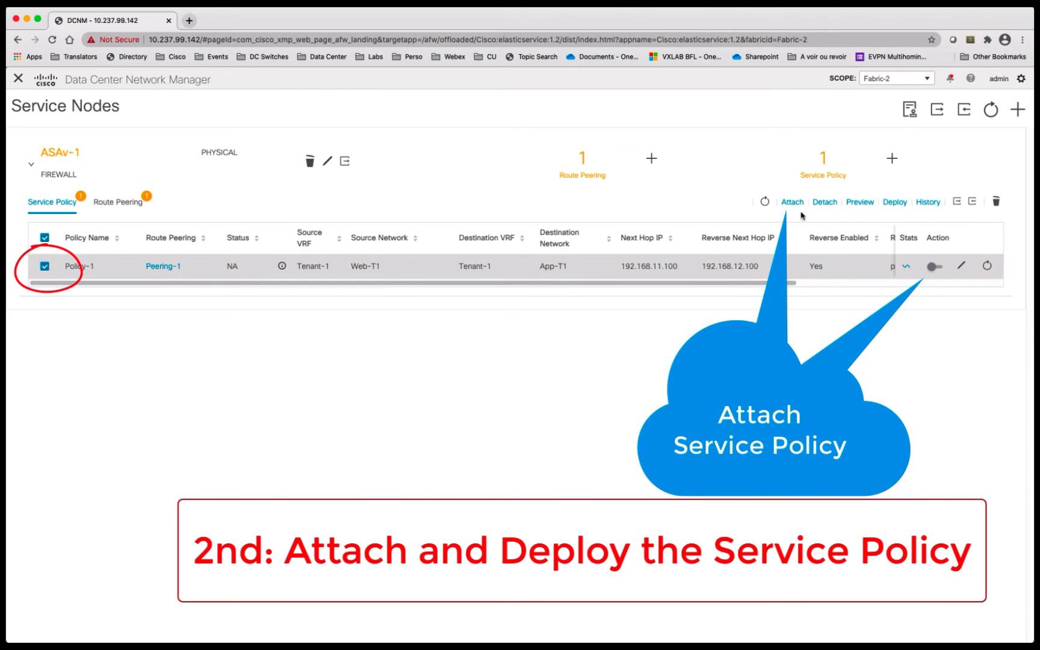
Step: Attach Policy-1 and preview its config for another leaf switch and the App-T1 network
left_click(792, 202)
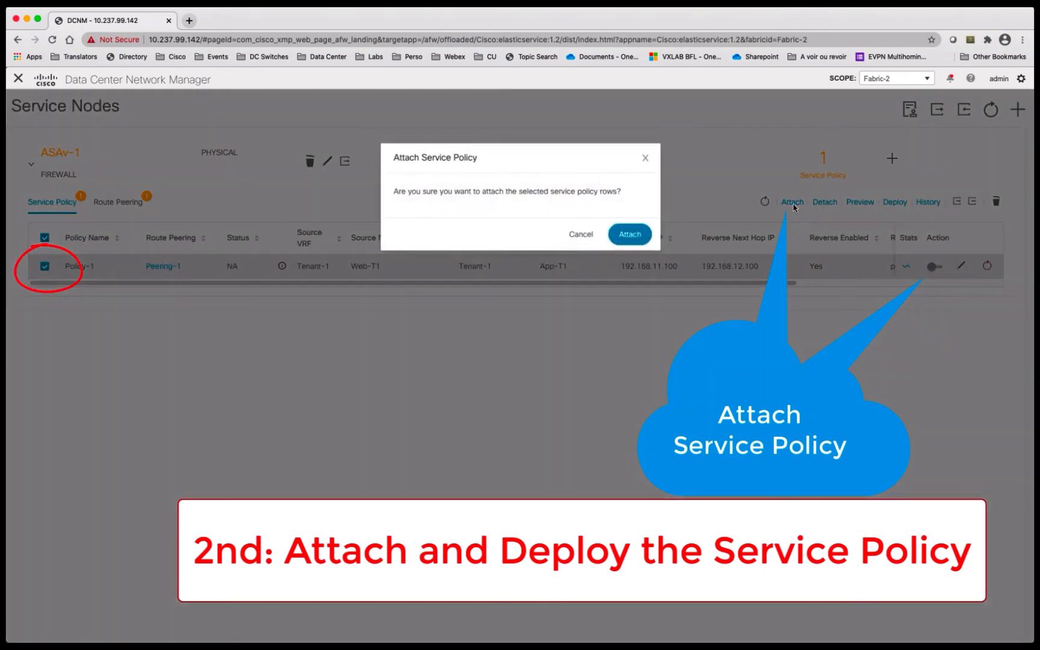
left_click(629, 234)
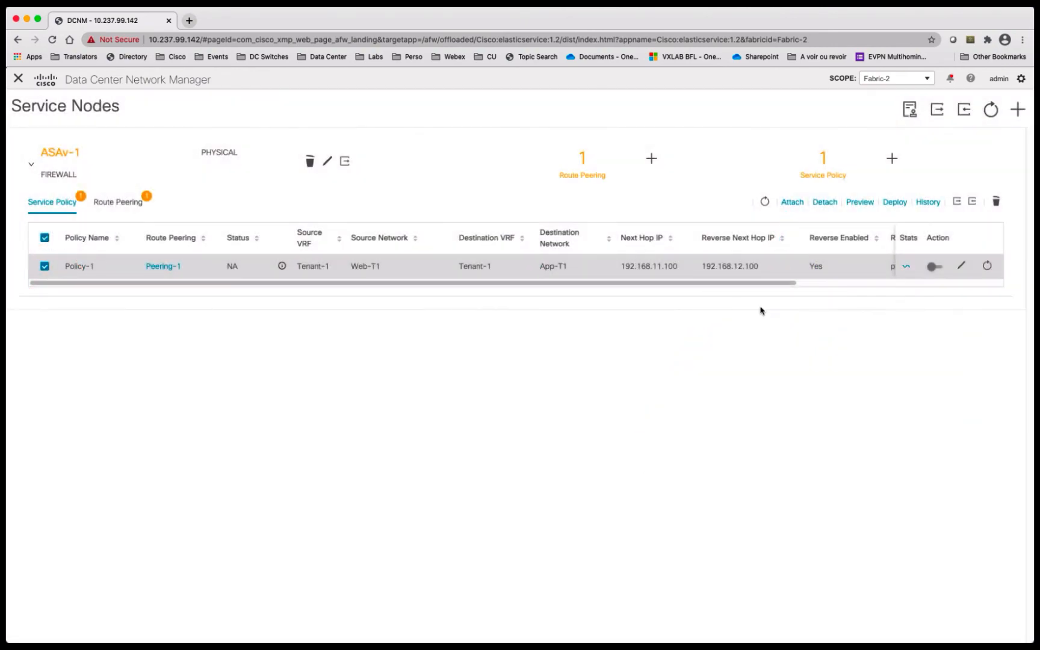
mouse_move(872, 221)
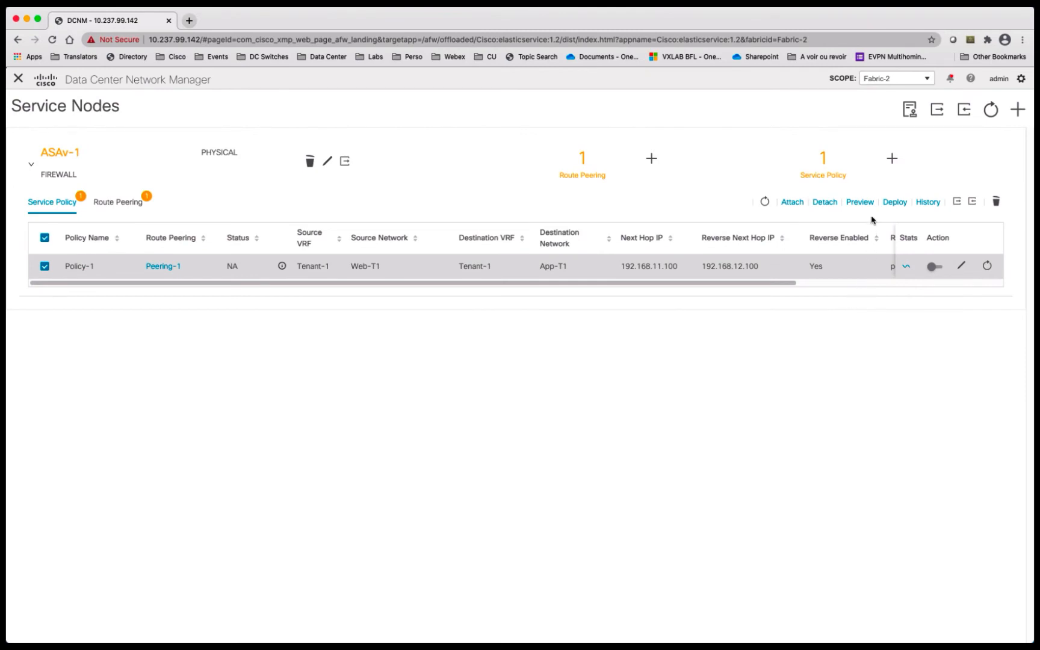
left_click(859, 201)
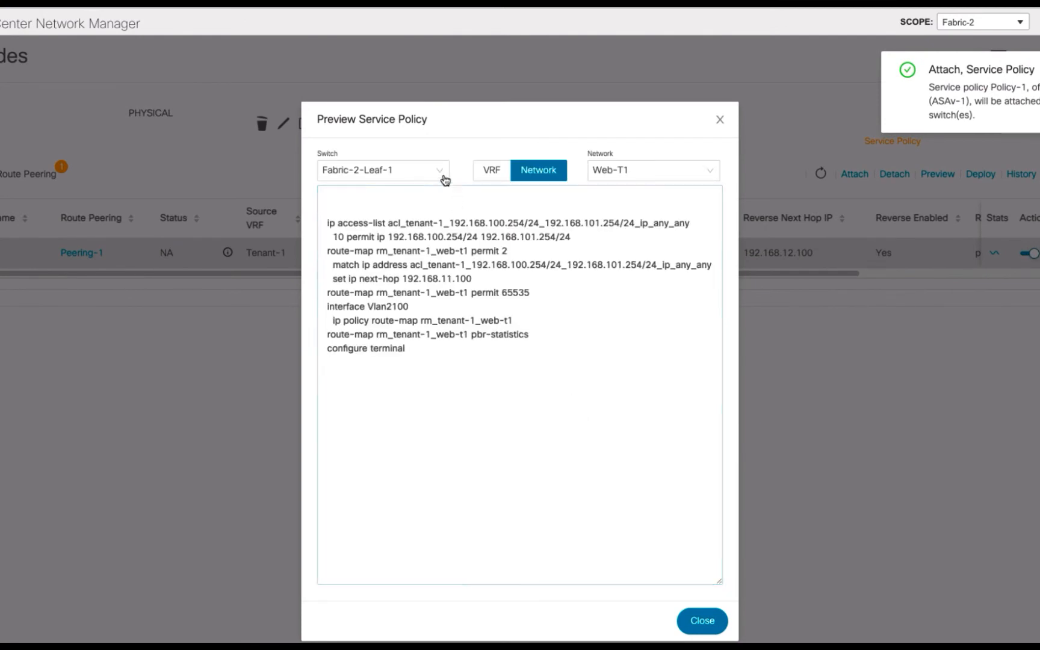
left_click(382, 170)
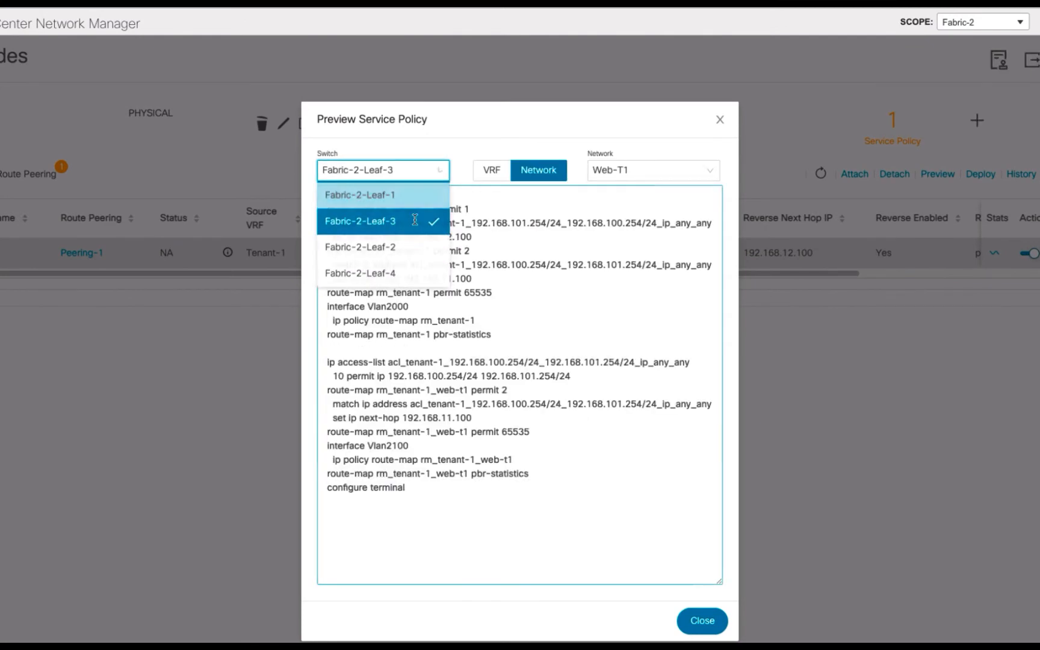
left_click(650, 170)
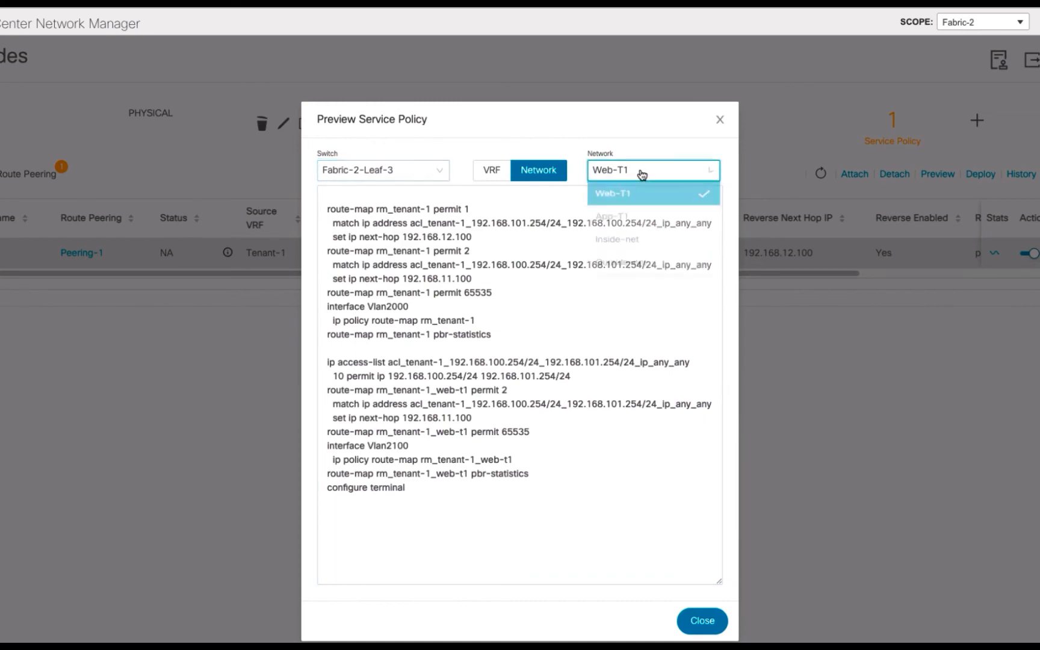
left_click(616, 212)
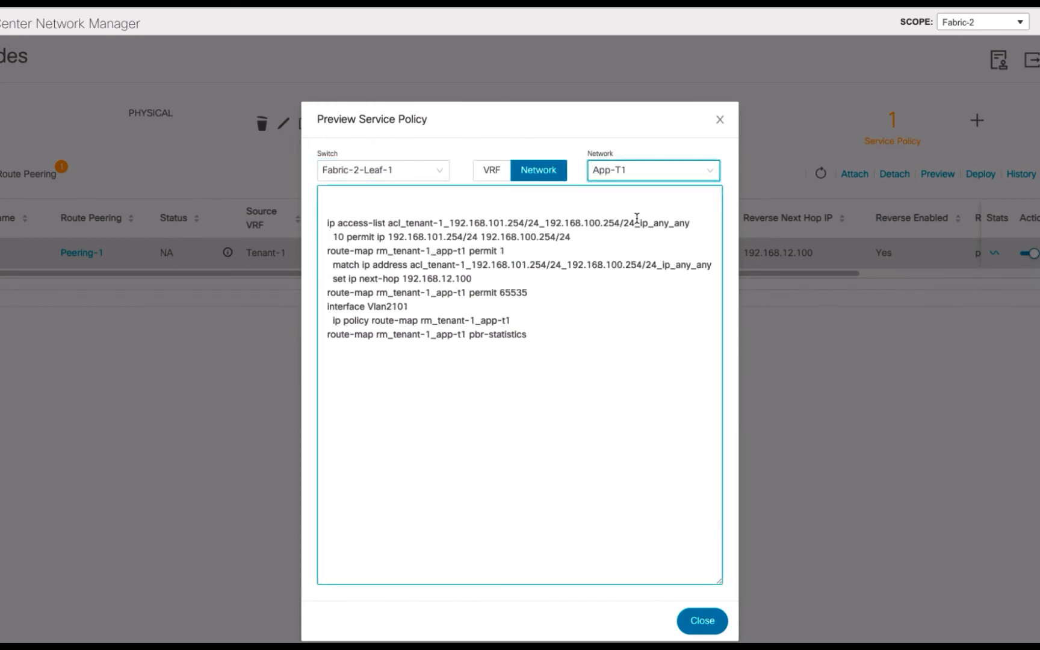
left_click(701, 622)
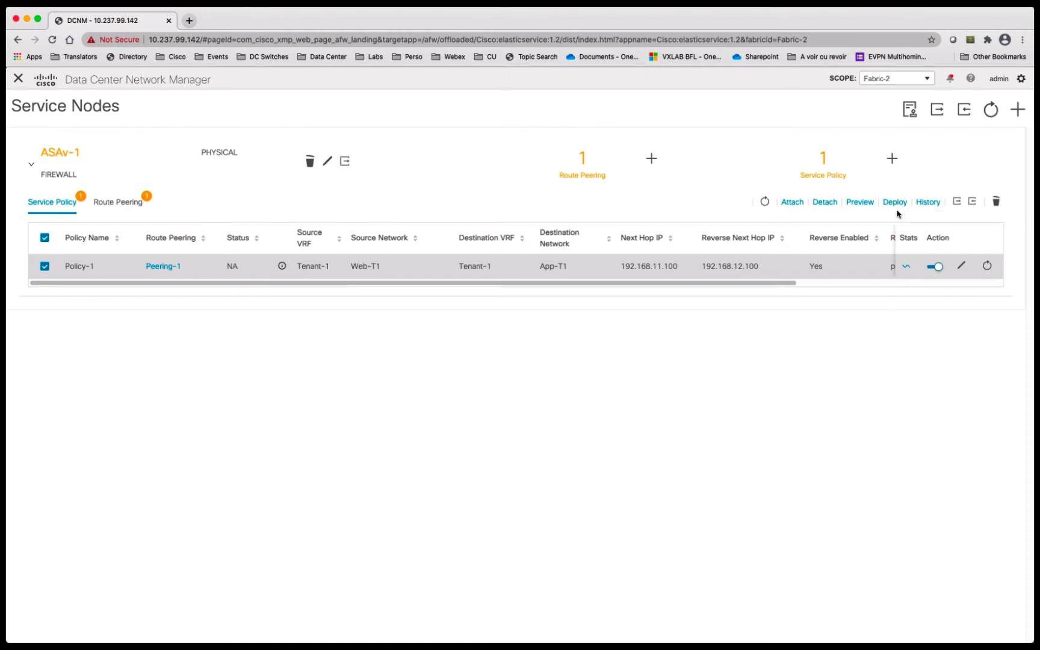
Step: Deploy Policy-1 and refresh the status until it shows In Progress
left_click(895, 202)
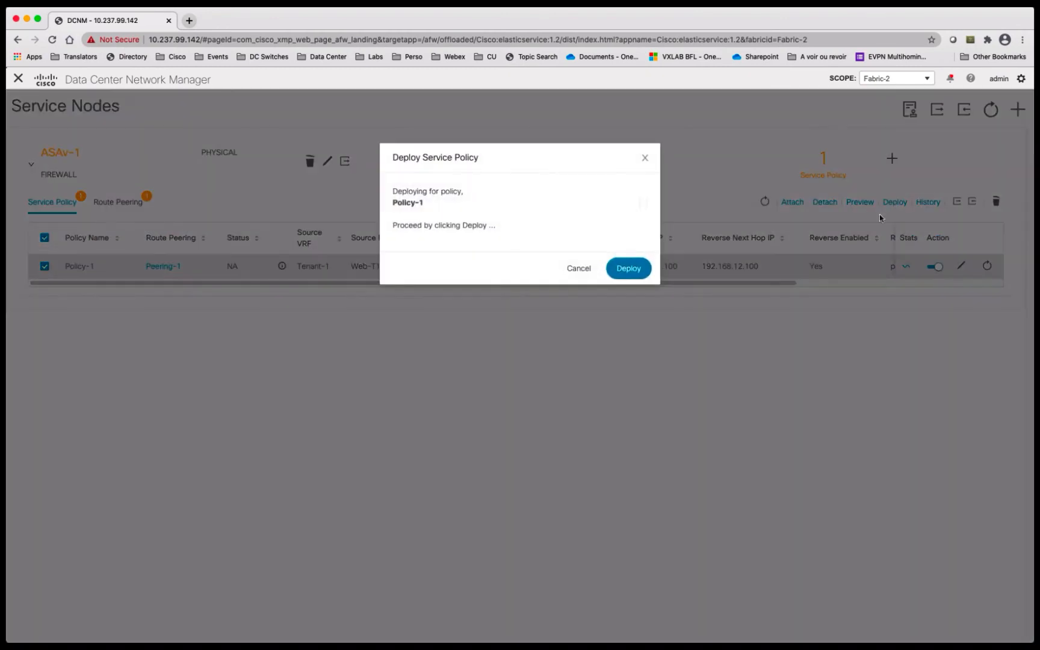
left_click(627, 268)
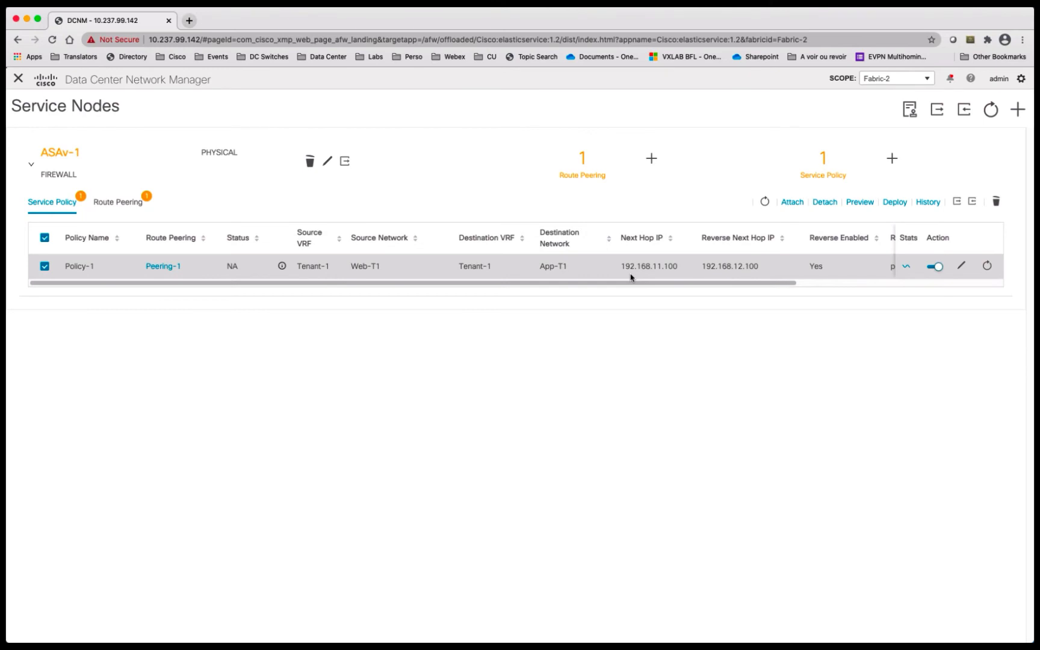
left_click(764, 202)
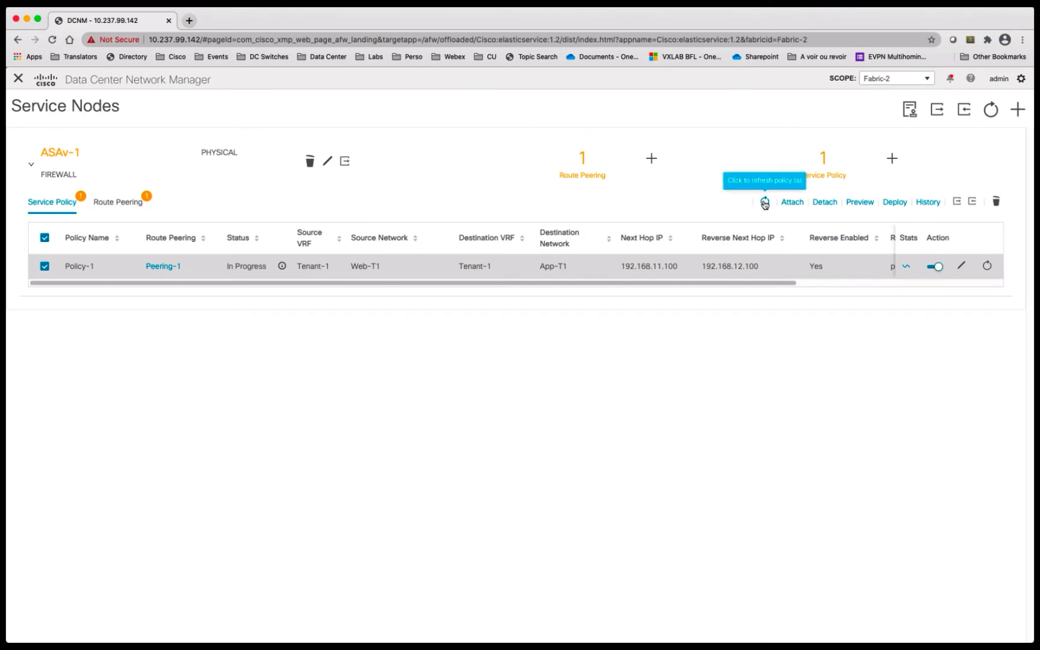
left_click(765, 202)
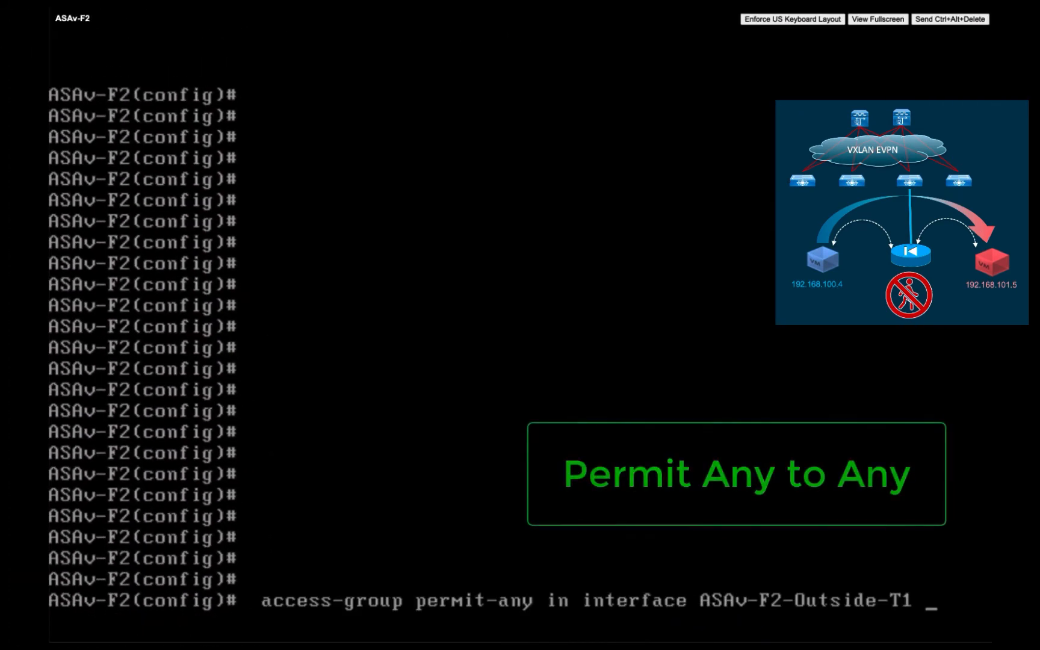
Step: Enter 'access-group permit-any in interface ASAv-F2-Outside-T1' on the ASAv-F2 console
key("Return")
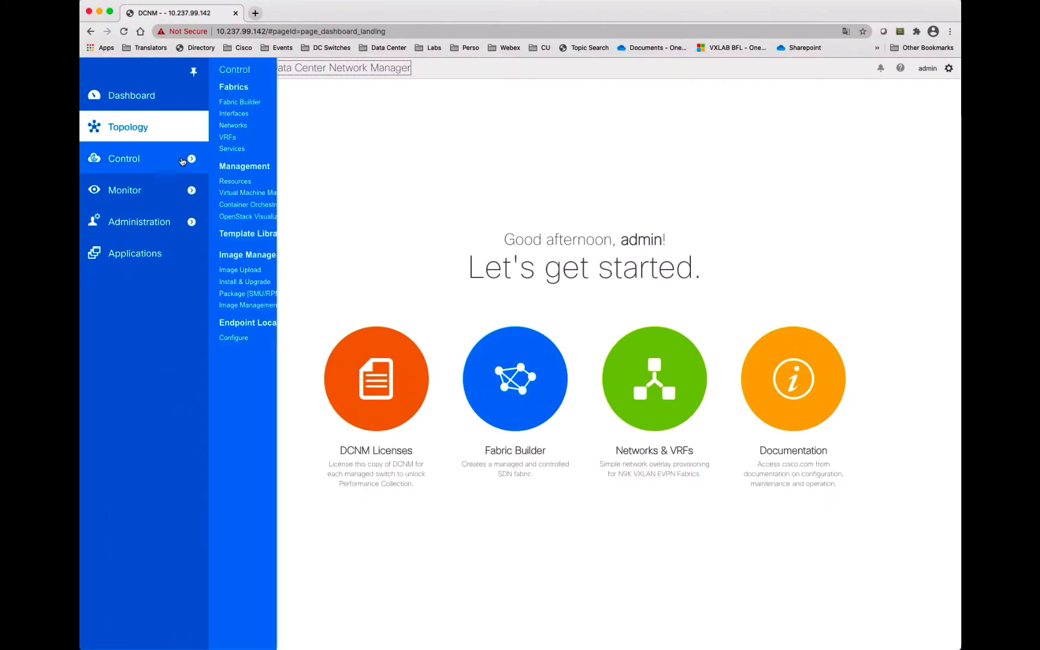
Step: Go to Fabrics > Services and show ASAv-1's service policy list with Policy-1 In-Sync
left_click(232, 148)
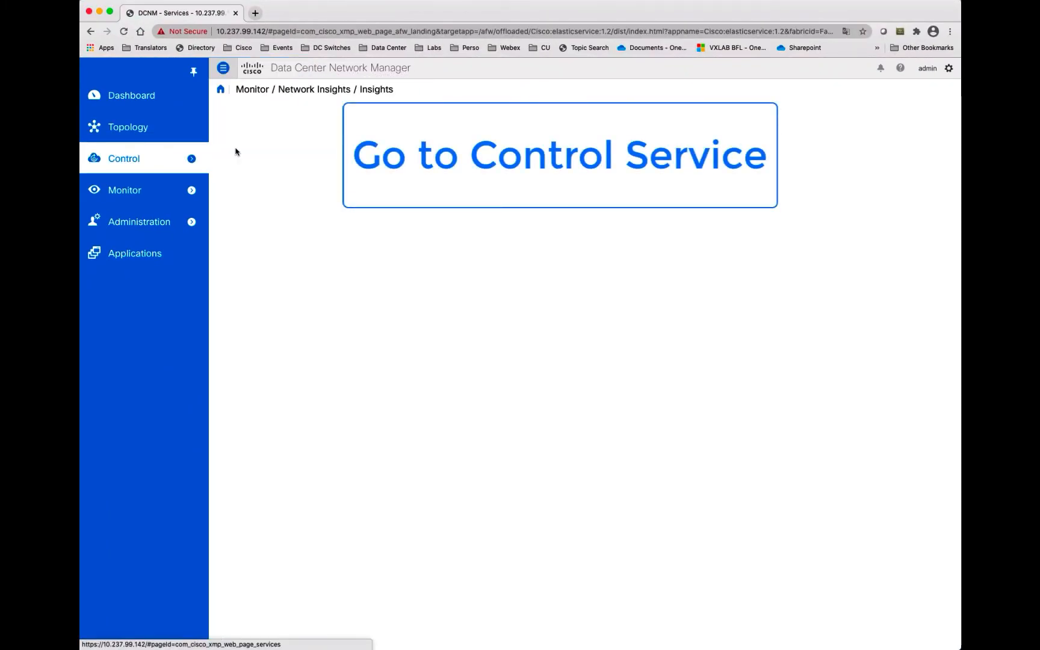
left_click(559, 154)
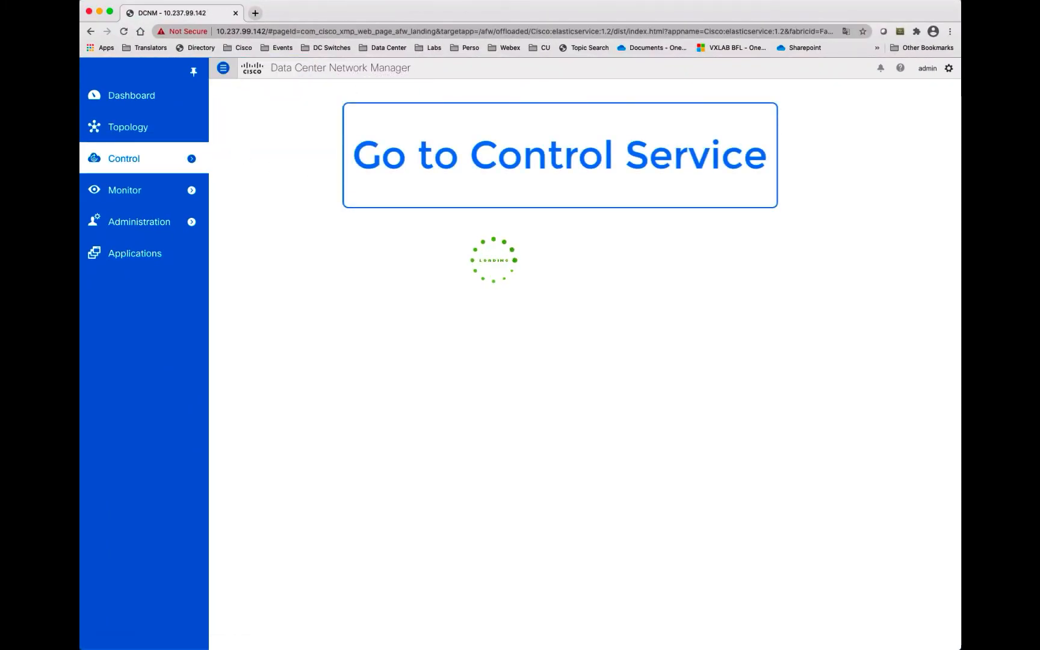
left_click(560, 155)
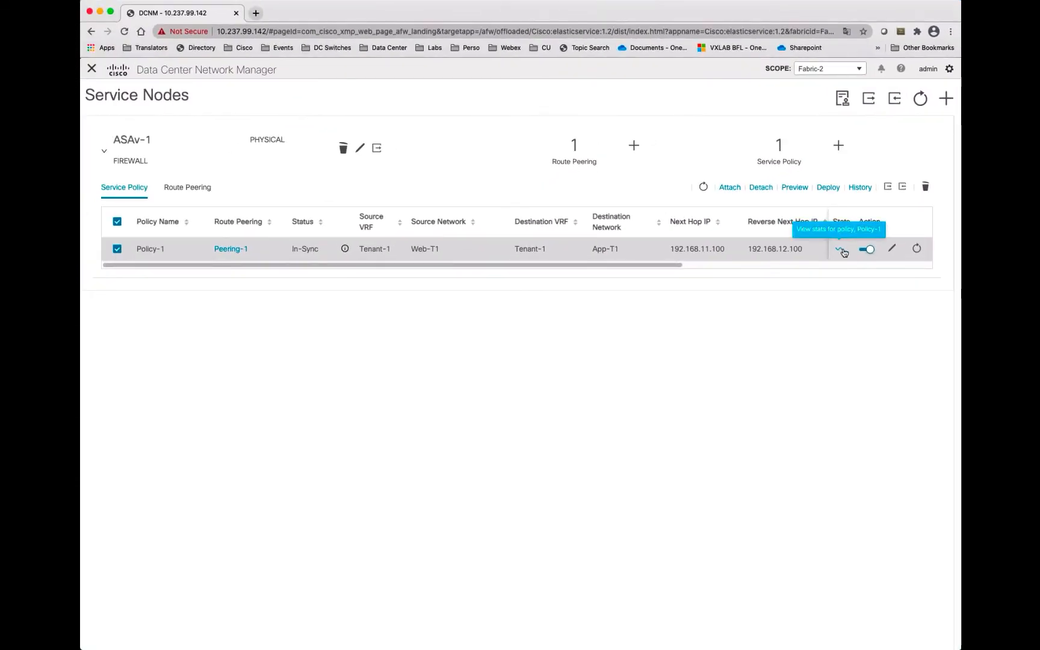
Step: Review Policy-1's cumulative statistics for Fabric-2-Leaf-3 and Leaf-4, then close the dialog
left_click(842, 248)
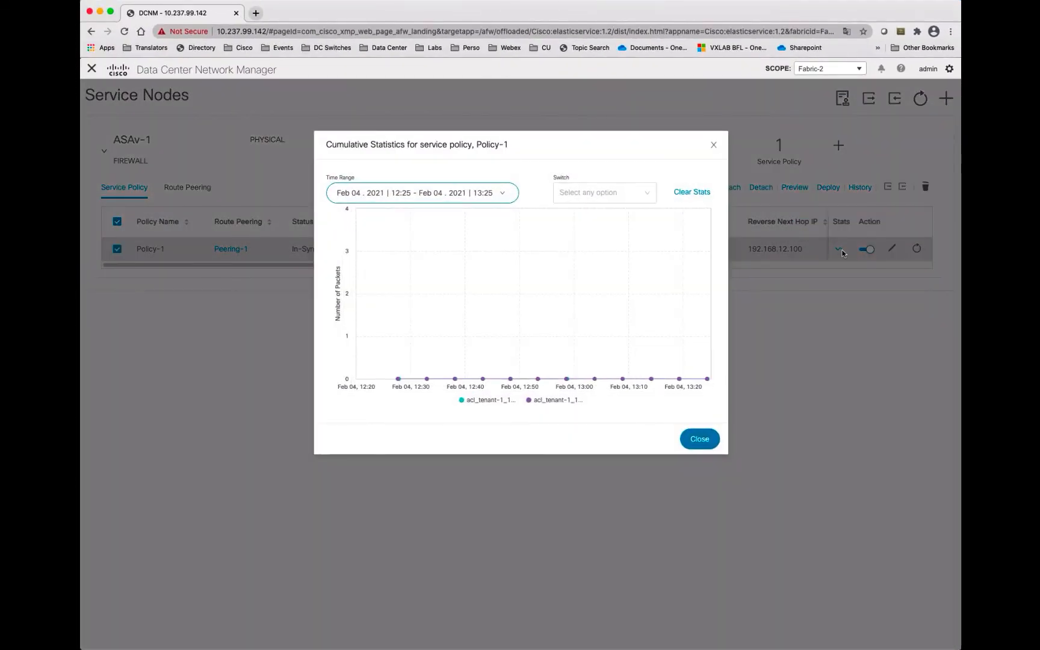
left_click(602, 193)
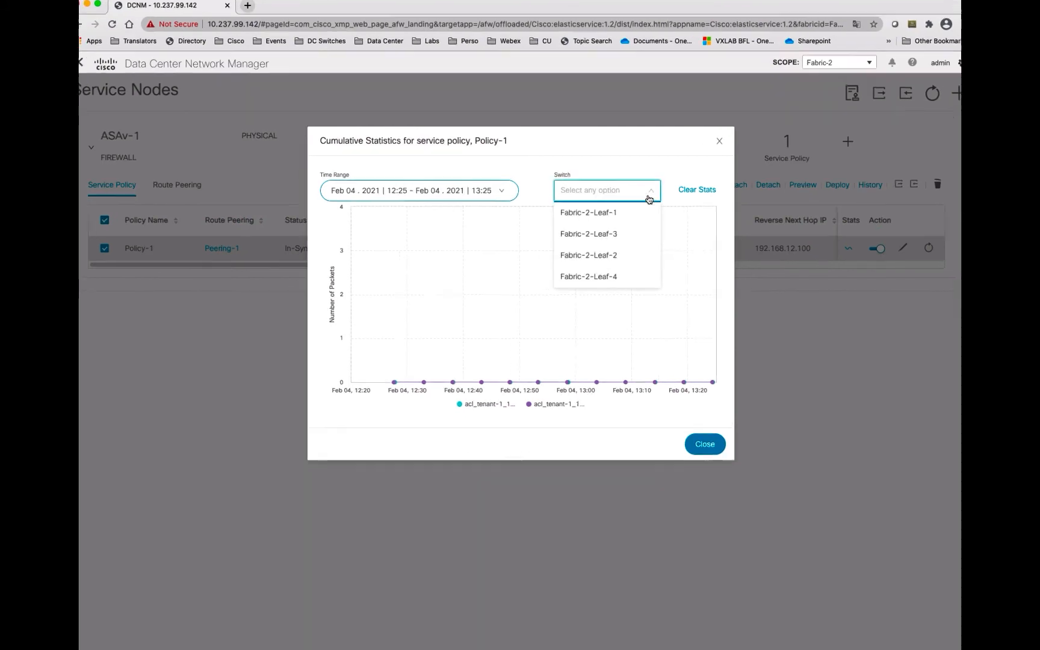
left_click(589, 234)
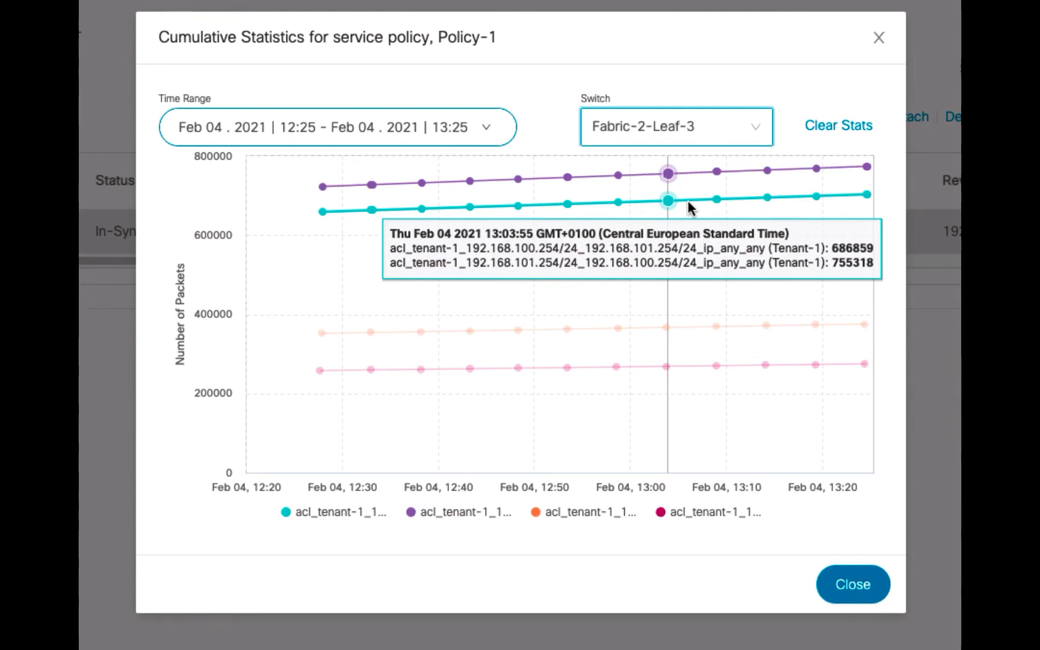
mouse_move(687, 191)
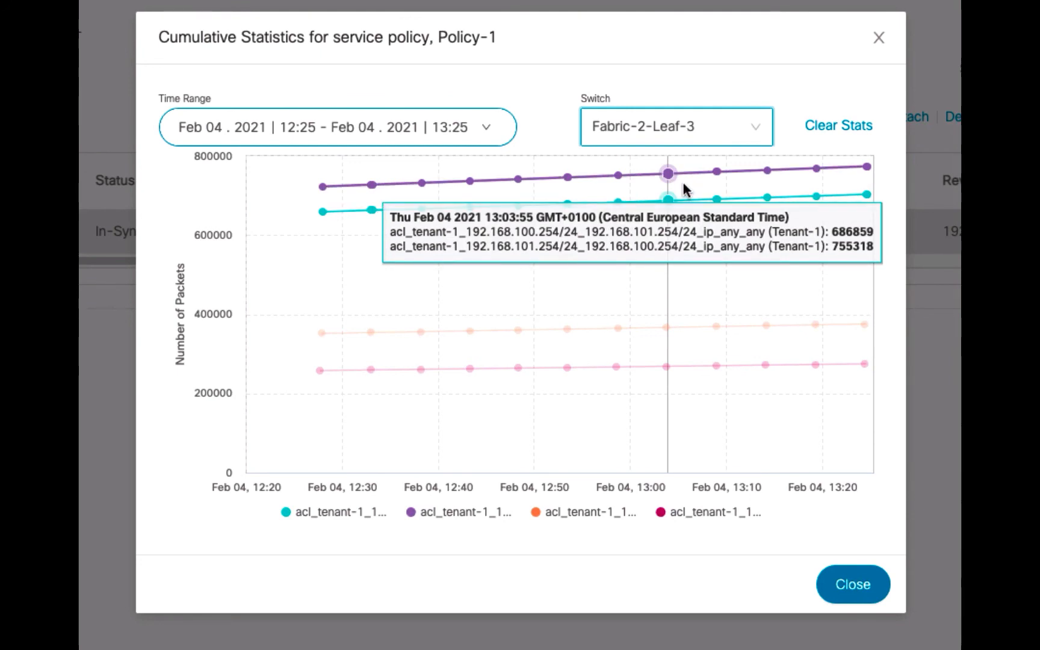
mouse_move(636, 188)
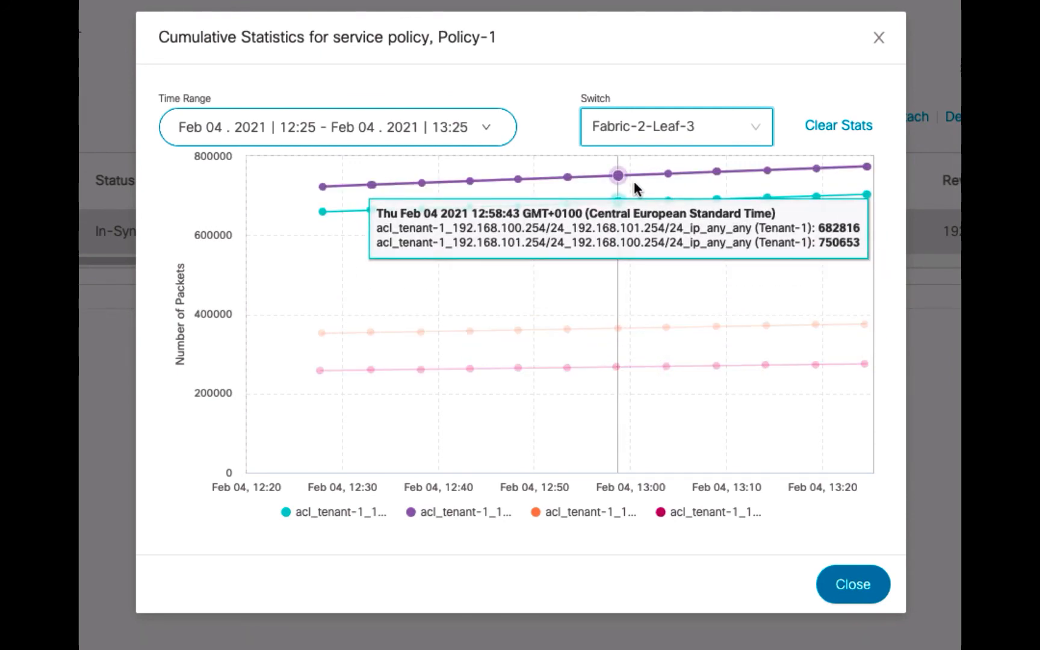
mouse_move(615, 367)
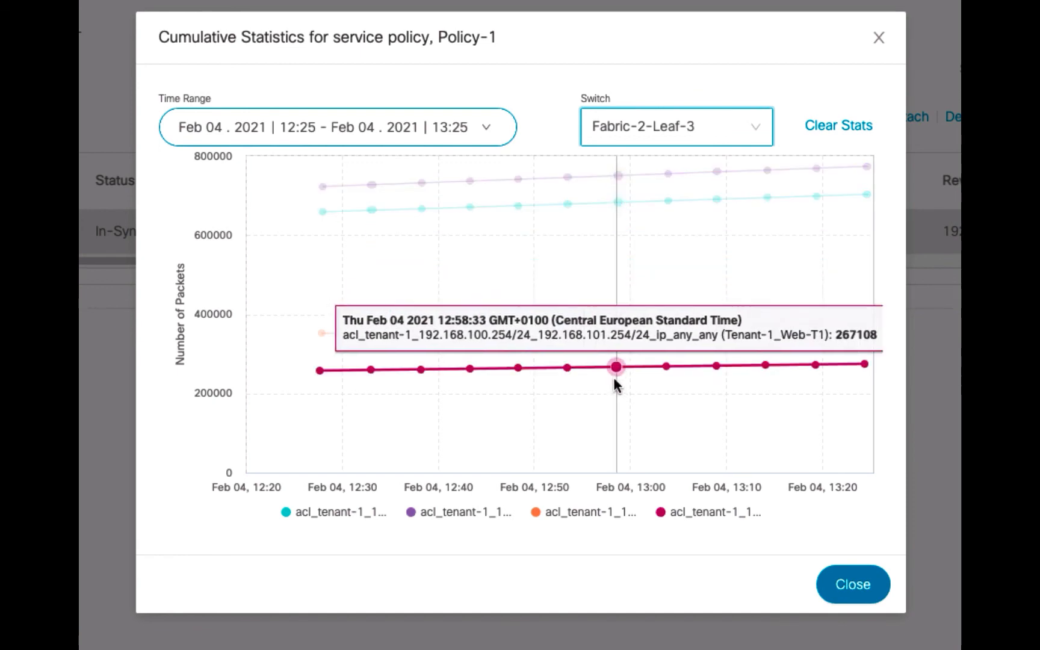
left_click(675, 126)
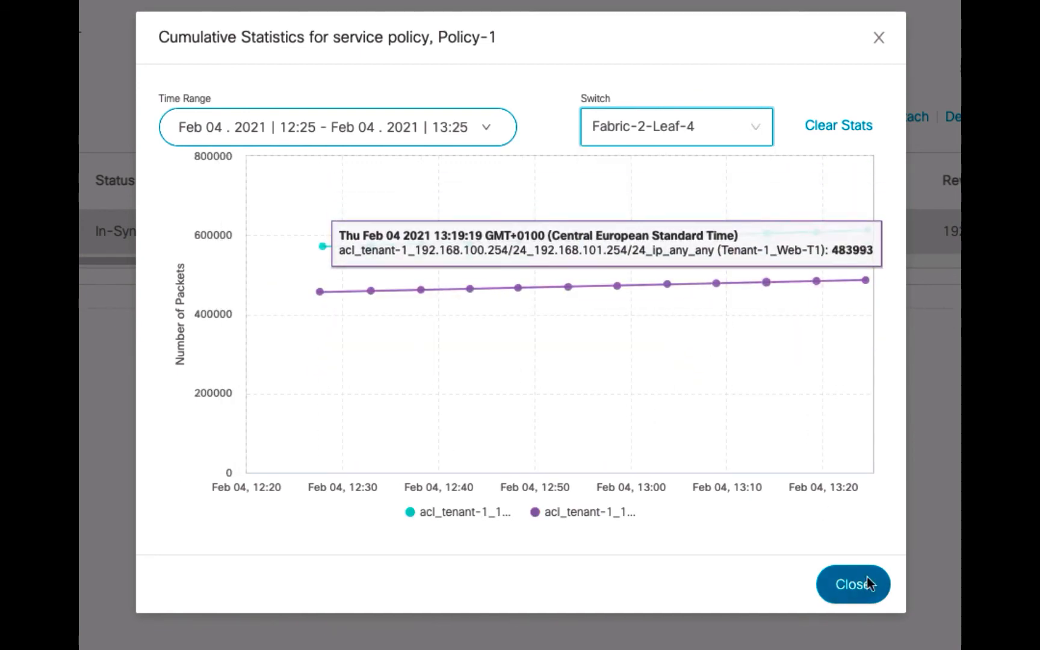
left_click(337, 127)
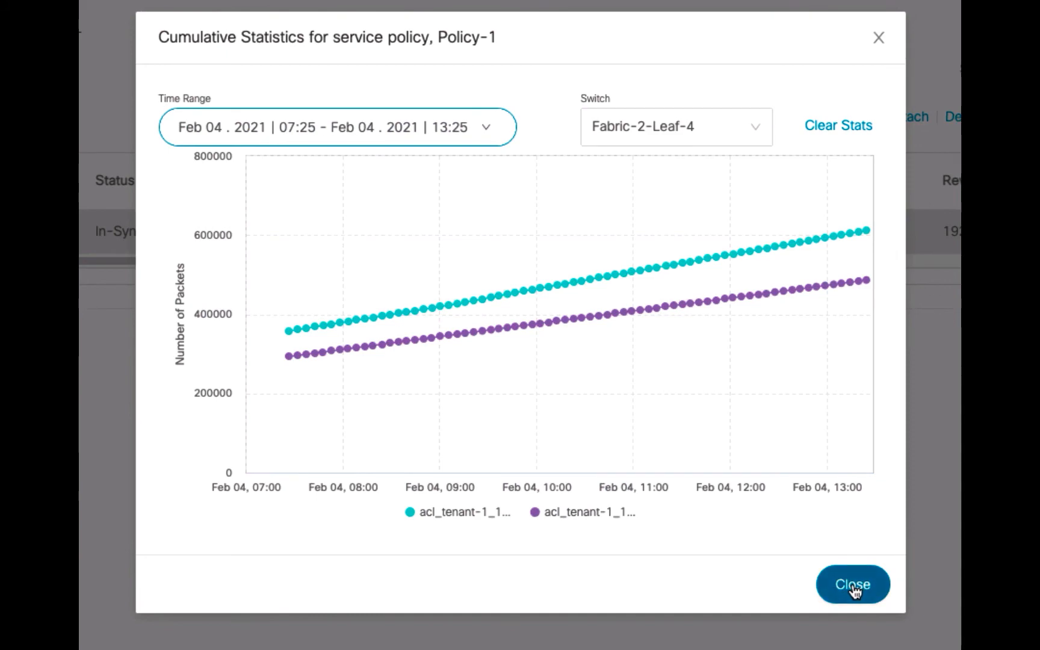
left_click(852, 584)
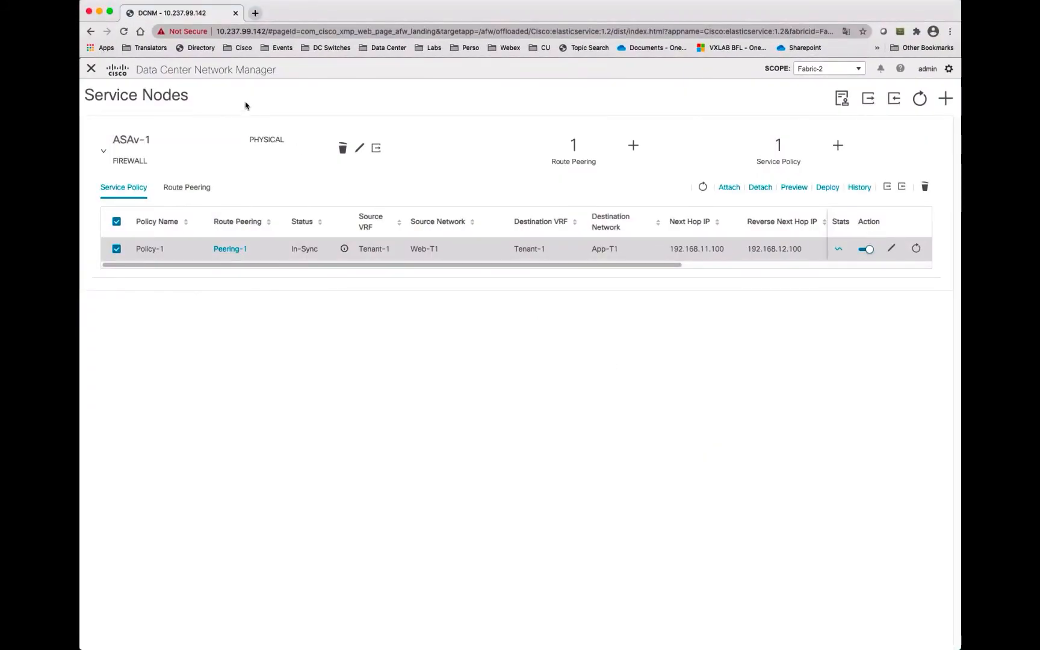
Step: Open Topology from the main menu and set its scope to Fabric-2
left_click(91, 69)
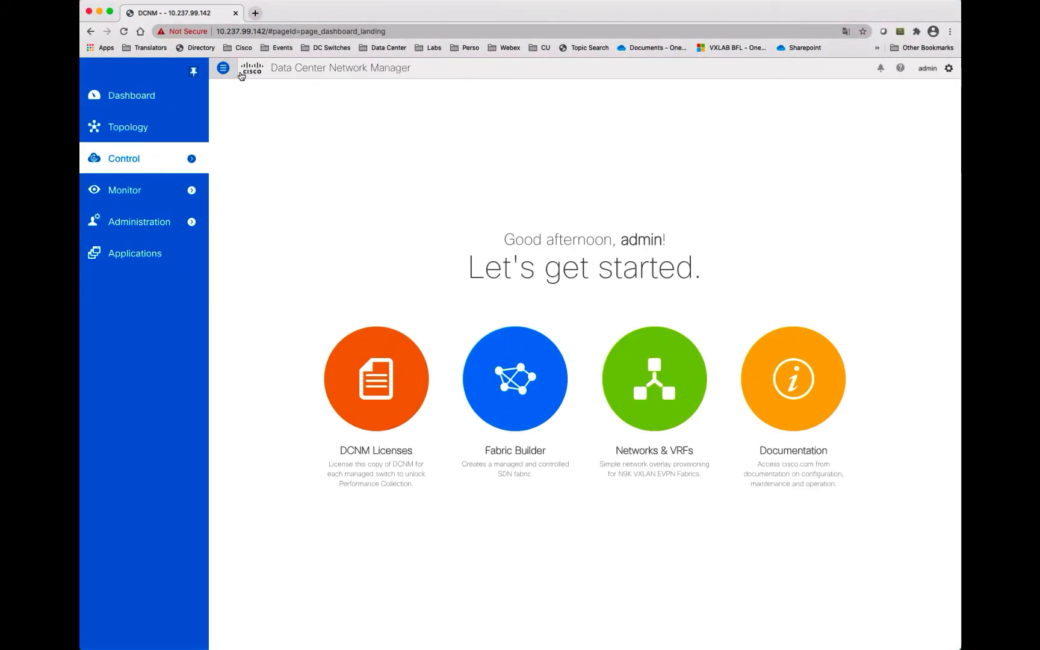
left_click(128, 126)
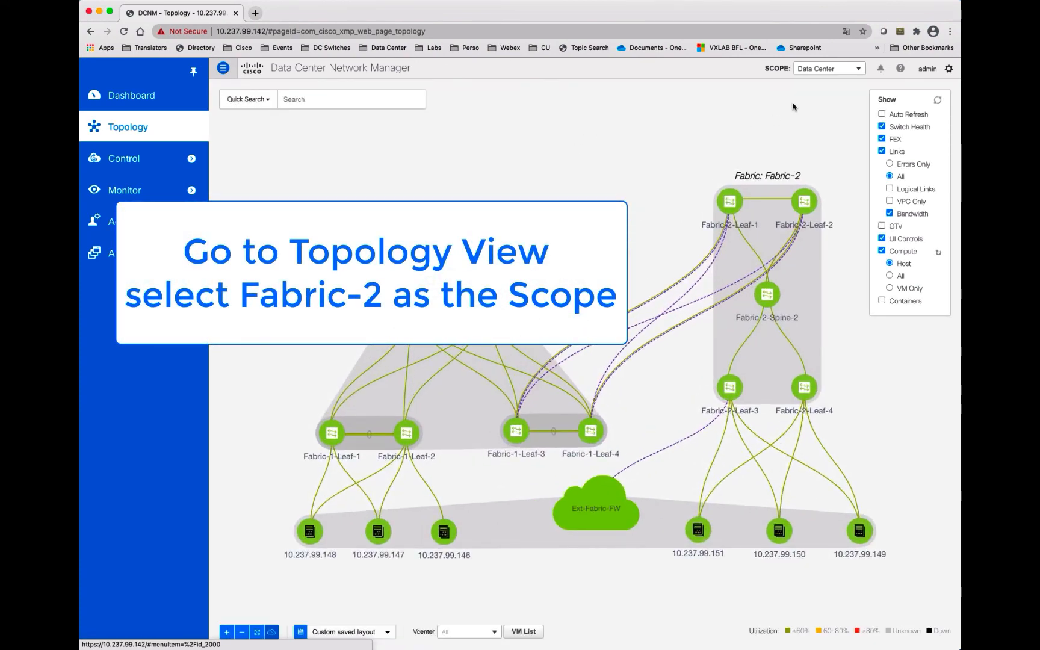
left_click(827, 68)
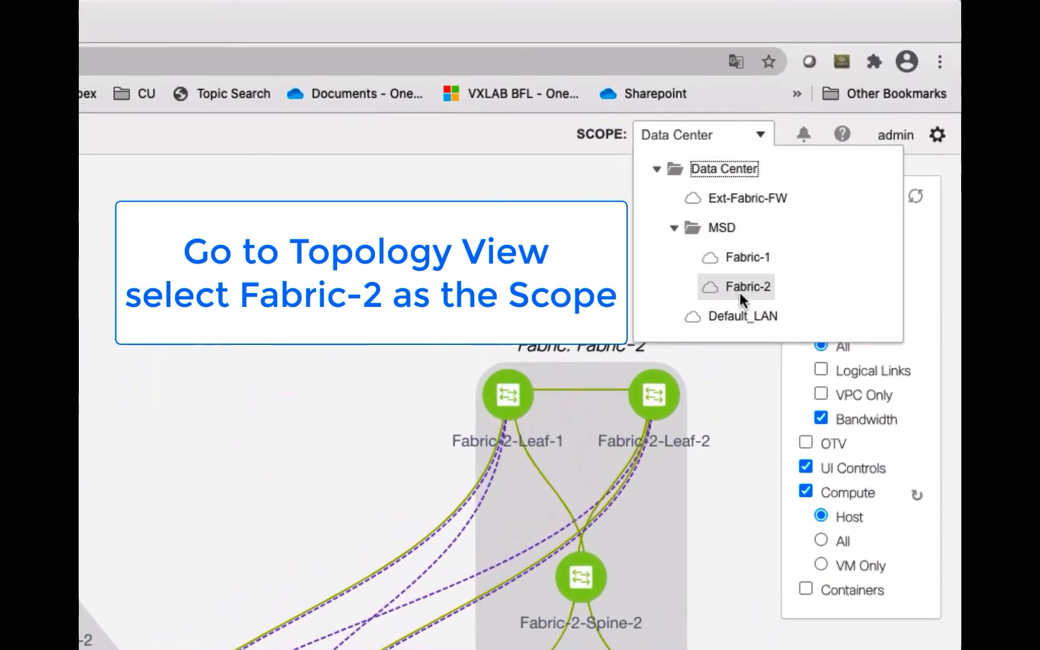
left_click(735, 286)
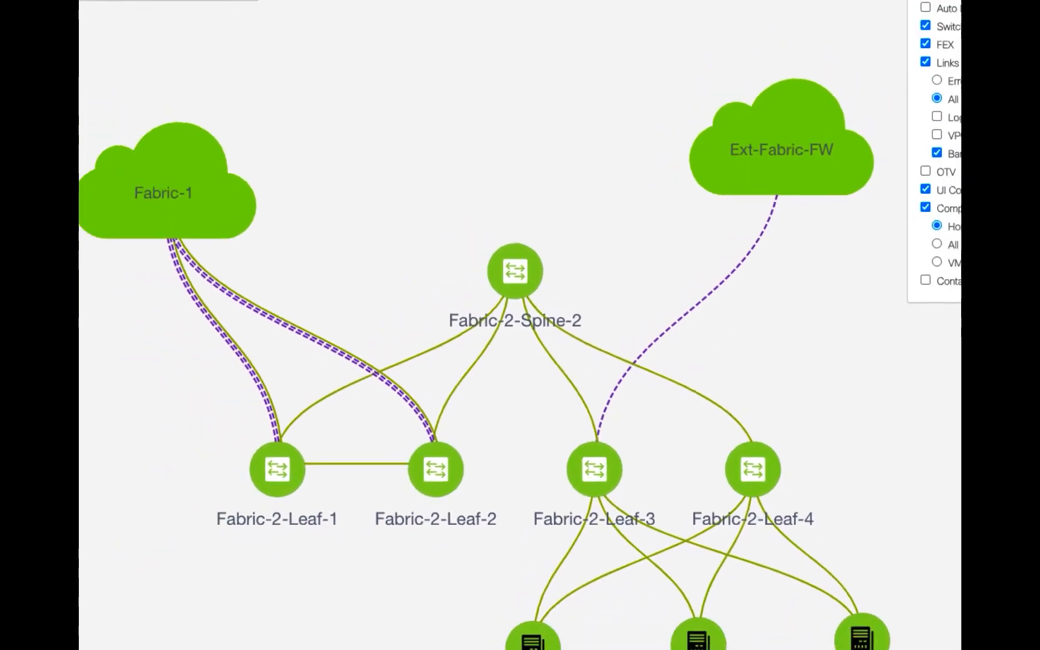
Step: Search Redirected Flows for Policy-1 (Web-T1 → App-T1) and review Fabric-2-Leaf-3's attachment details
left_click(217, 74)
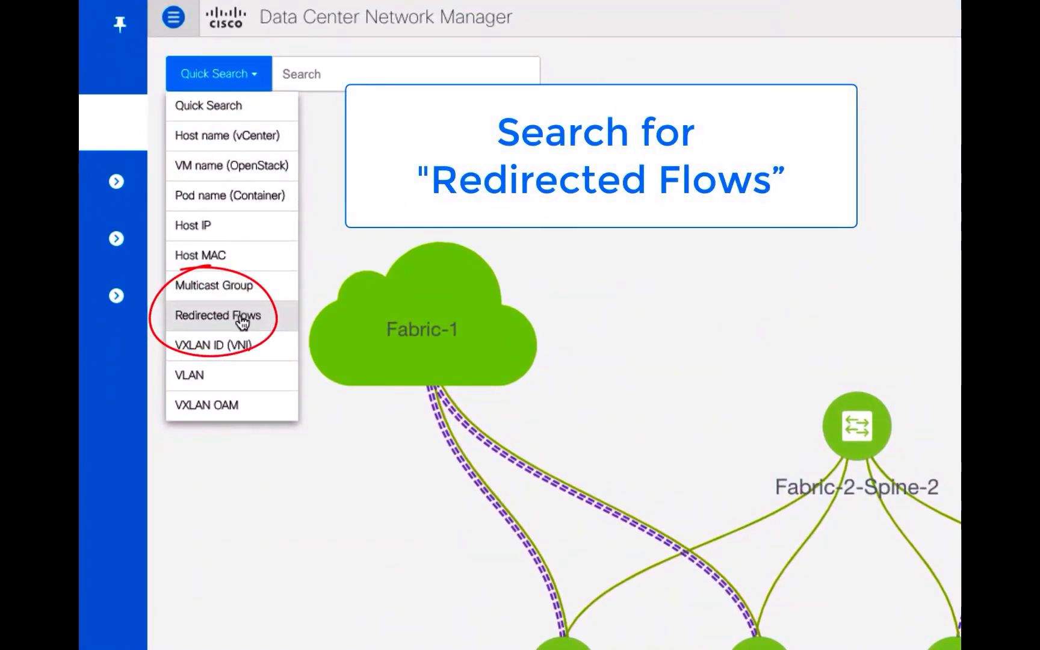
left_click(217, 314)
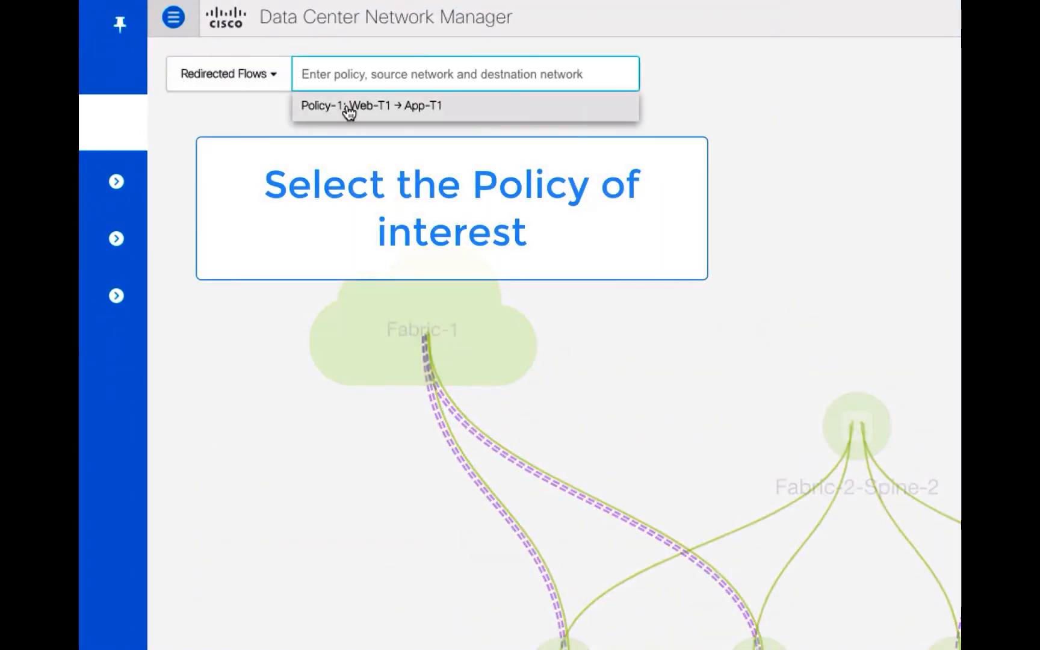
left_click(371, 105)
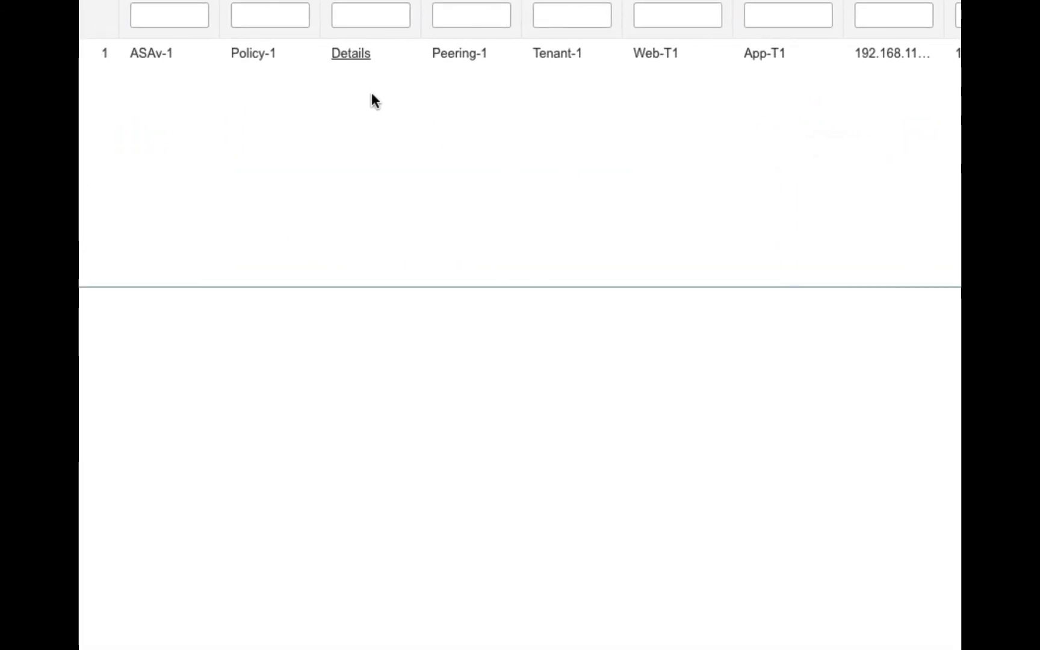
left_click(350, 53)
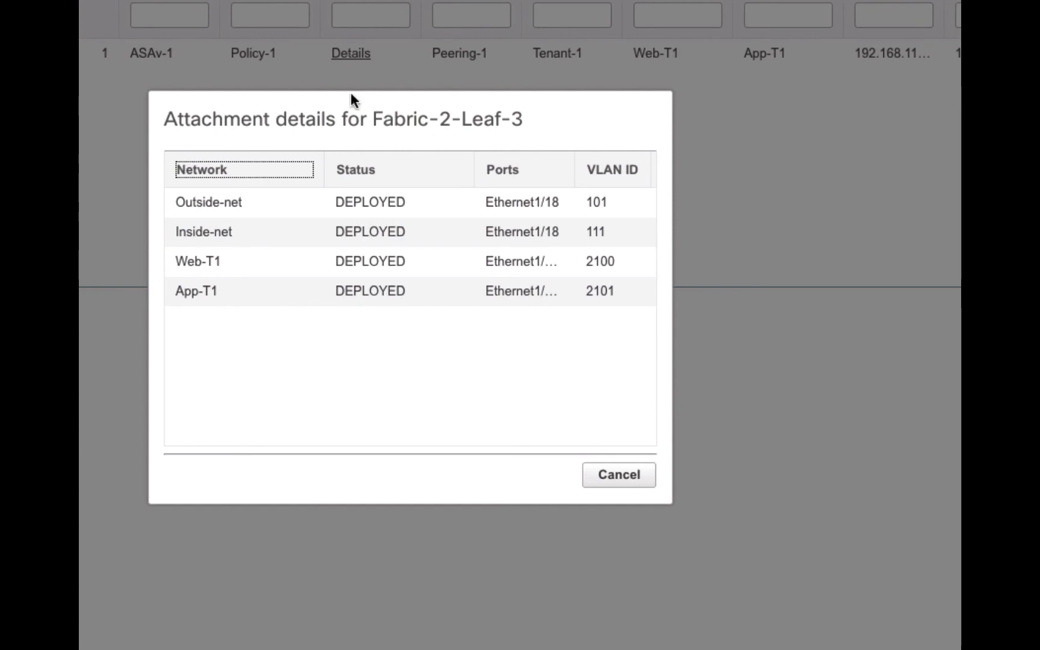
scroll("right", 3)
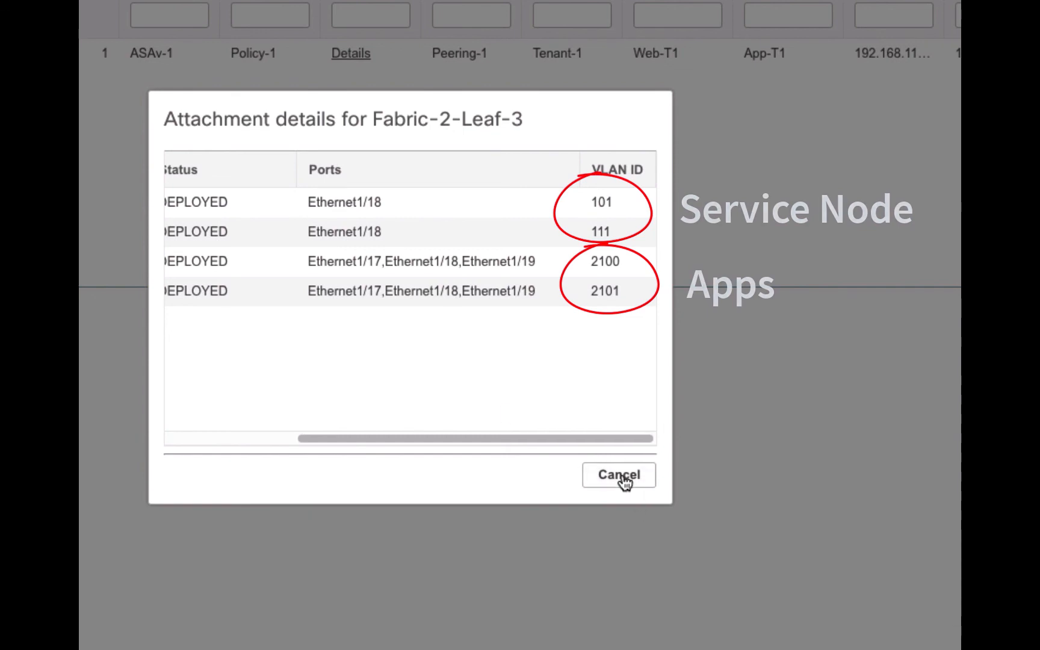
left_click(617, 475)
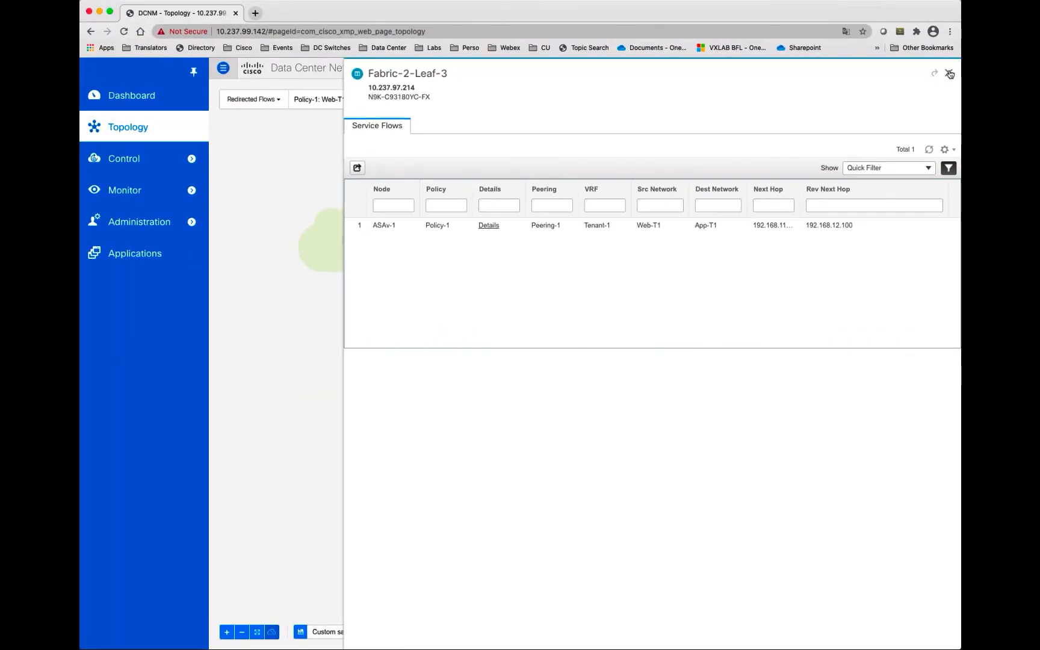
left_click(950, 73)
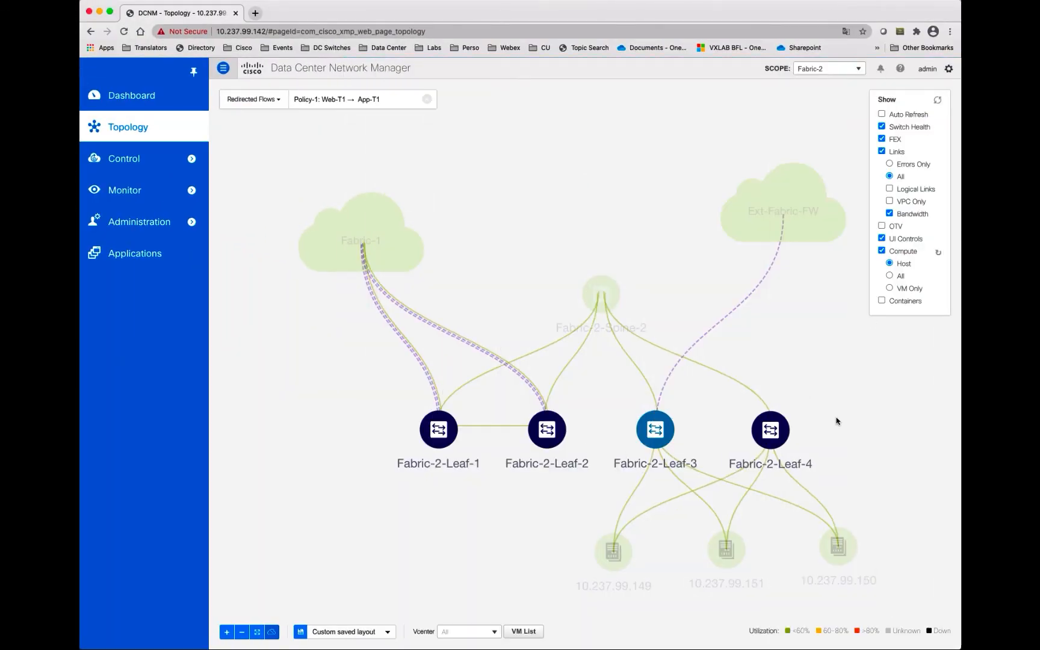
Step: Review Fabric-2-Leaf-4's attachments (VLANs 2100, 2101), then return to the DCNM home page
left_click(769, 429)
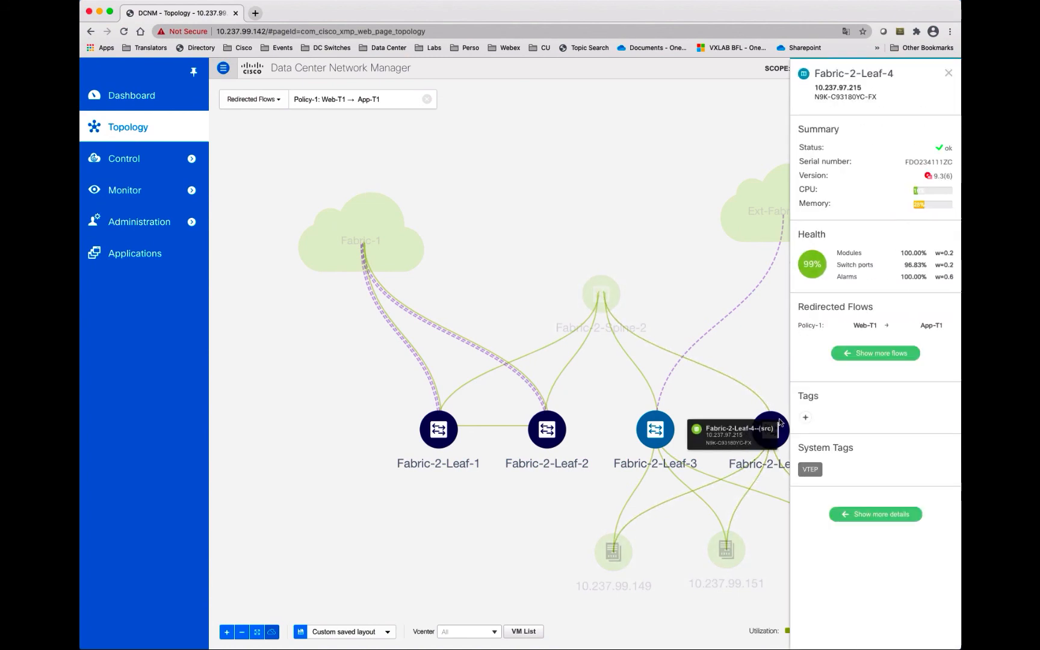
left_click(927, 73)
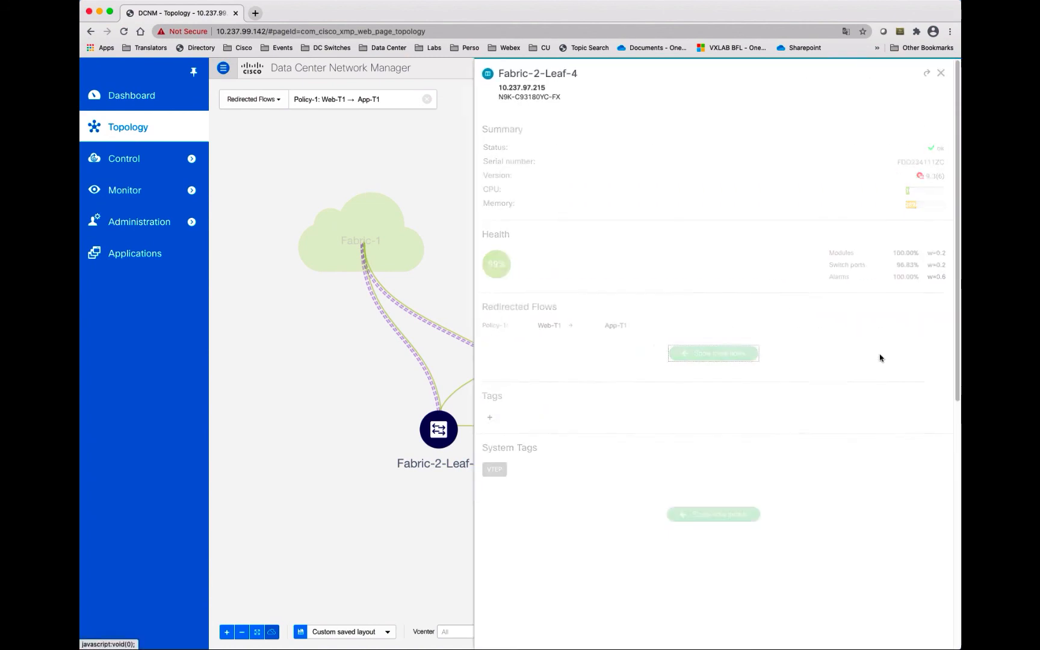
left_click(713, 353)
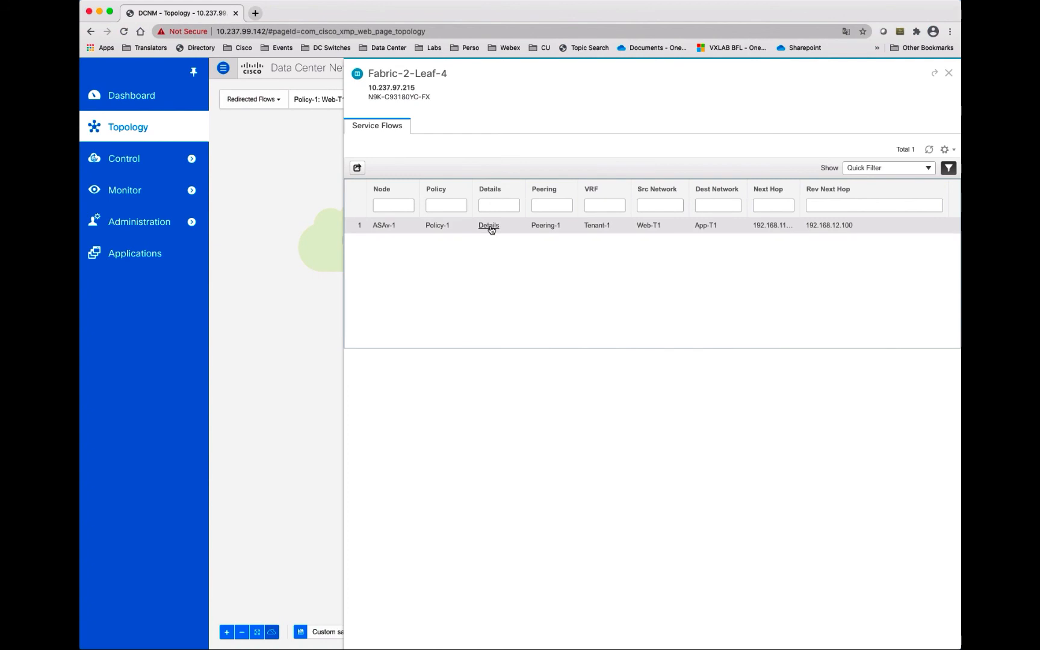
left_click(488, 226)
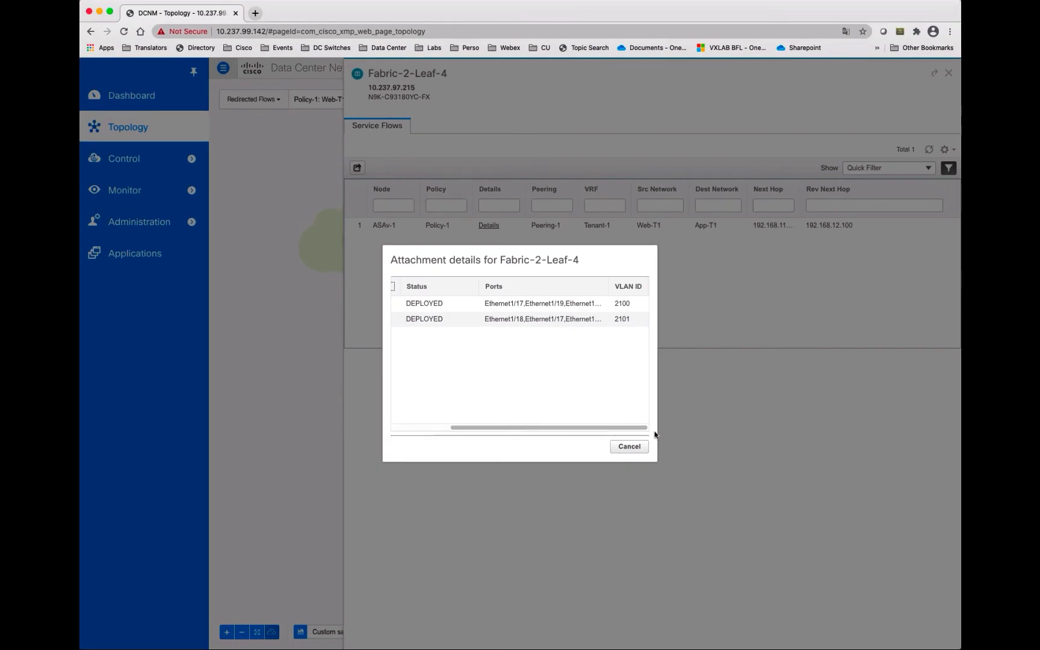
left_click(628, 446)
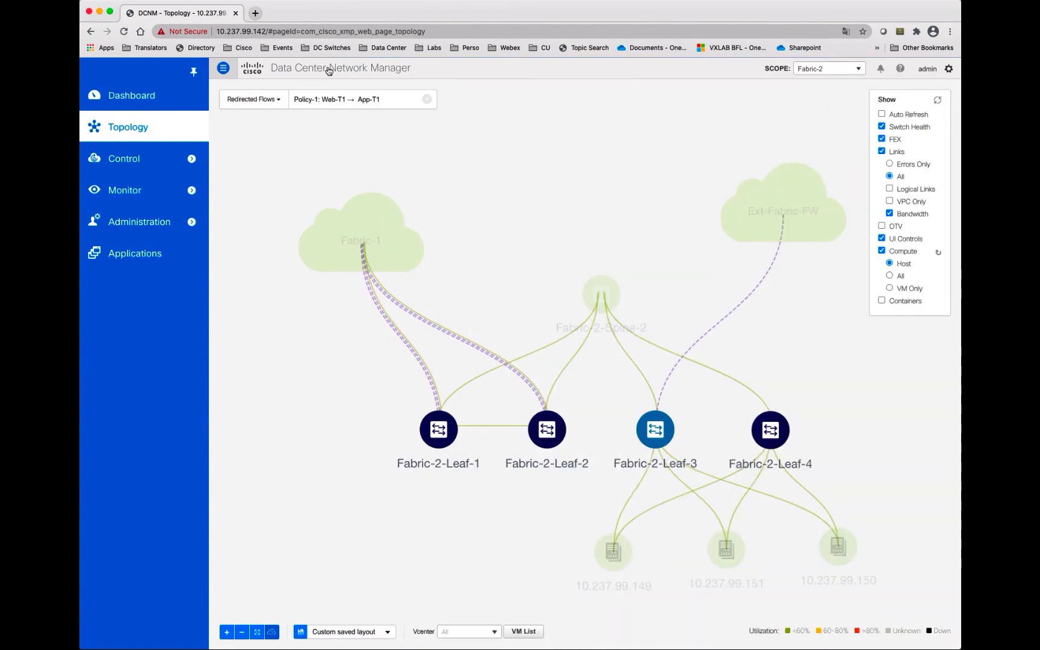
left_click(131, 95)
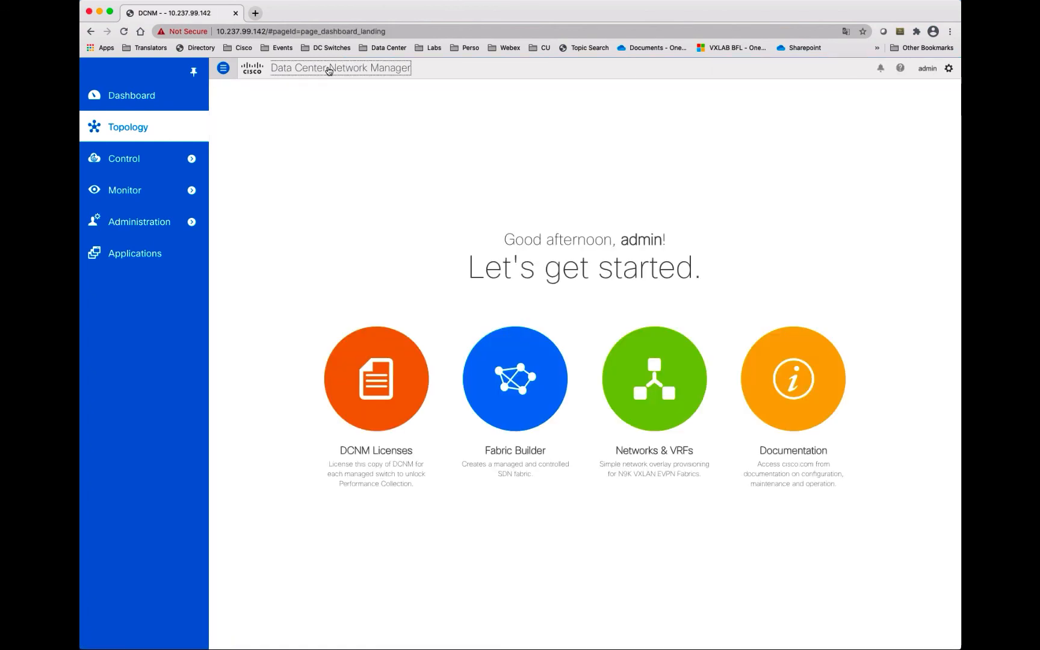